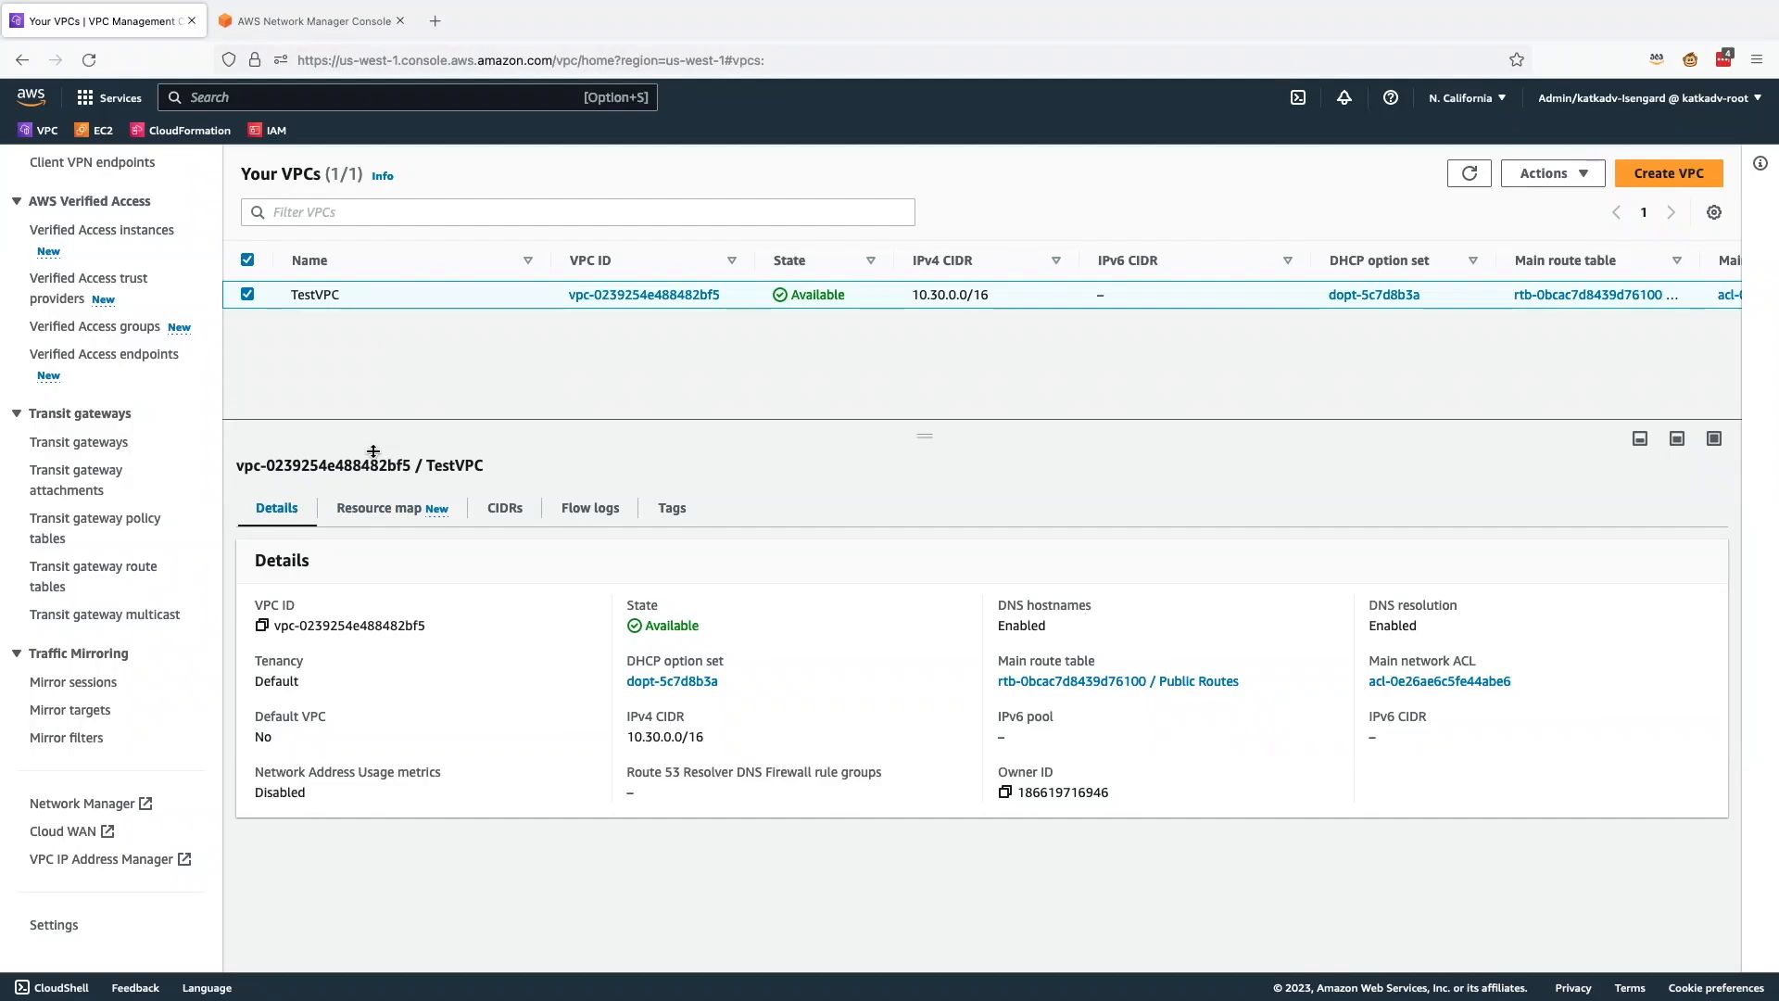
Step: Show TestVPC's resource map and trace the Private Subnet (AZ2) route path
{"action": "left_click", "coordinate": [381, 507]}
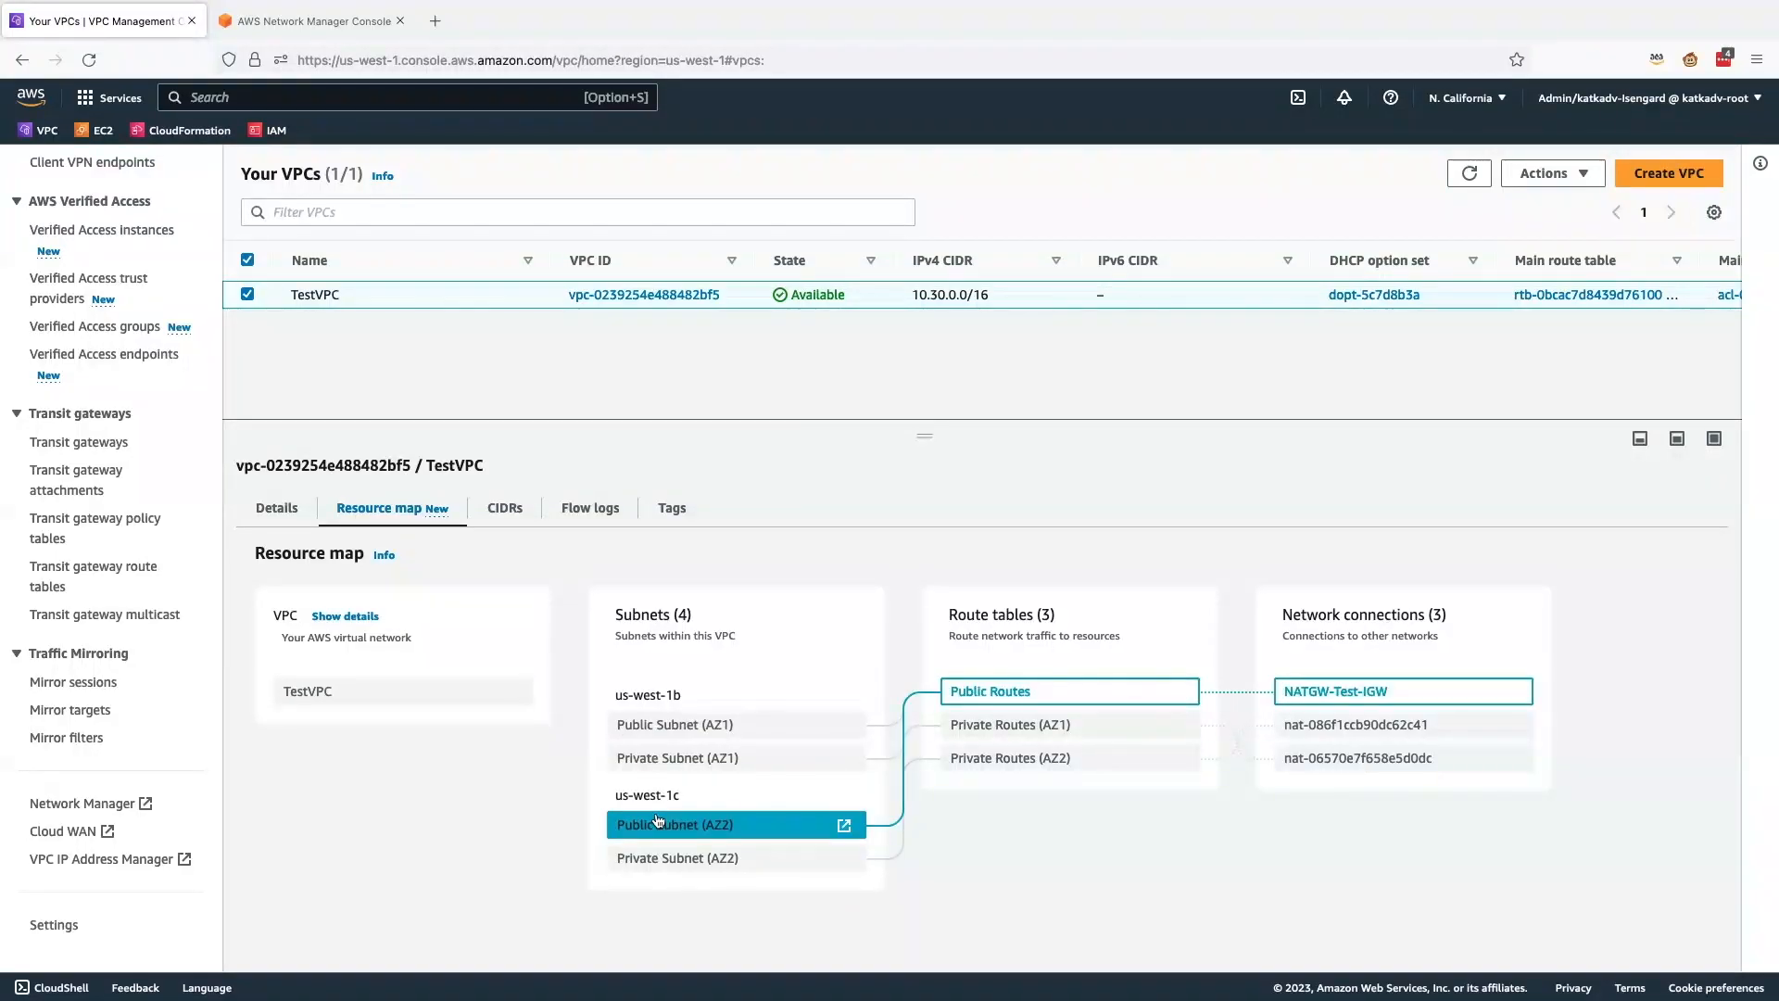
{"action": "left_click", "coordinate": [676, 856]}
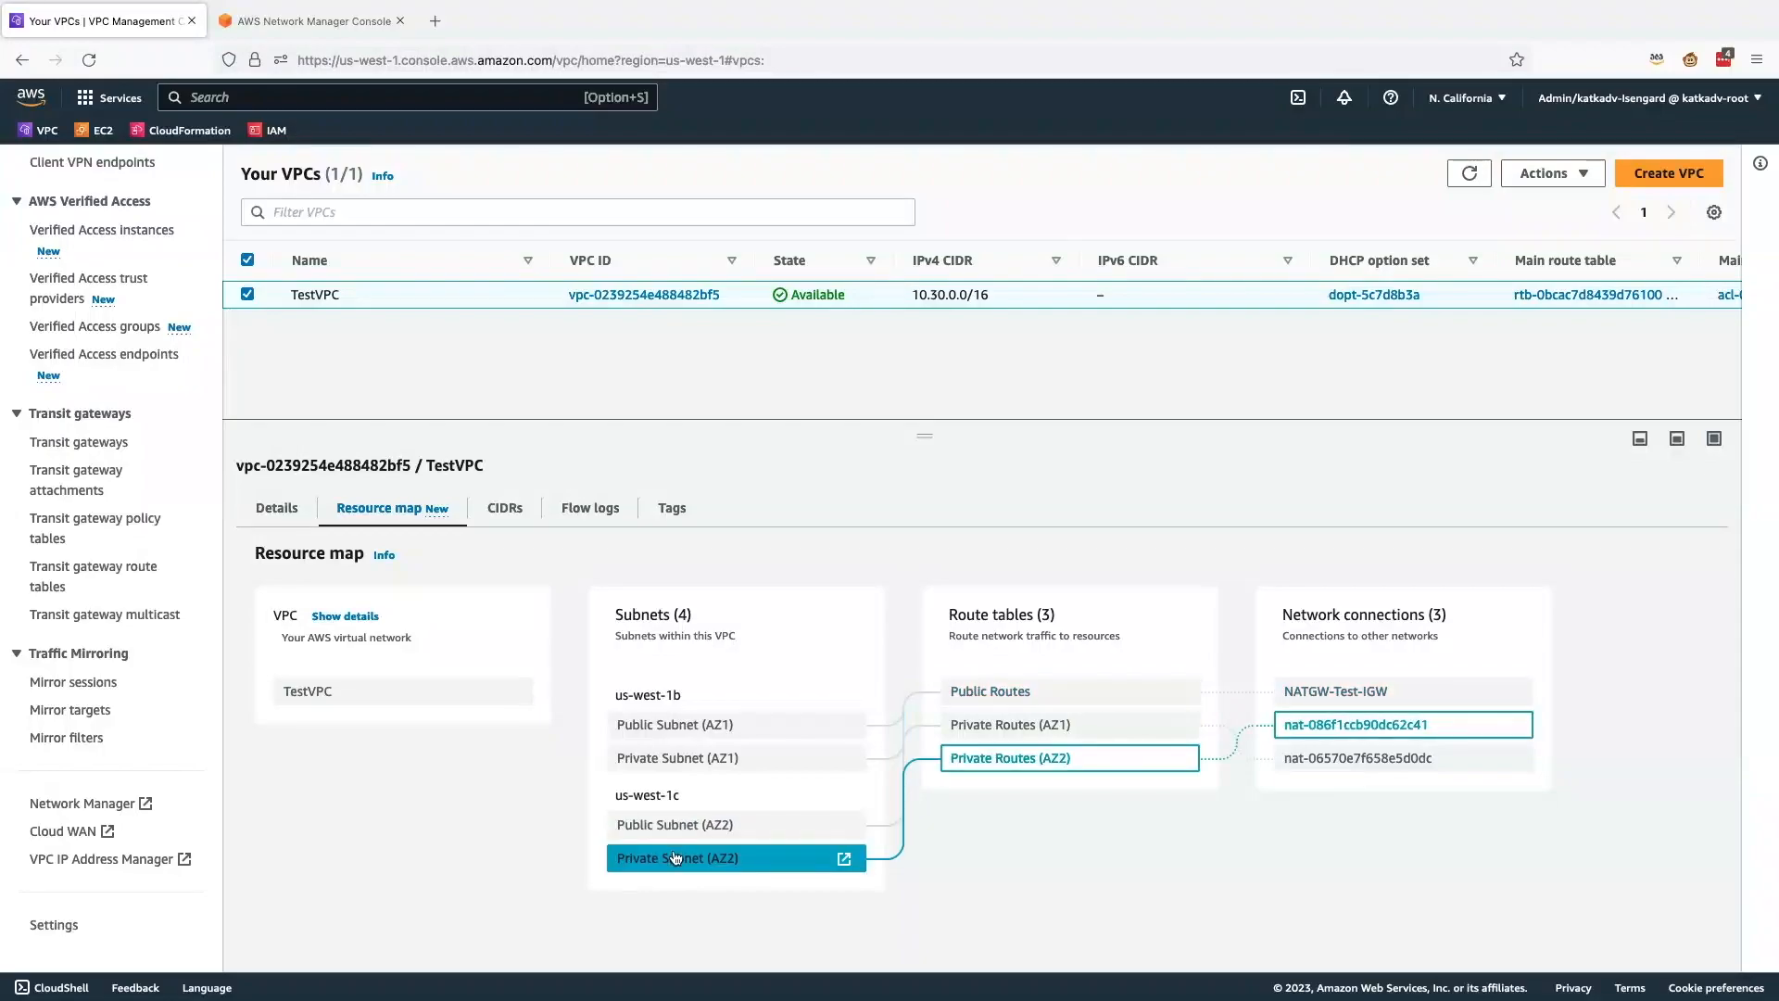
{"action": "left_click", "coordinate": [677, 758]}
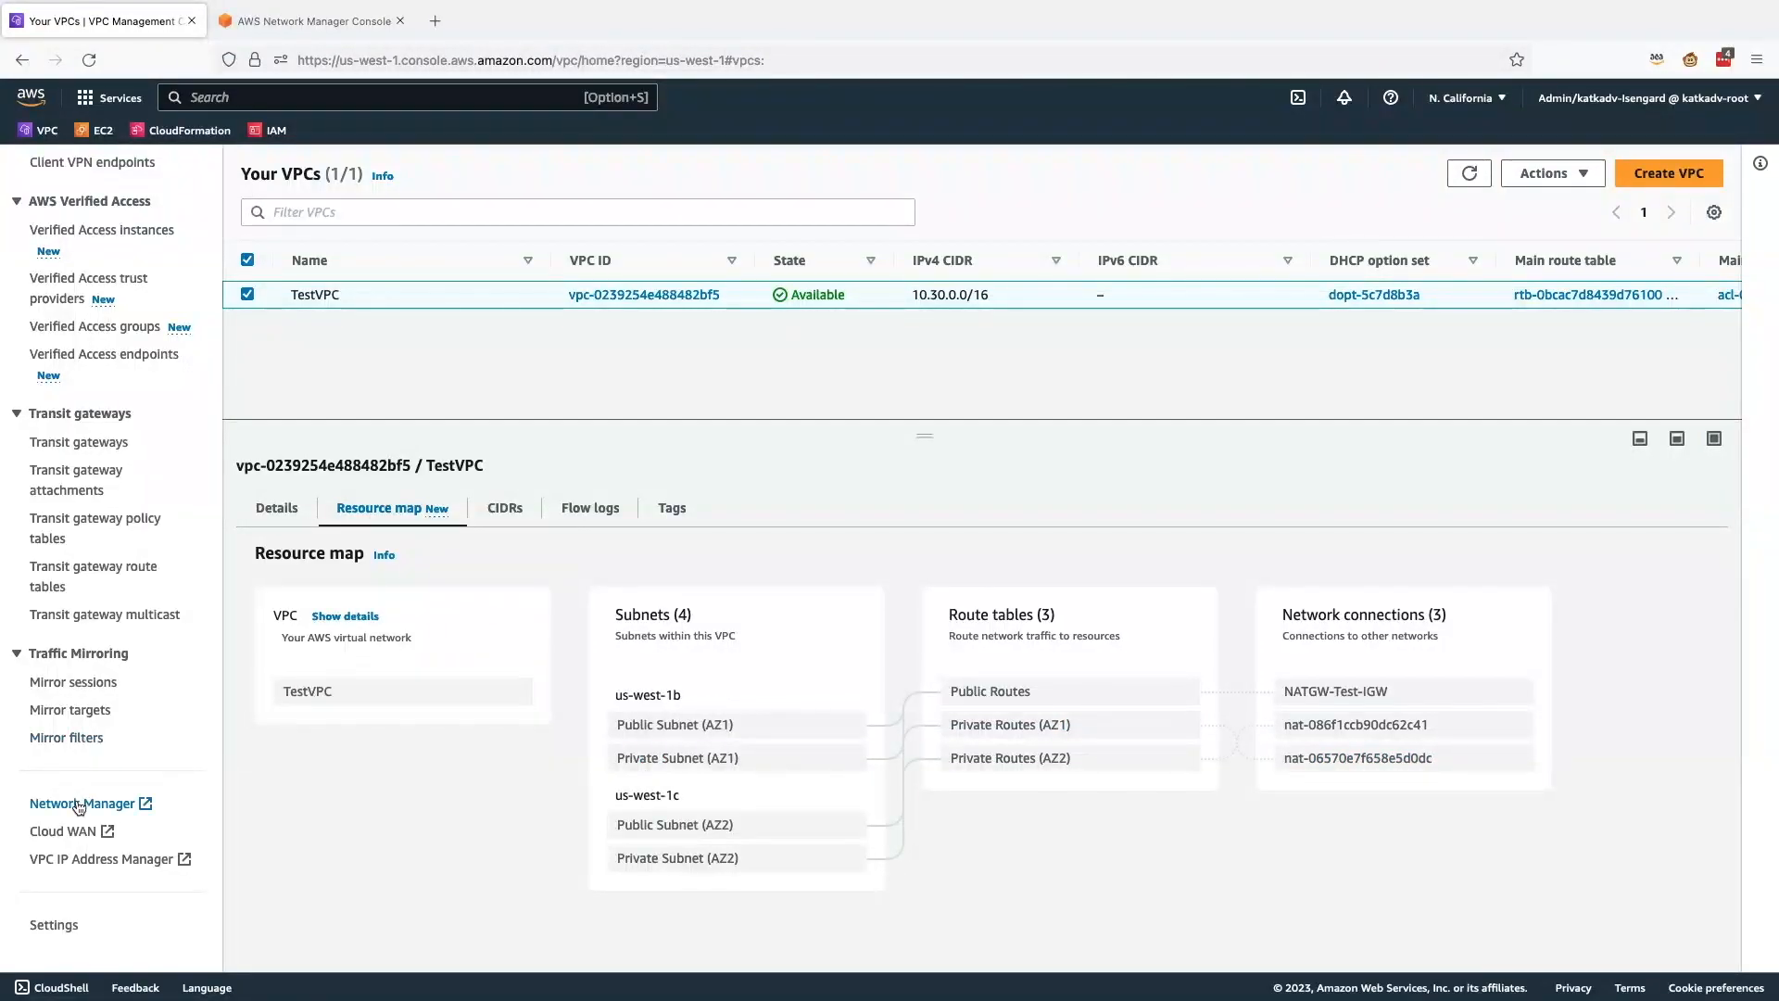
Step: Open Network Access Analyzer and begin a new Network Access Scope from the empty template
{"action": "left_click", "coordinate": [83, 804]}
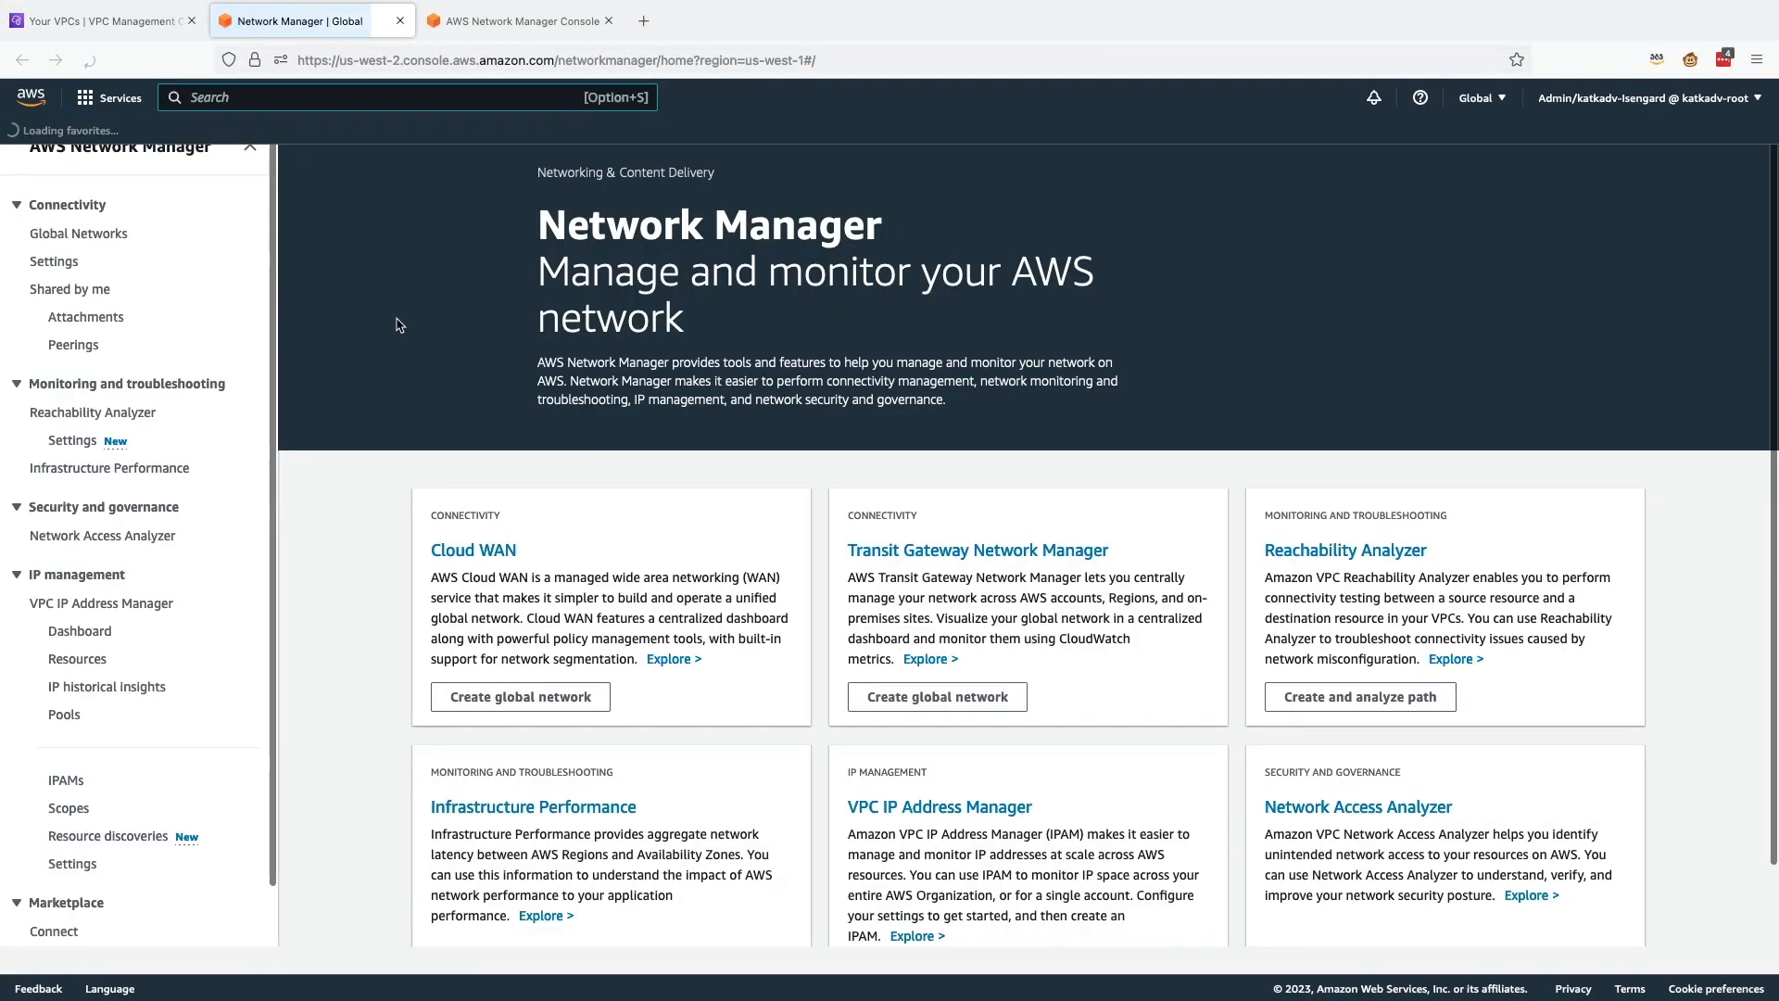
{"action": "left_click", "coordinate": [101, 536]}
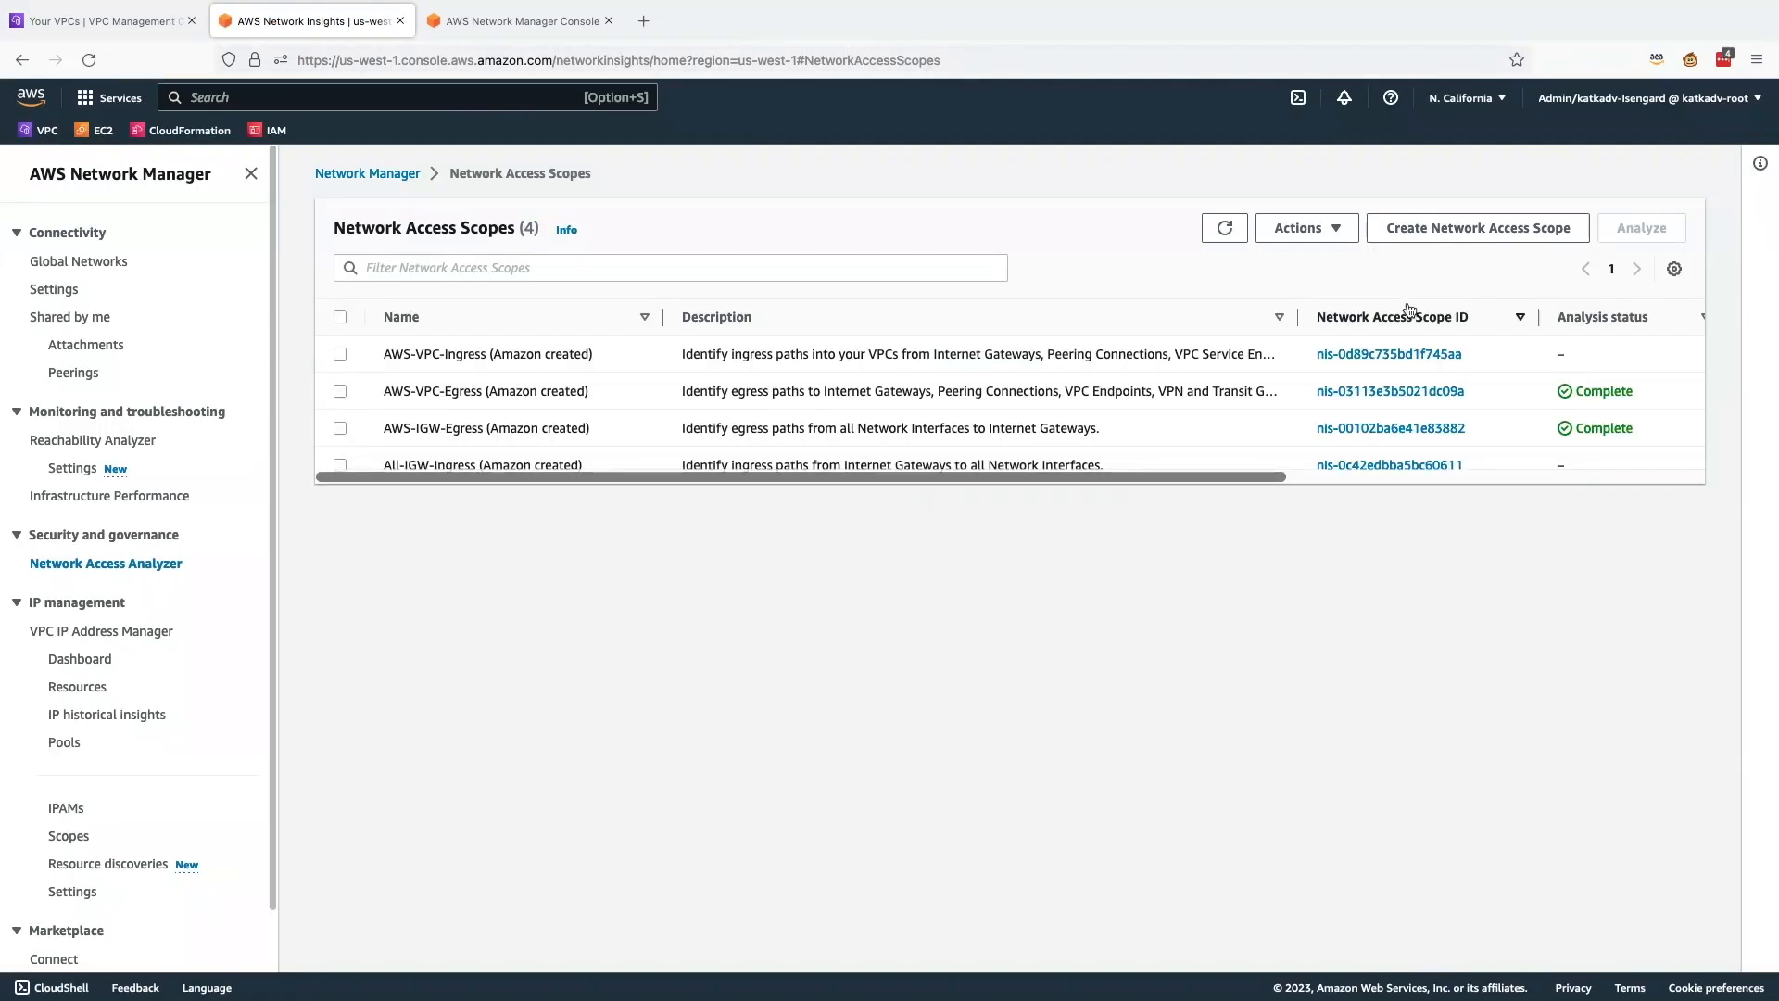
{"action": "left_click", "coordinate": [1476, 227]}
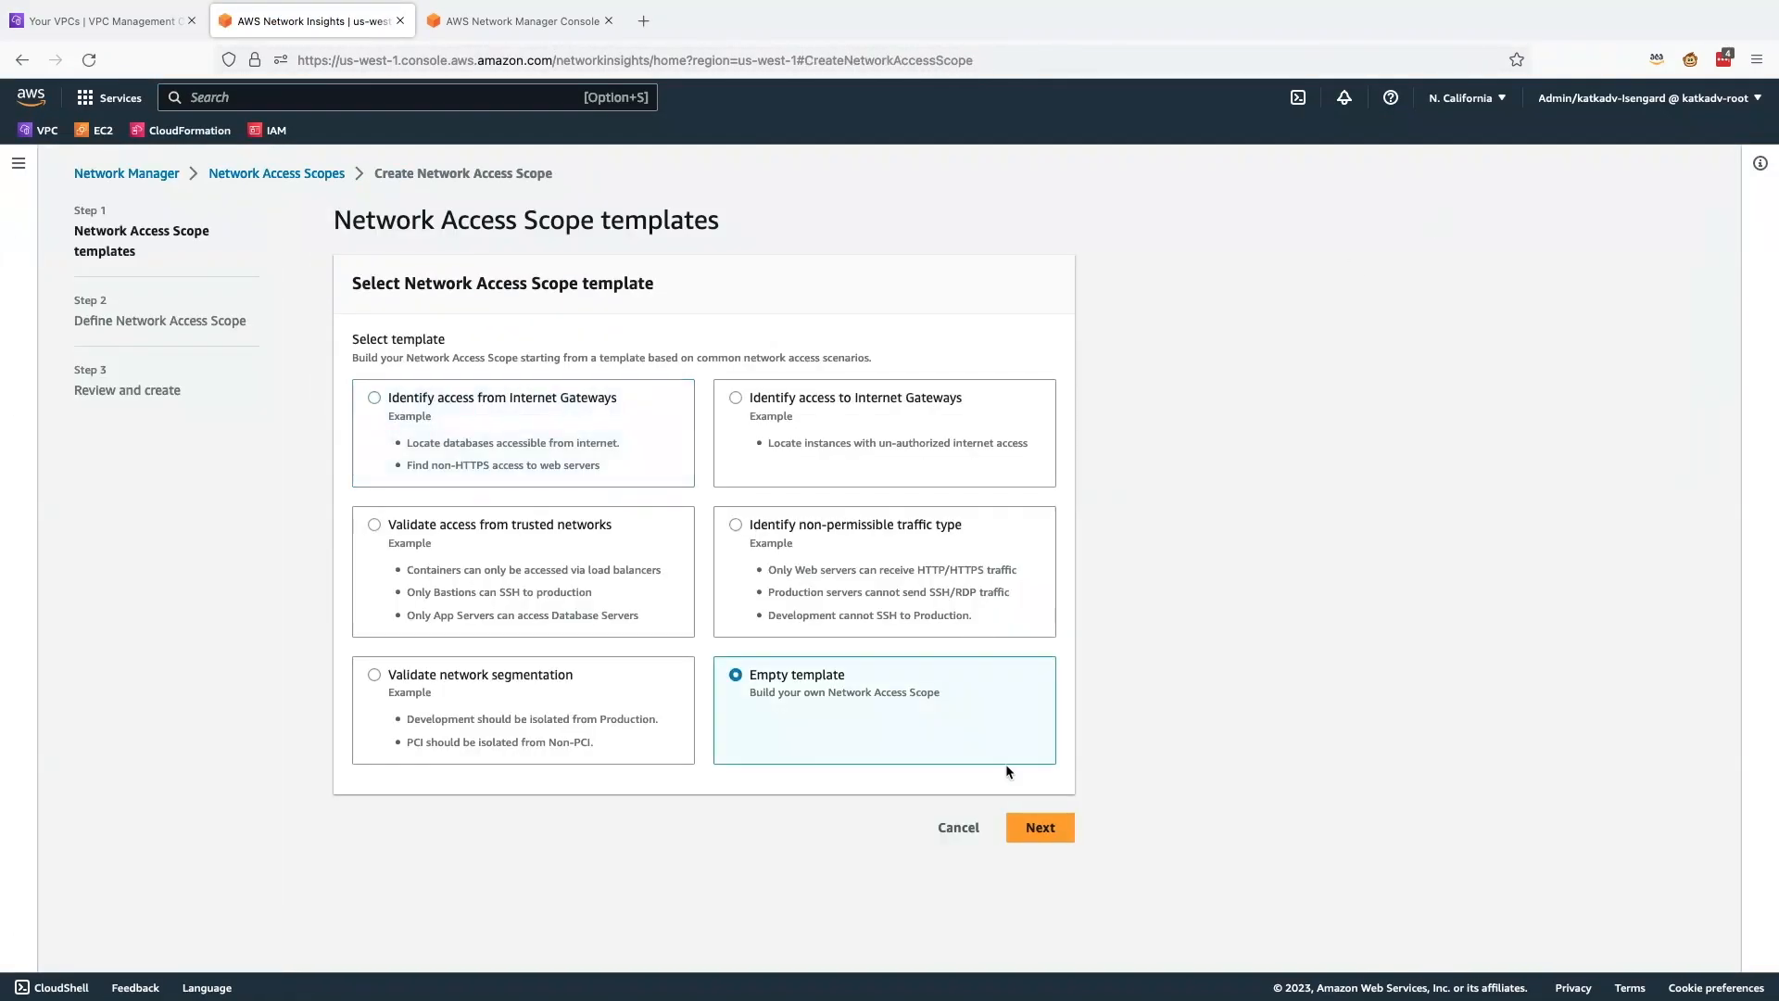
{"action": "left_click", "coordinate": [1038, 828]}
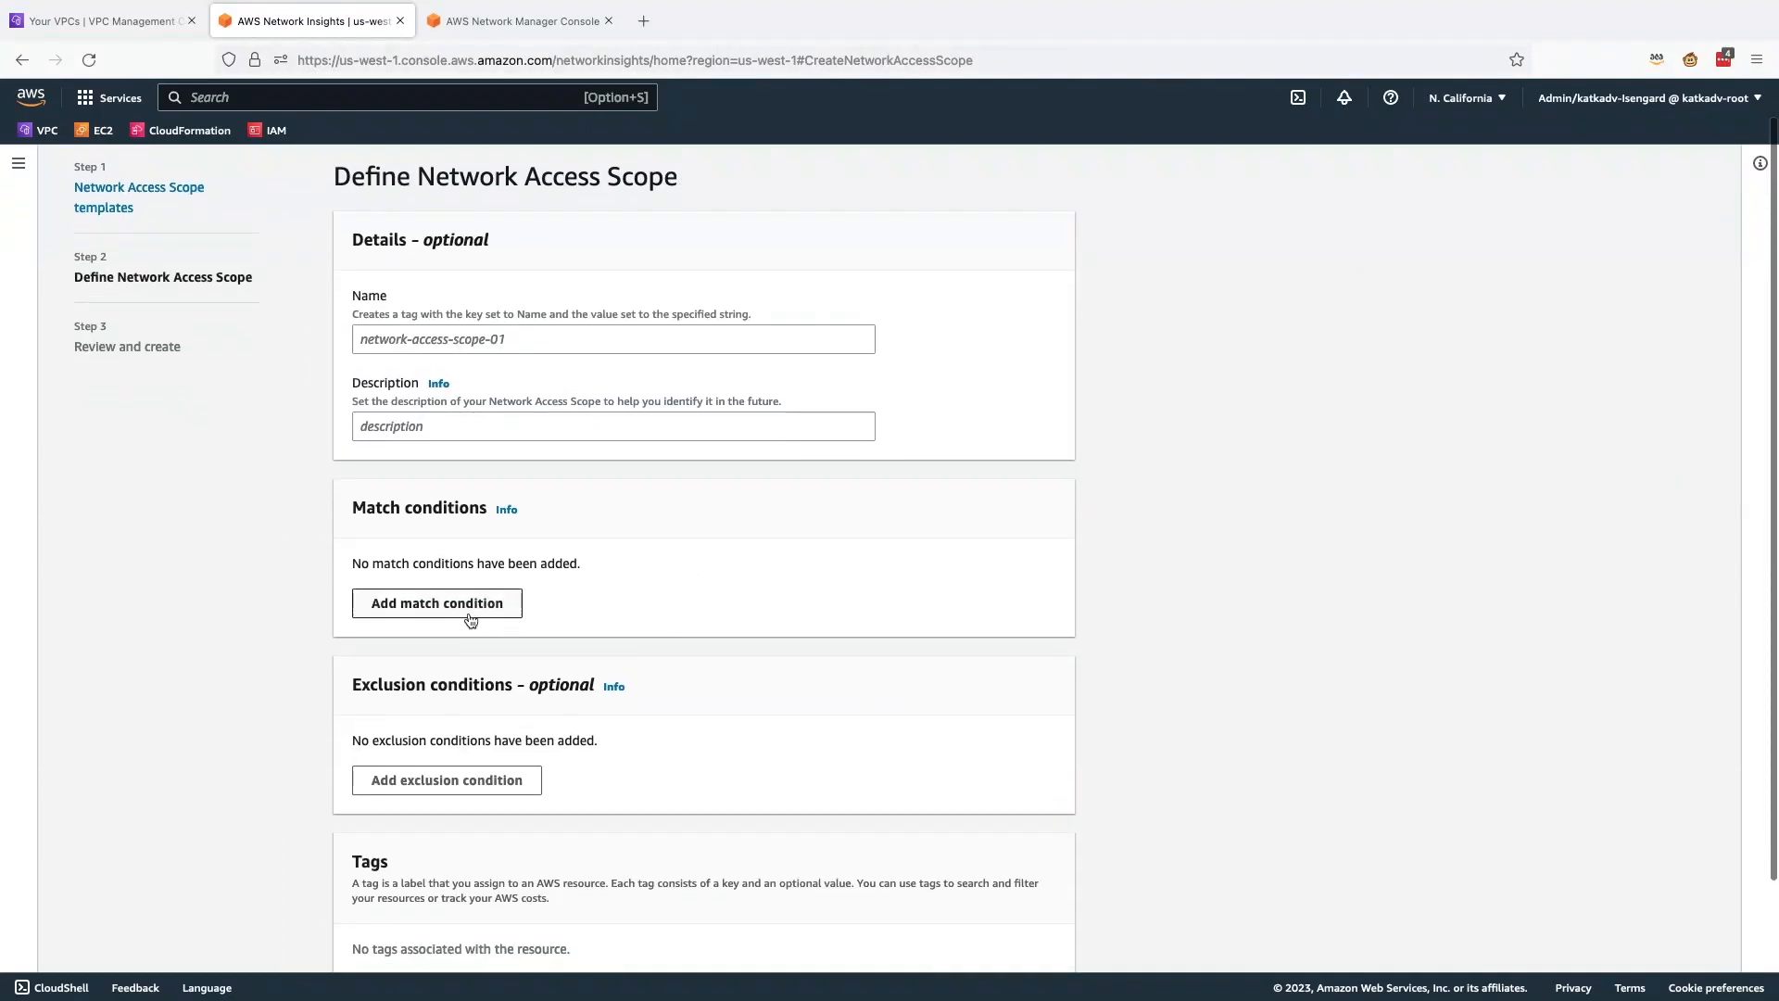
Step: Match AWS::EC2::NetworkInterface sources to prefix list pl-6ba54002, and add an exclusion condition
{"action": "left_click", "coordinate": [436, 603]}
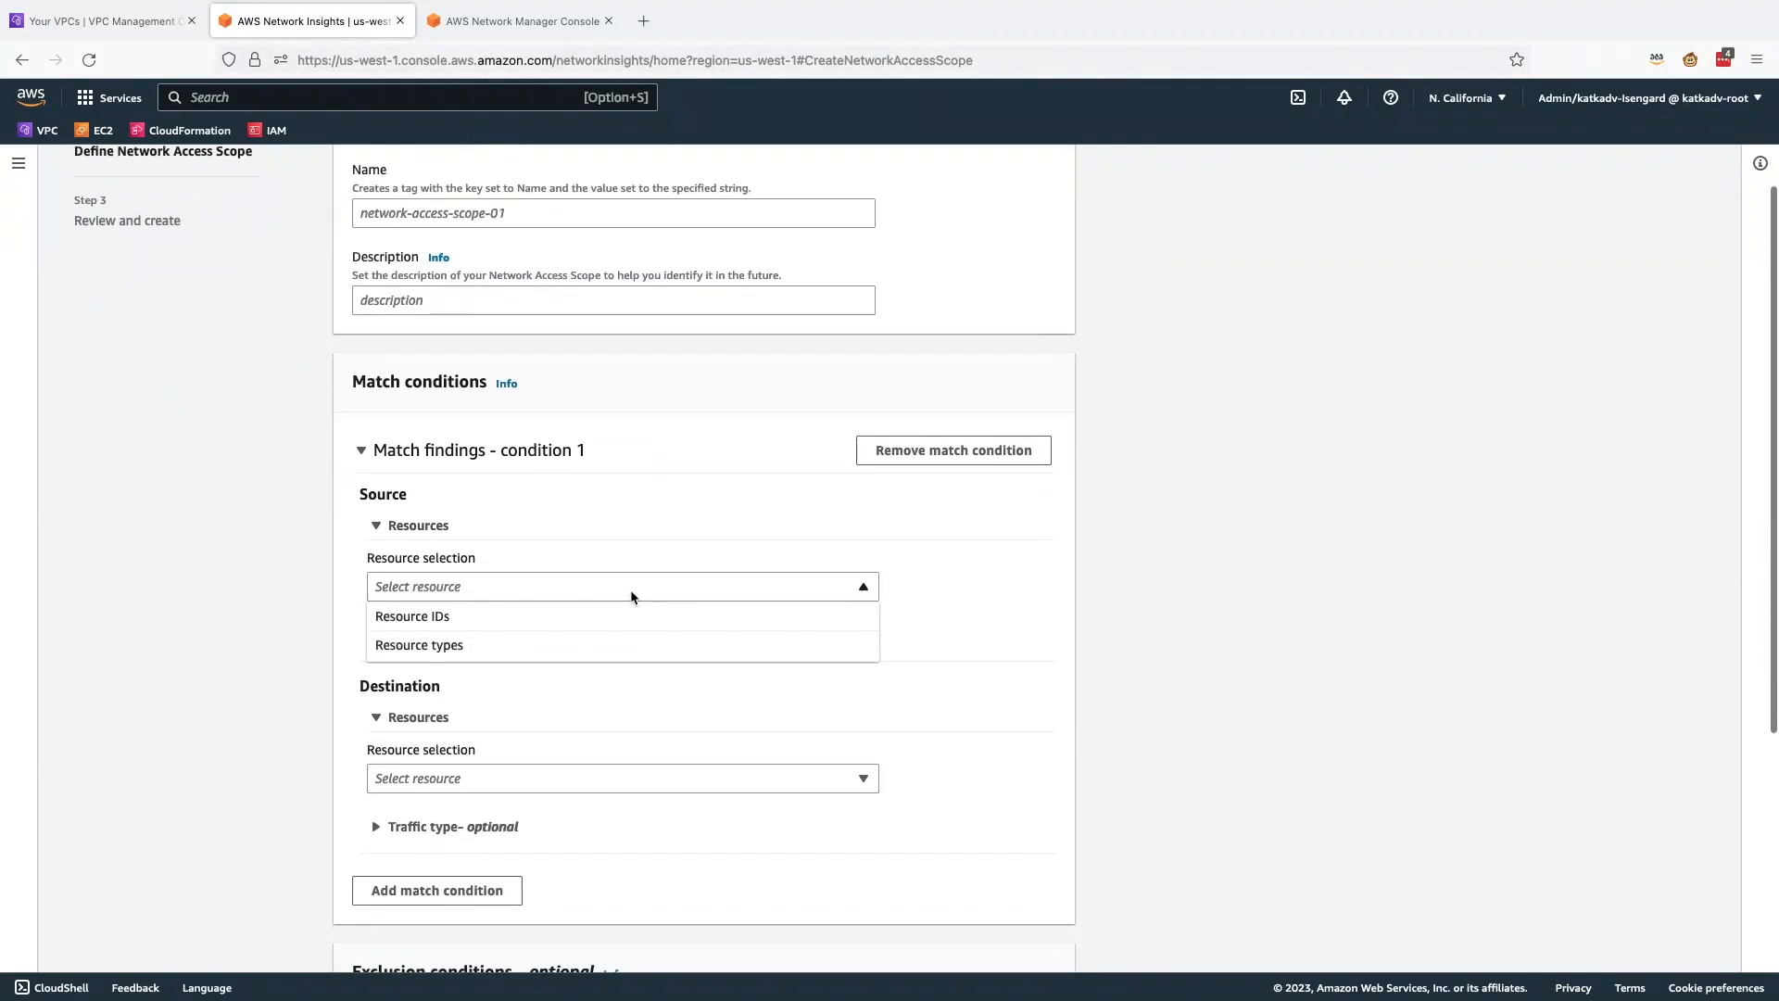
{"action": "left_click", "coordinate": [419, 645]}
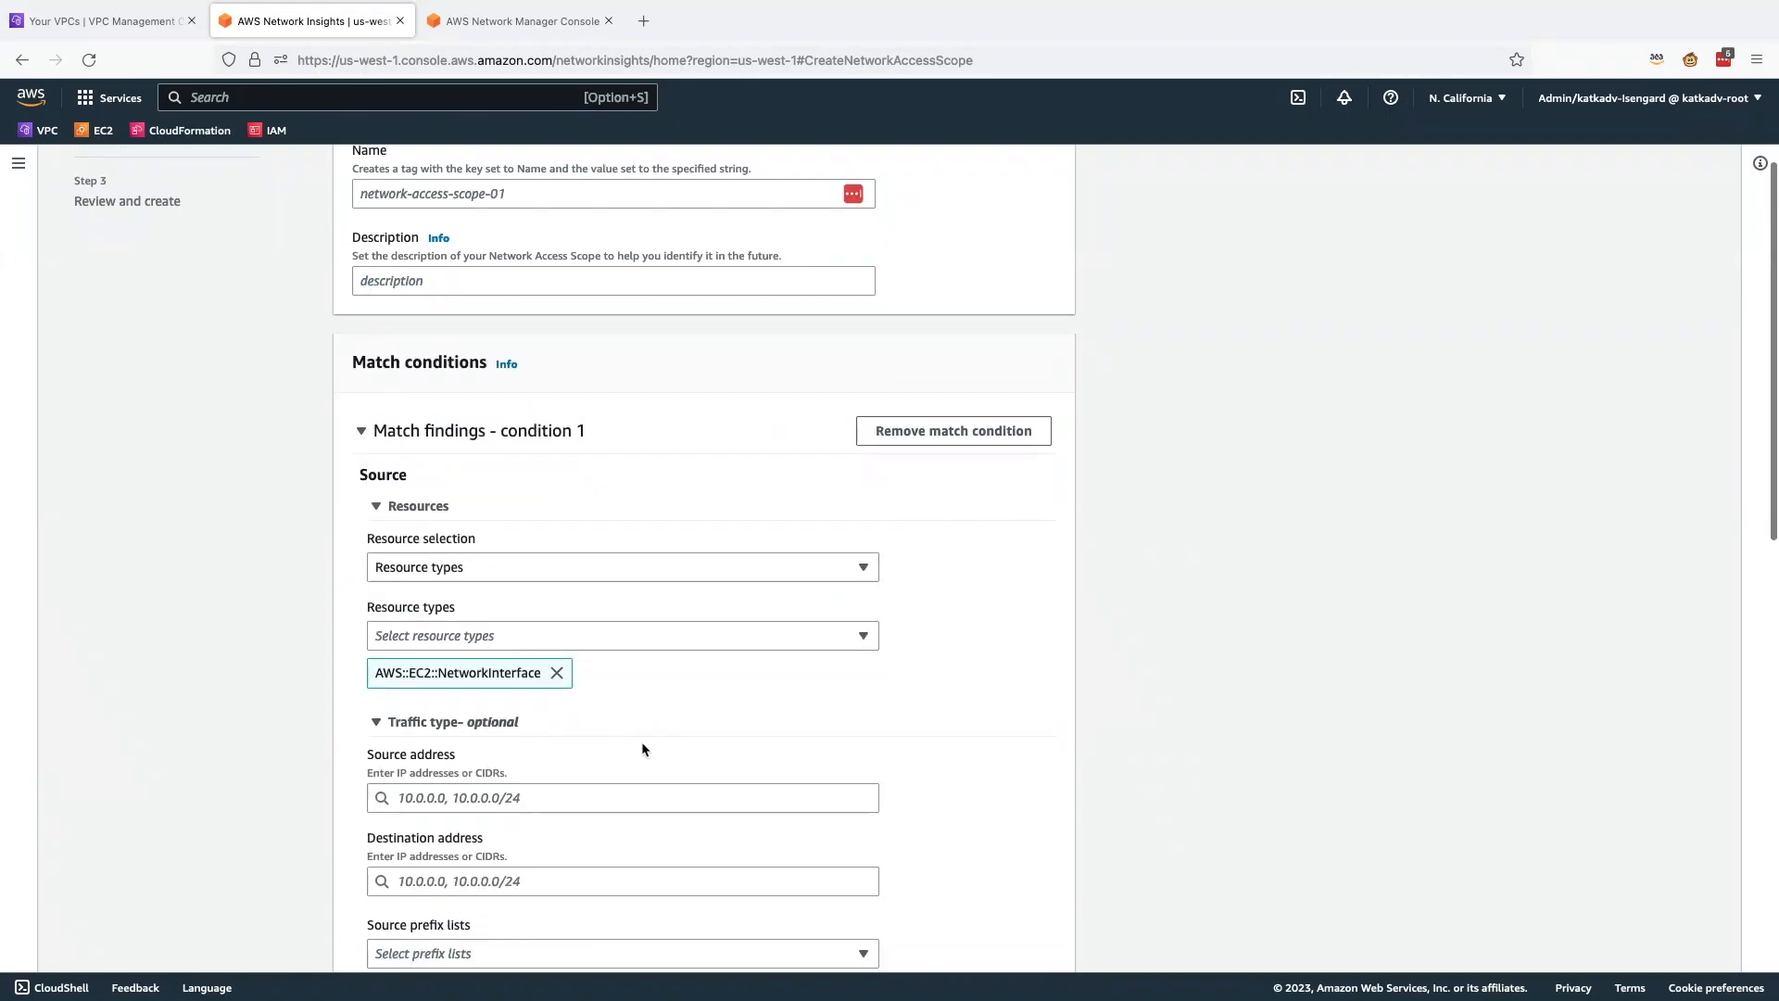
{"action": "scroll", "scroll_direction": "down", "scroll_amount": 3}
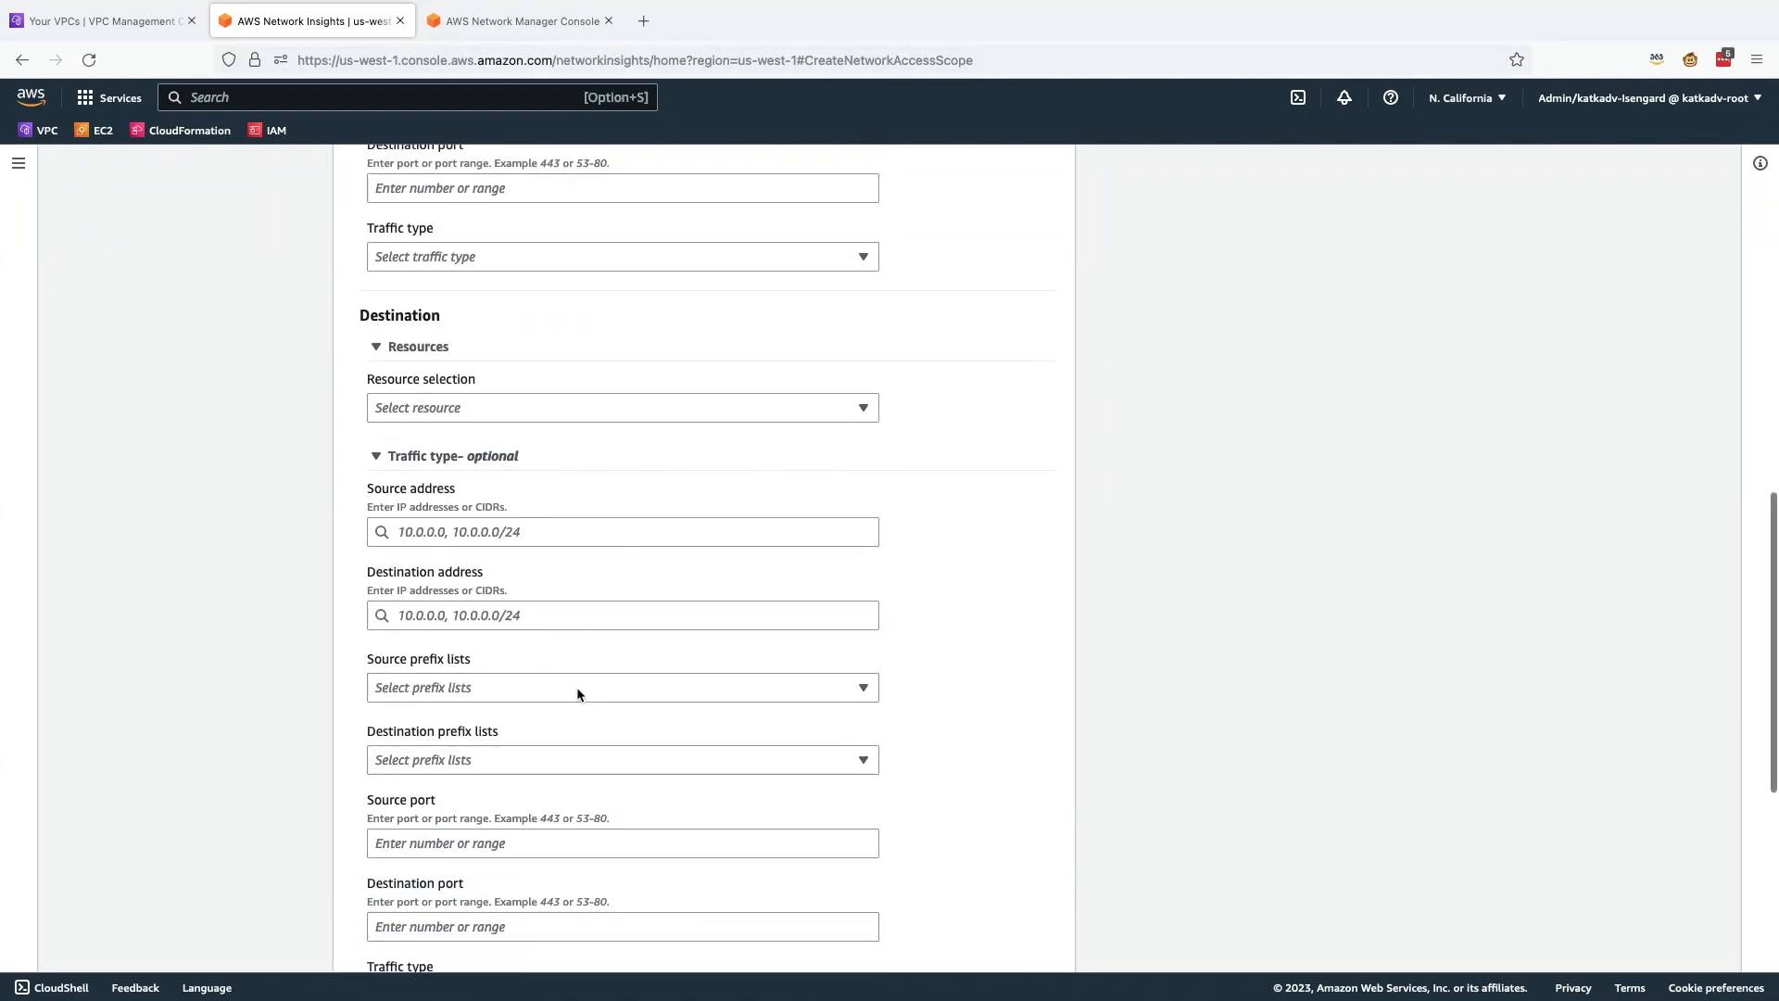
{"action": "scroll", "scroll_direction": "down", "scroll_amount": 3}
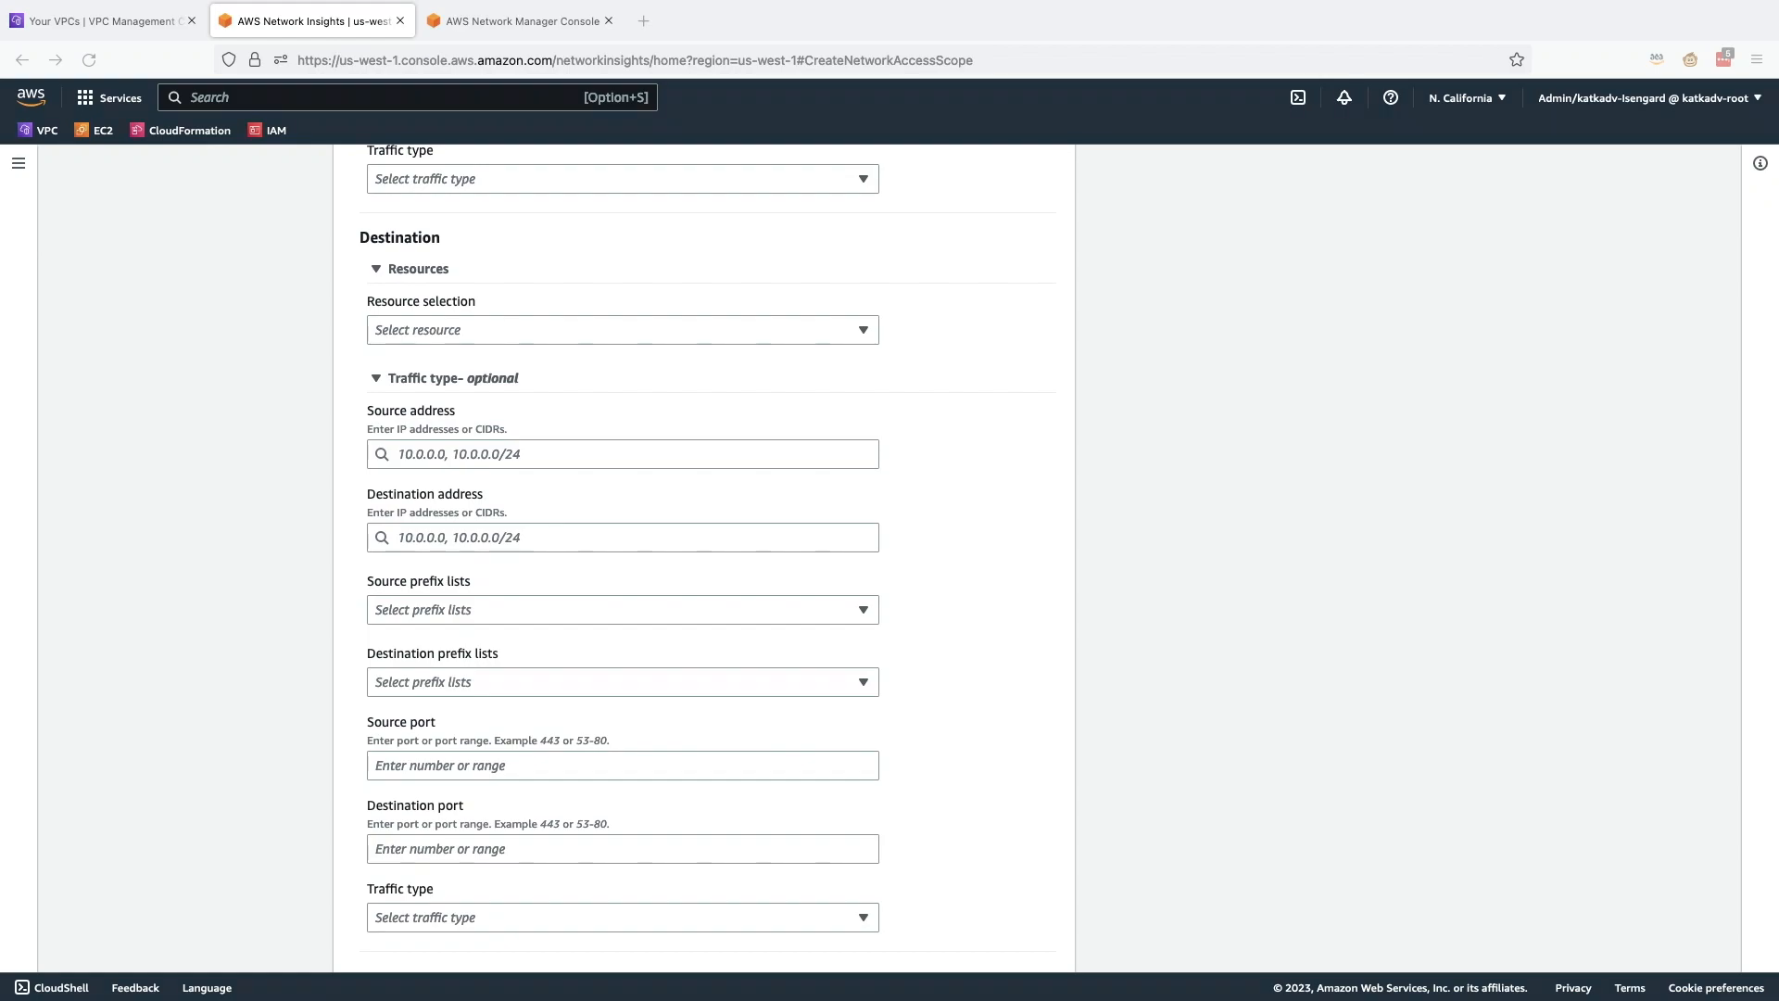
{"action": "left_click", "coordinate": [622, 682]}
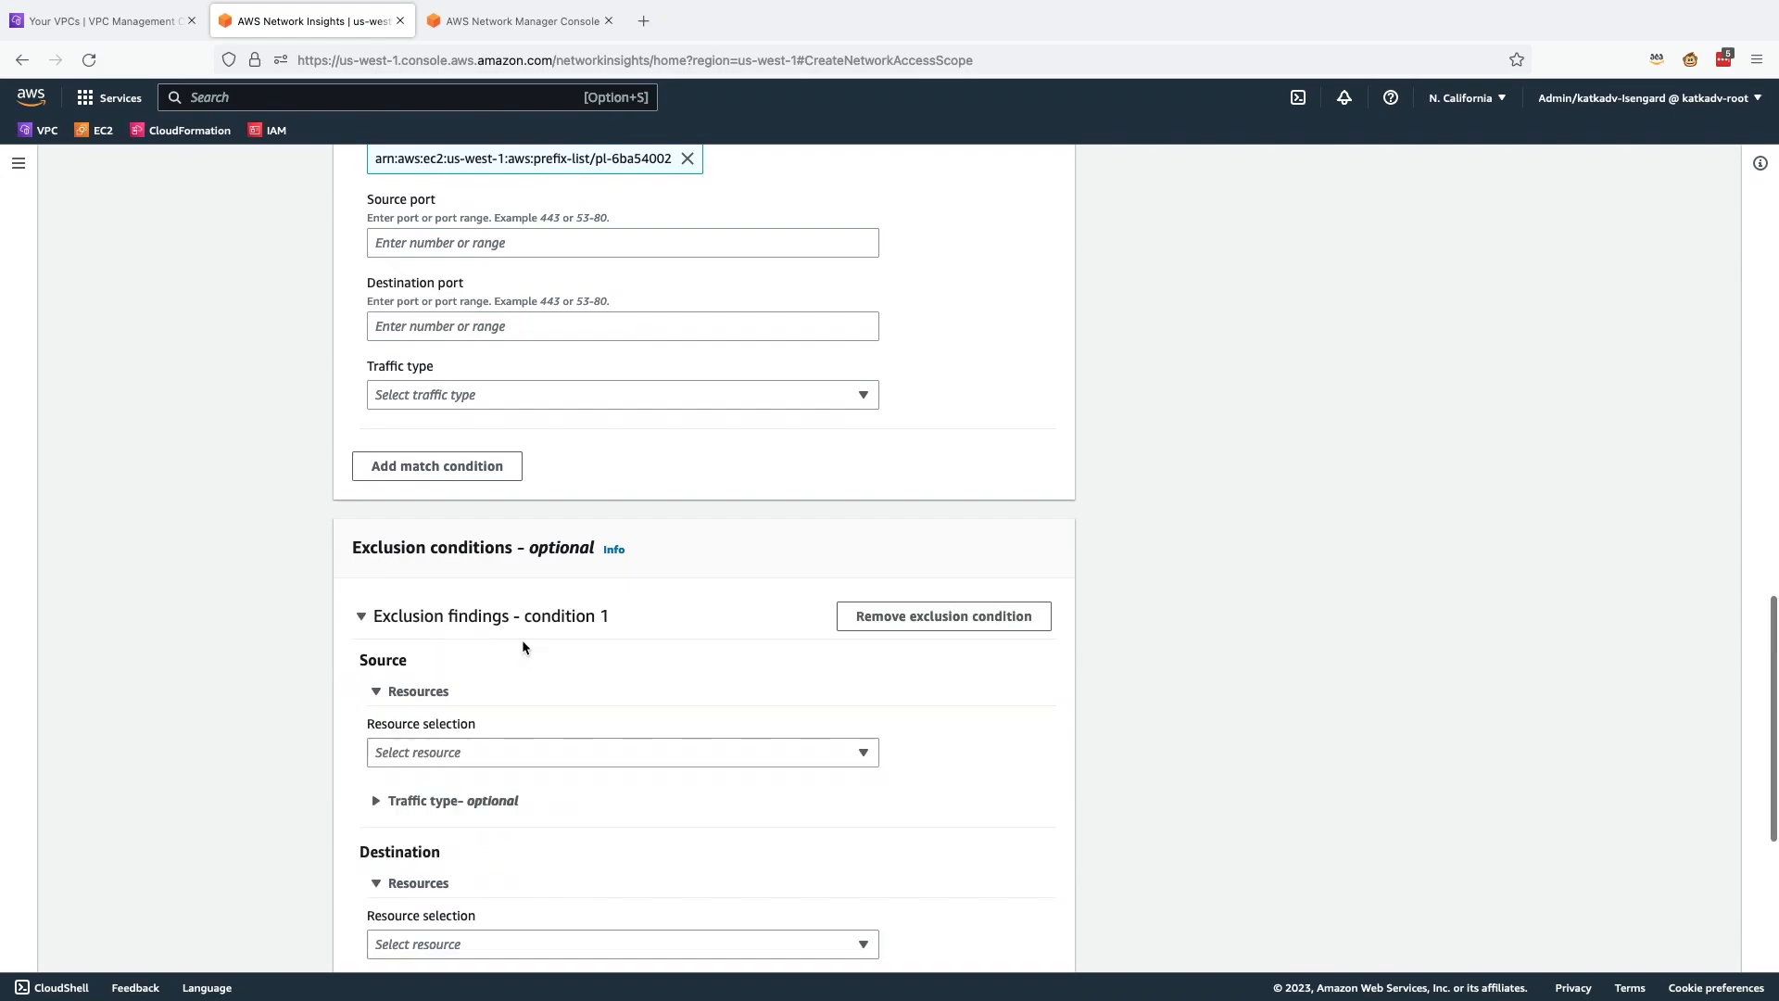
Step: Set Exclusion condition 1's destination to resource type AWS::EC2::VPCEndpoint and go to review
{"action": "scroll", "scroll_direction": "down", "scroll_amount": 3}
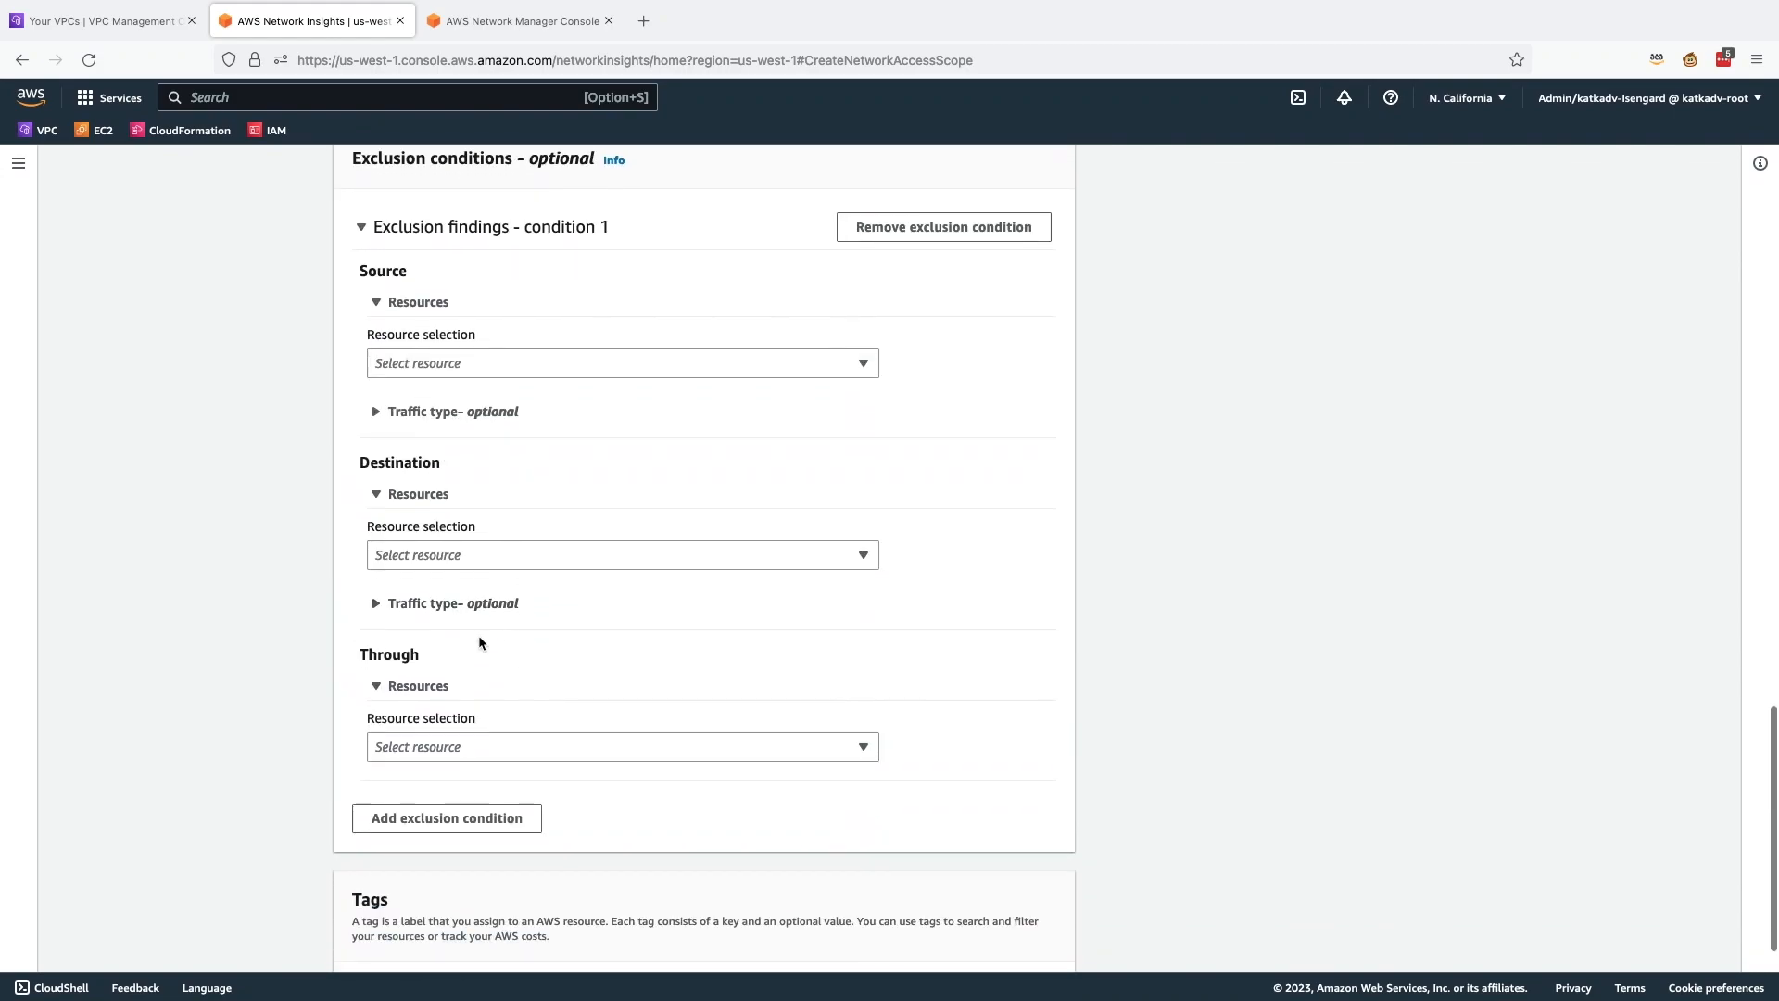
{"action": "mouse_move", "coordinate": [590, 571]}
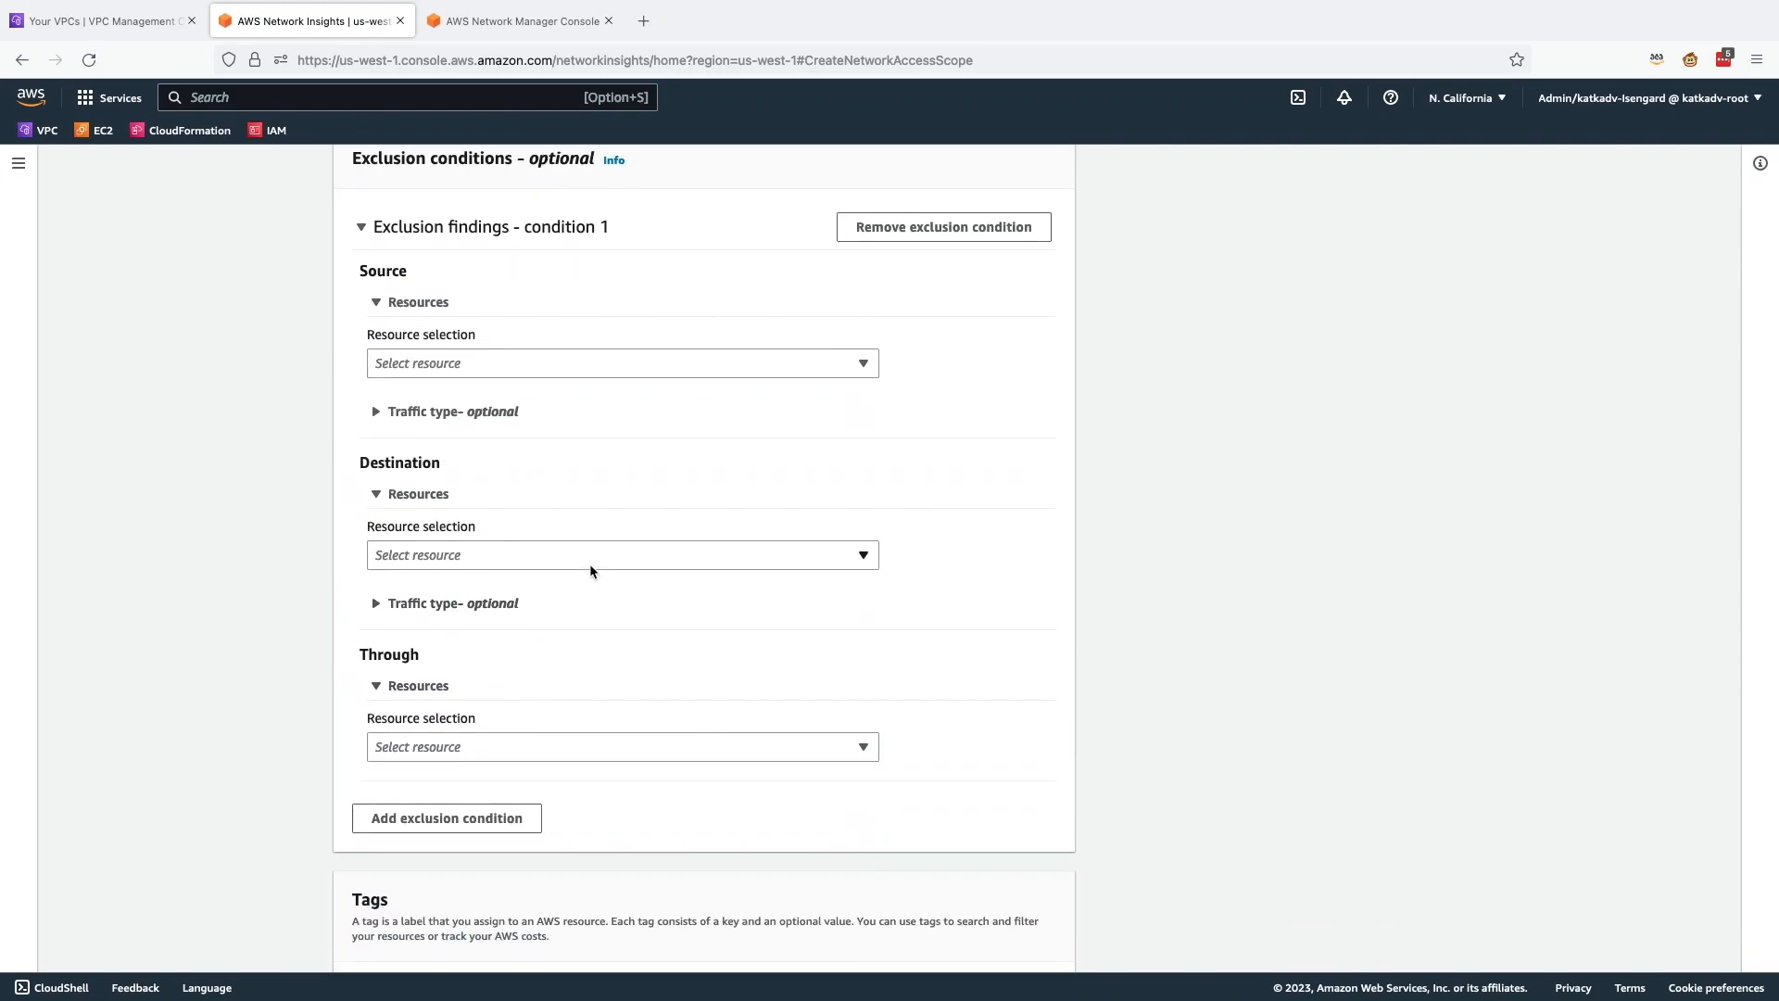
{"action": "left_click", "coordinate": [622, 555]}
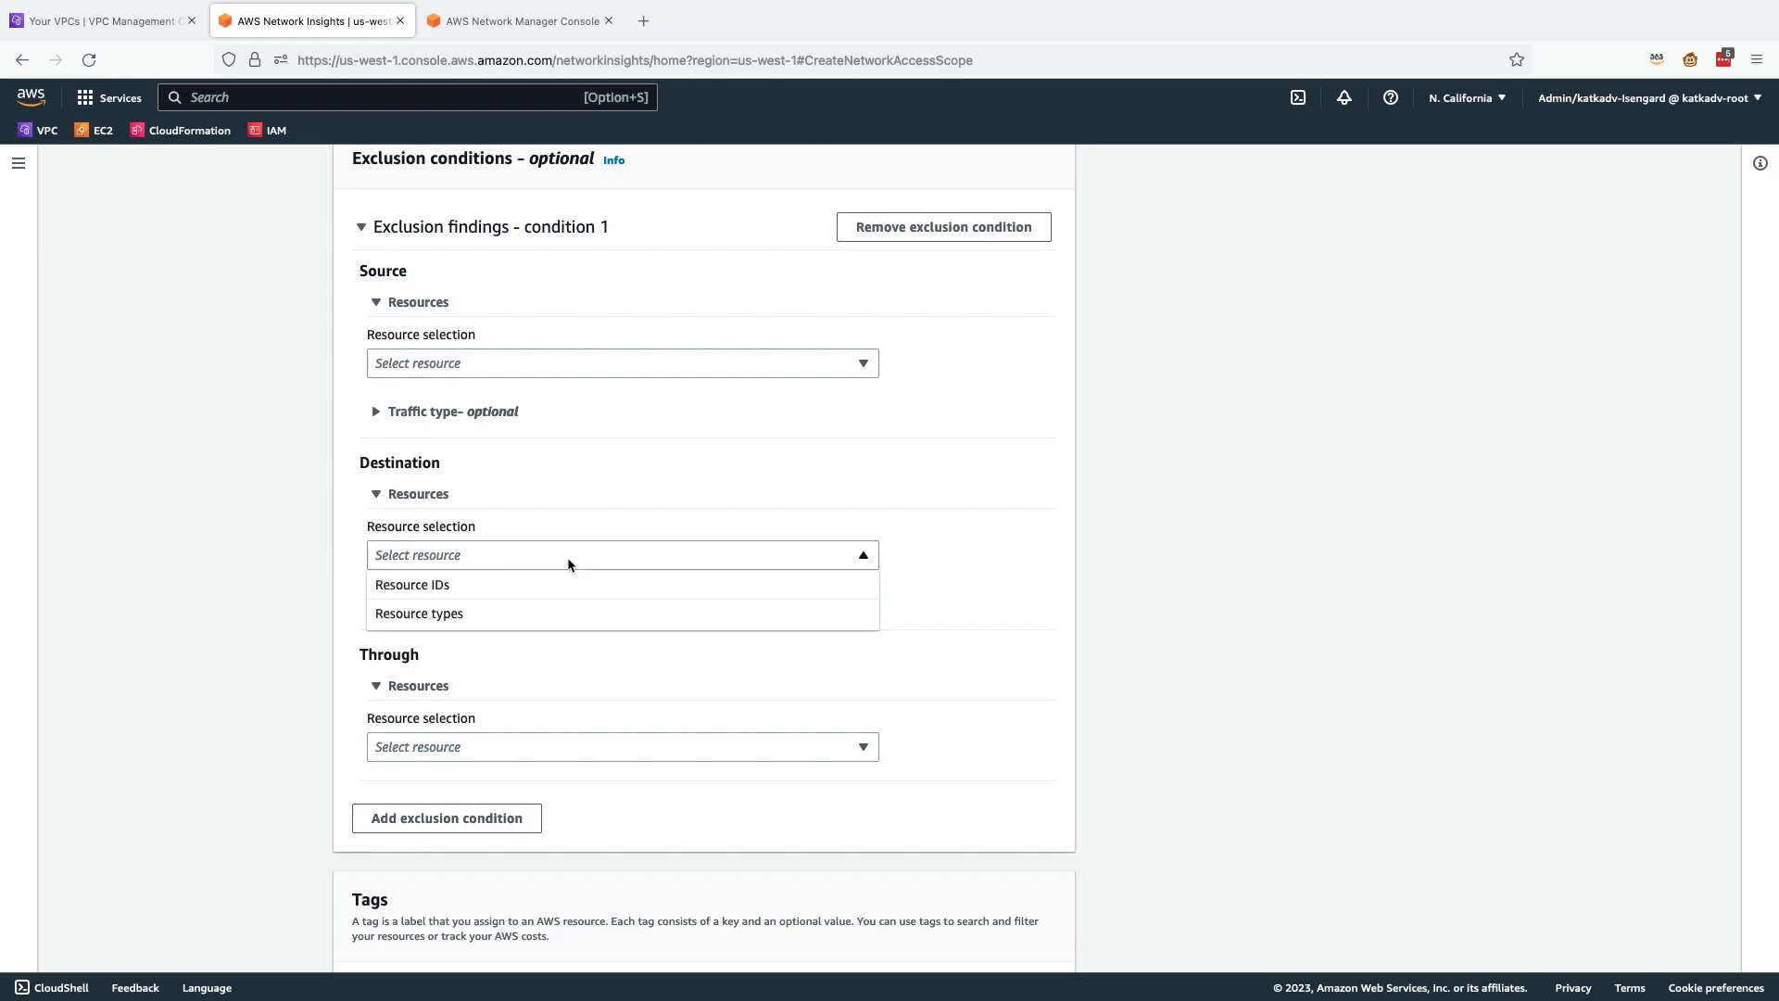
{"action": "left_click", "coordinate": [418, 613]}
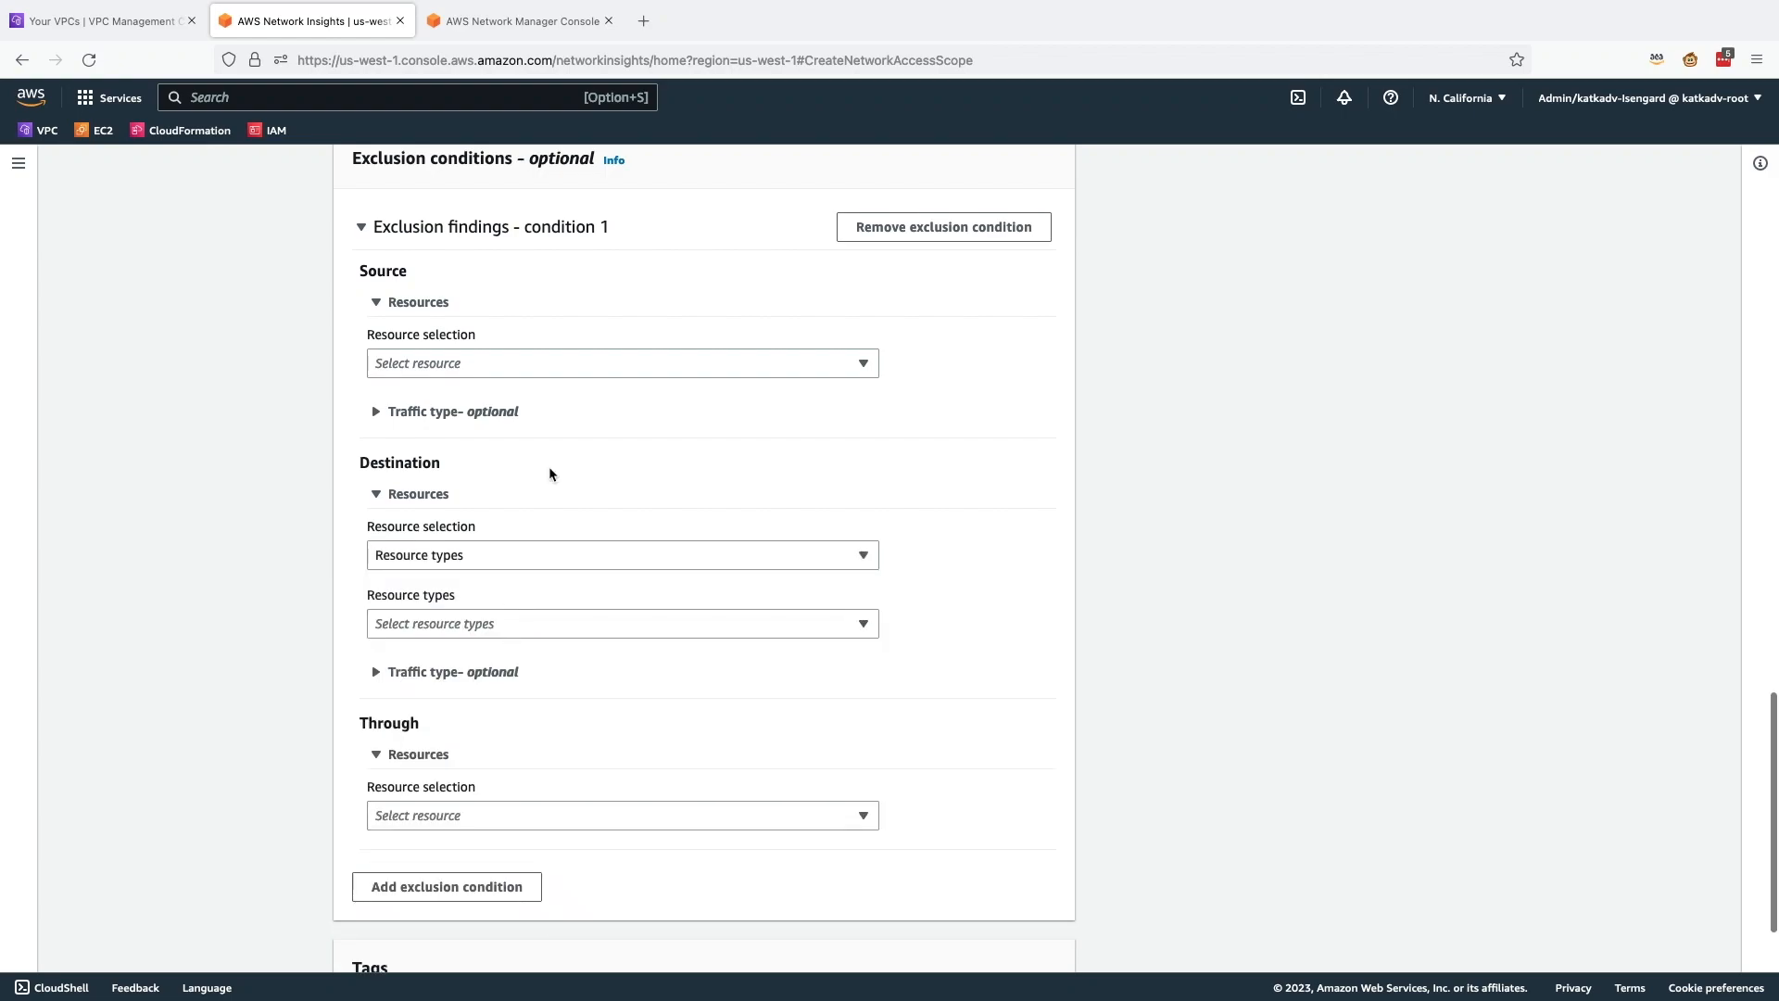
{"action": "scroll", "scroll_direction": "down", "scroll_amount": 3}
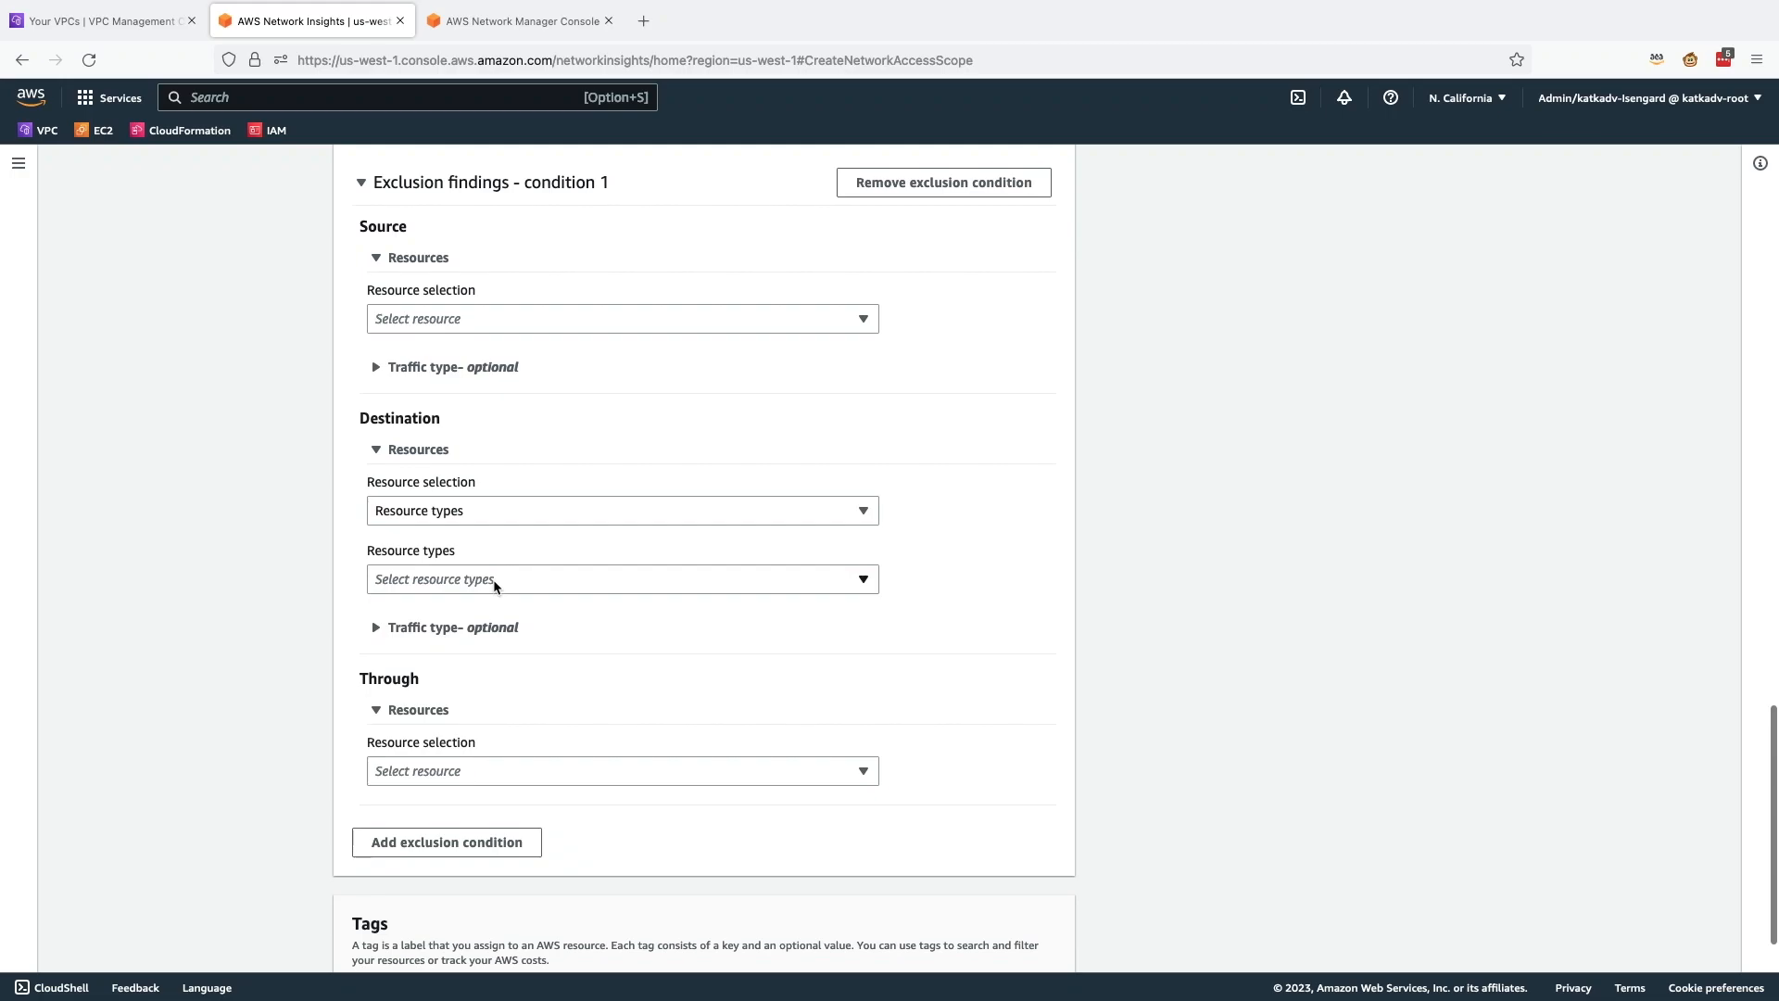
{"action": "left_click", "coordinate": [620, 579]}
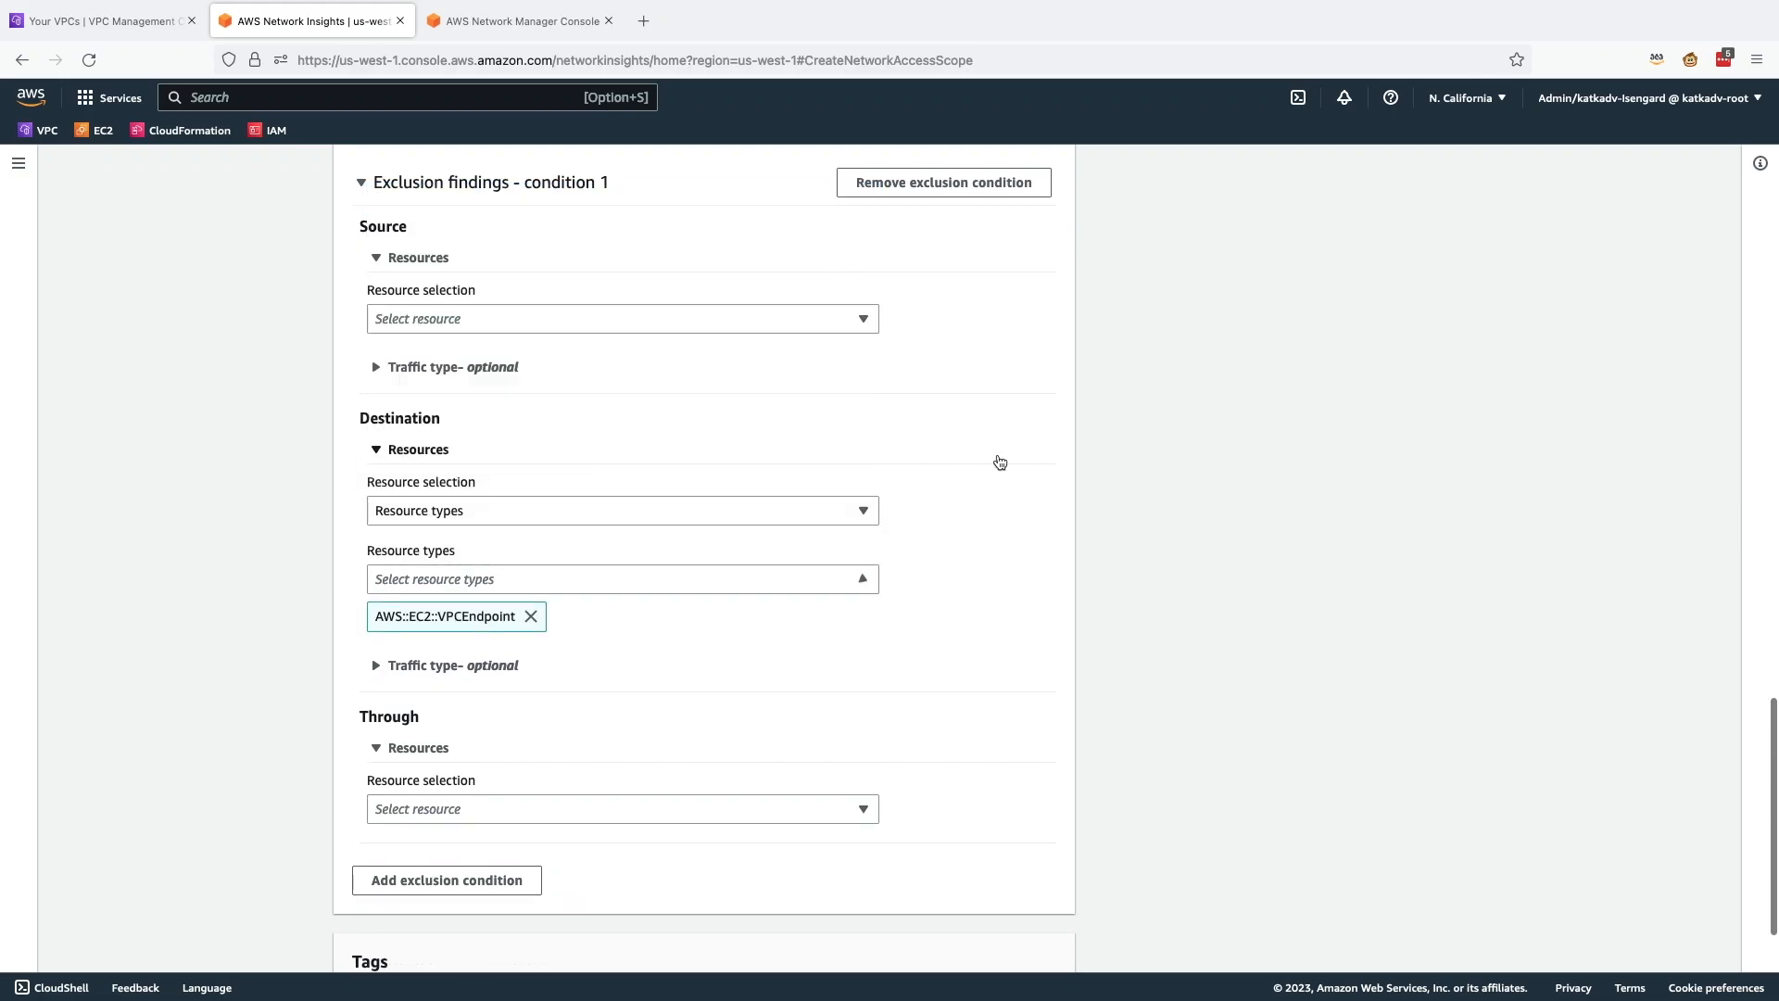
{"action": "left_click", "coordinate": [376, 449]}
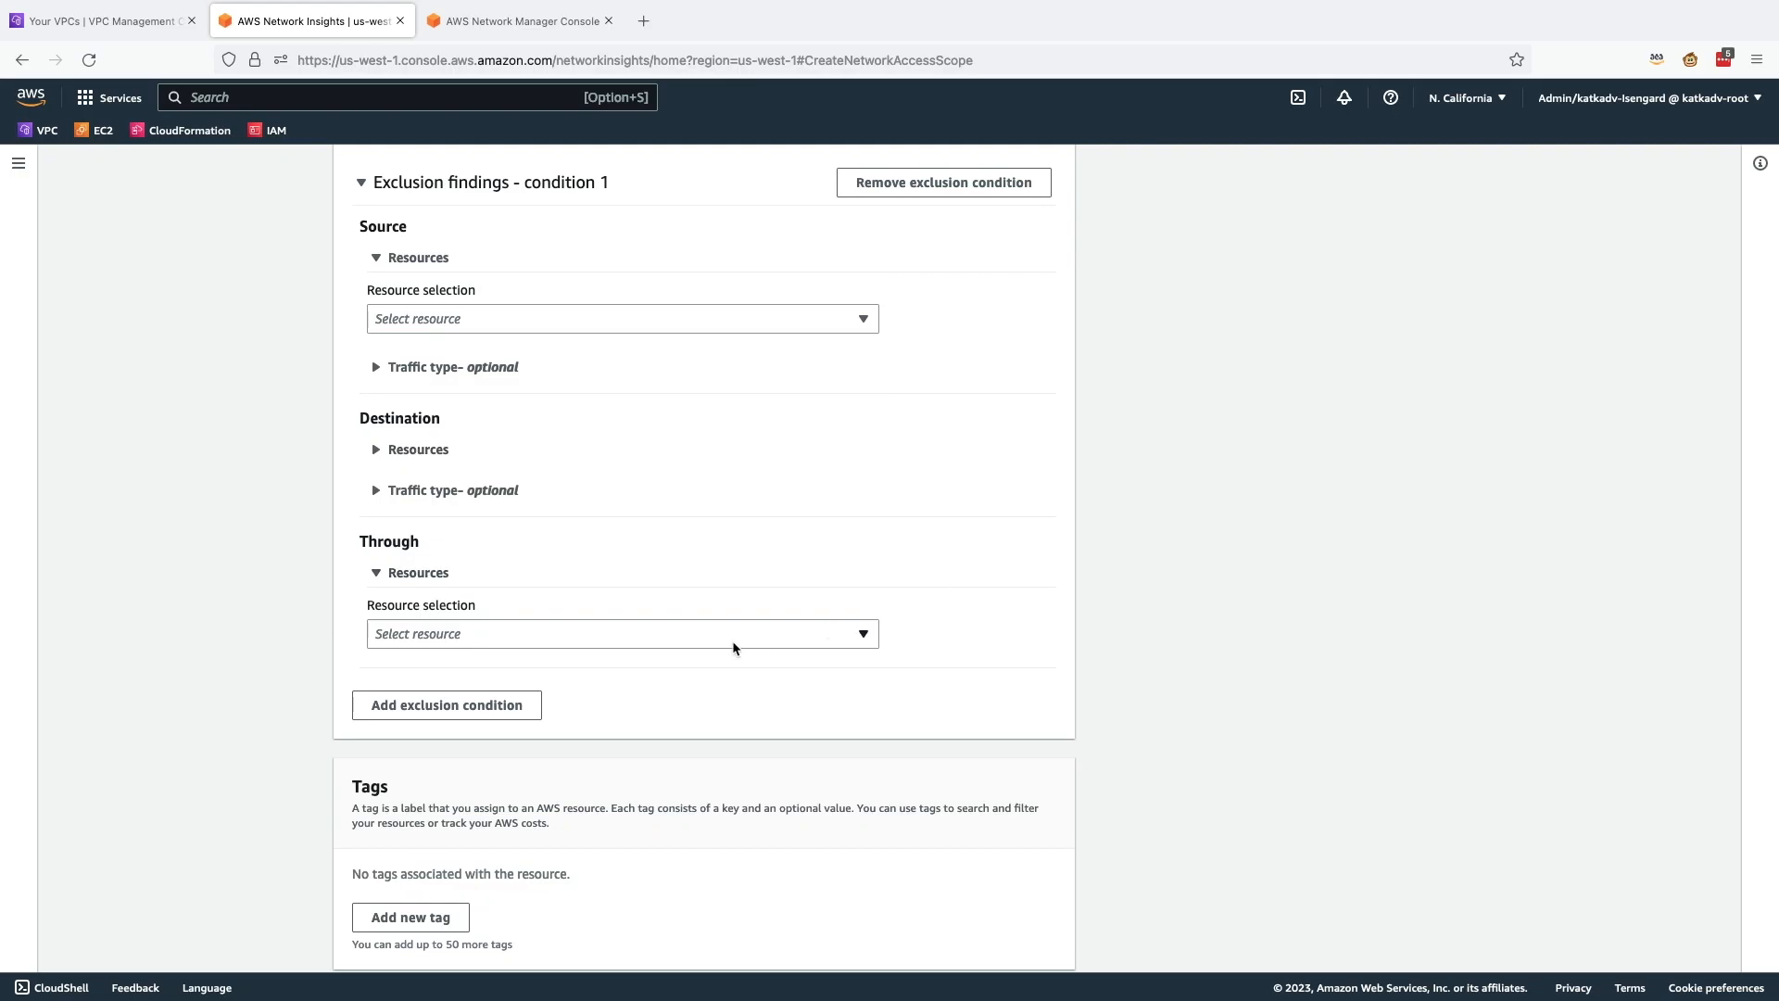
{"action": "left_click", "coordinate": [417, 449]}
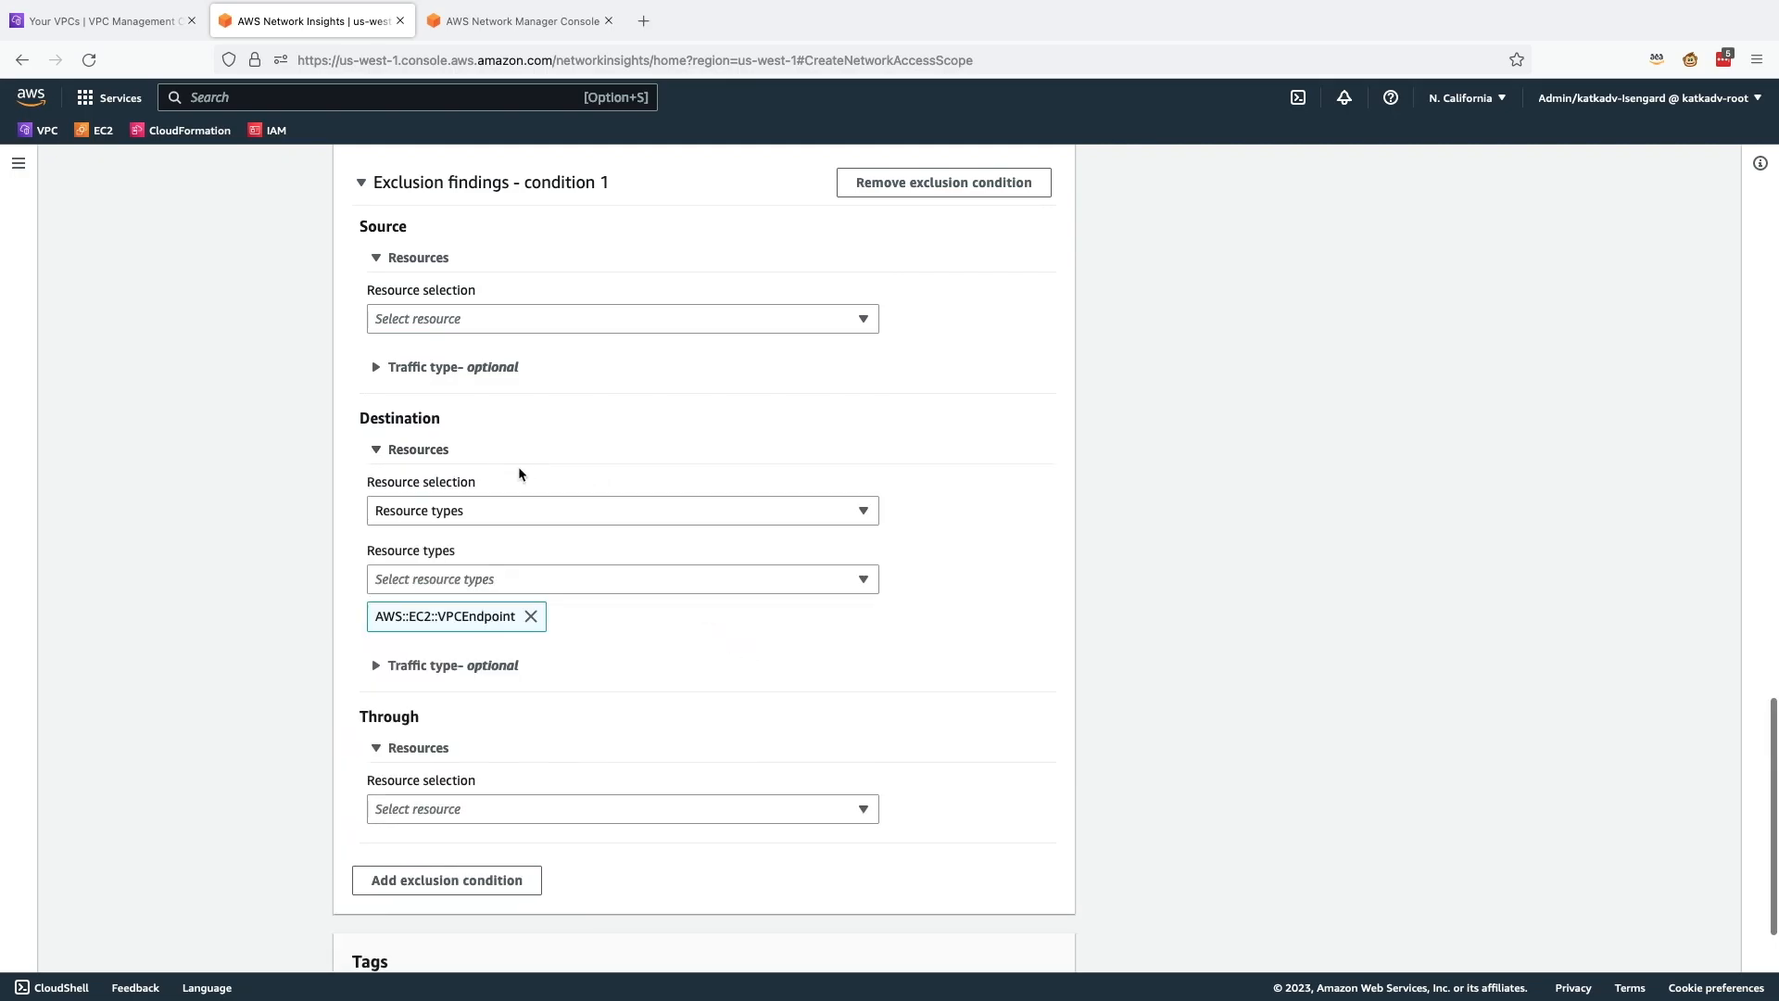
{"action": "scroll", "scroll_direction": "down", "scroll_amount": 3}
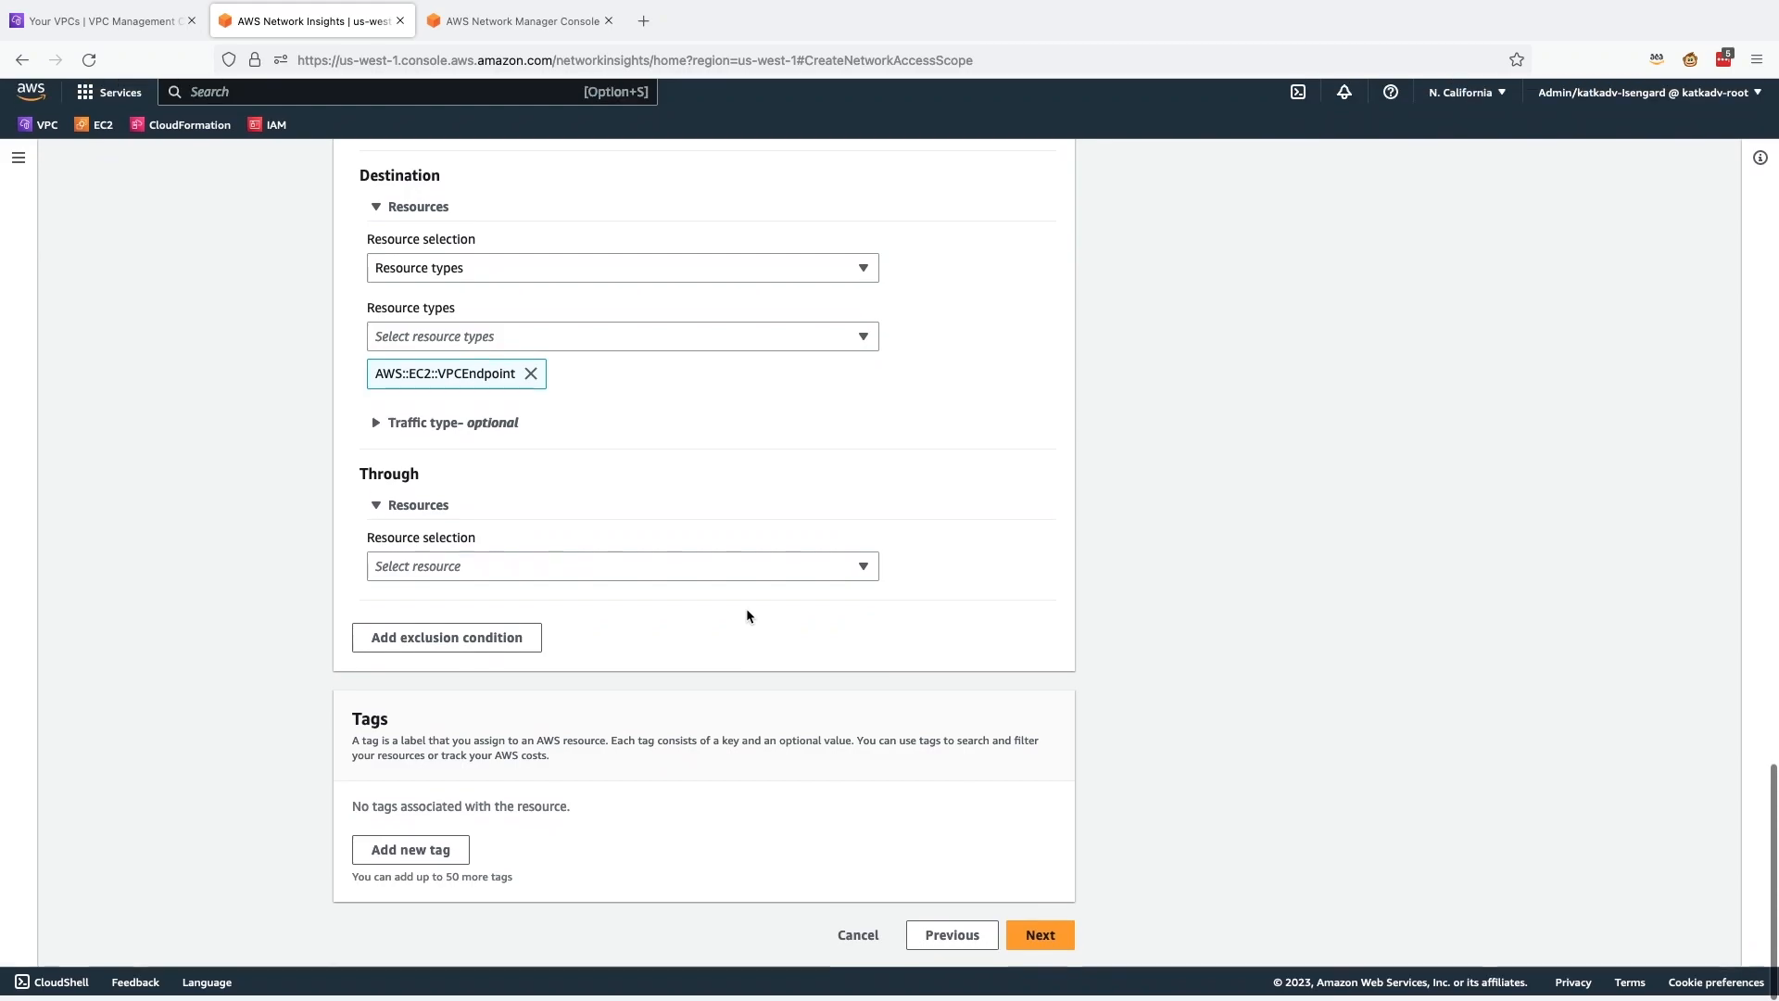
{"action": "left_click", "coordinate": [1037, 934]}
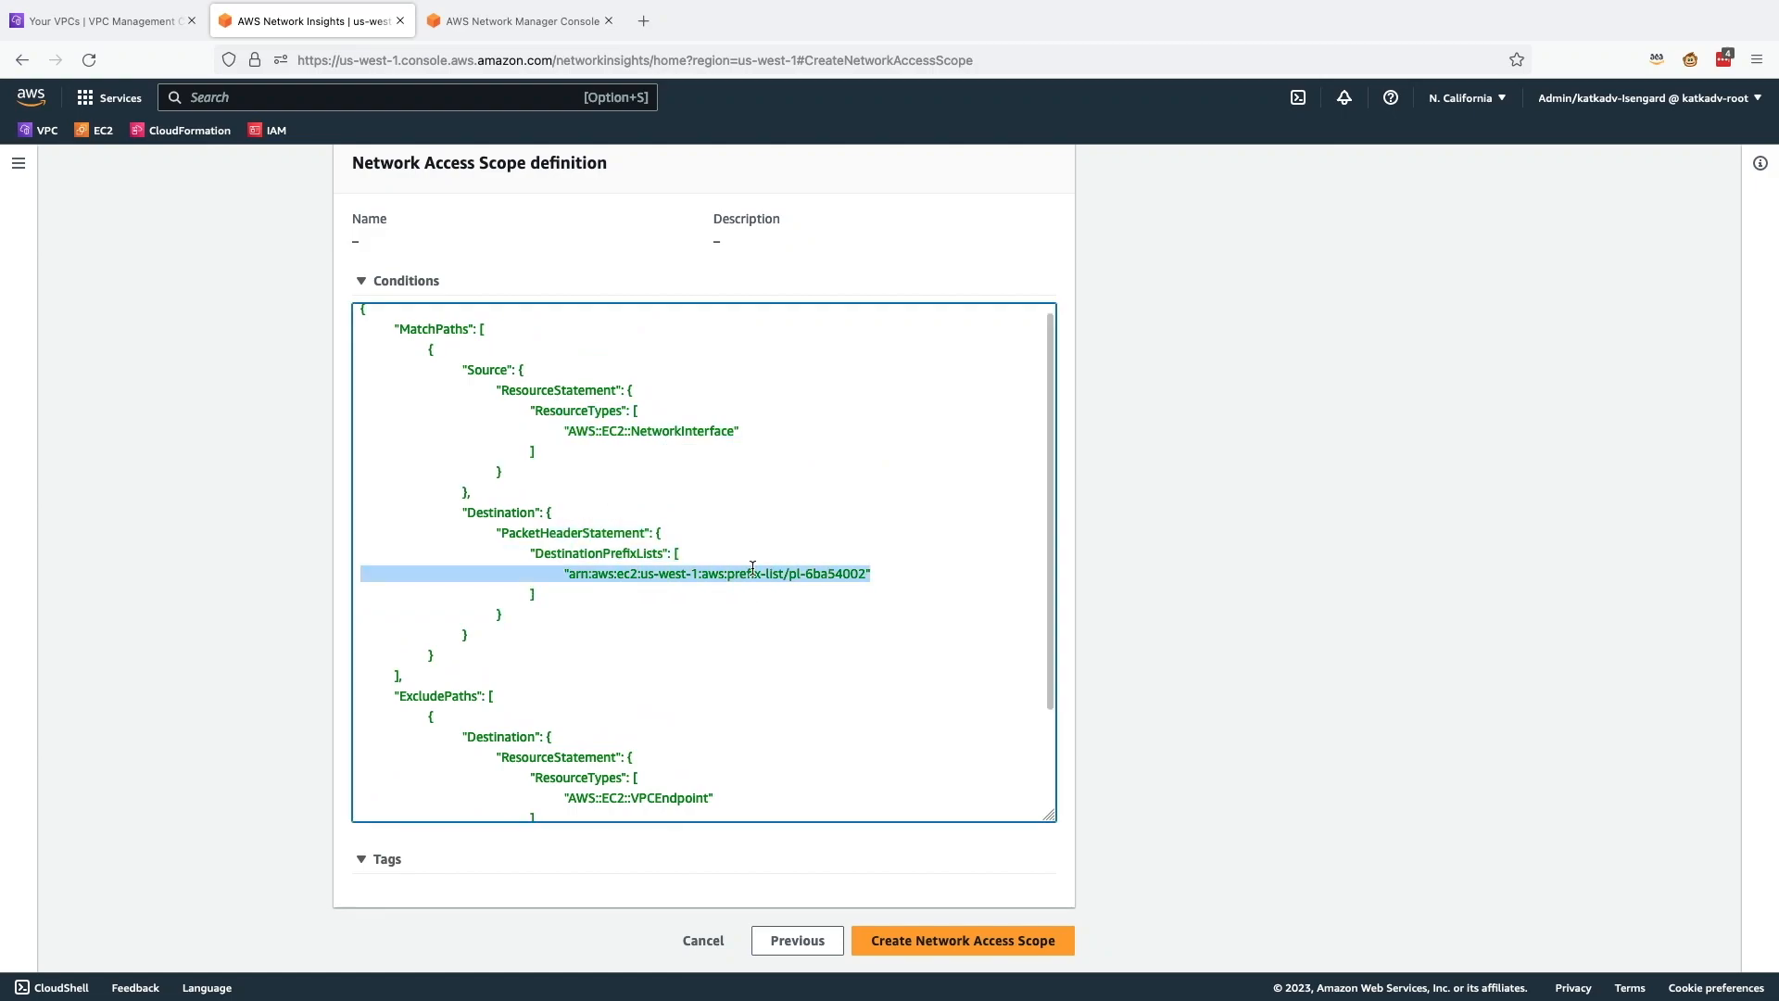
Step: Create the scope, then open nis-0b8f93b6e3e26523e from the Network Access Scopes list
{"action": "scroll", "scroll_direction": "down", "scroll_amount": 3}
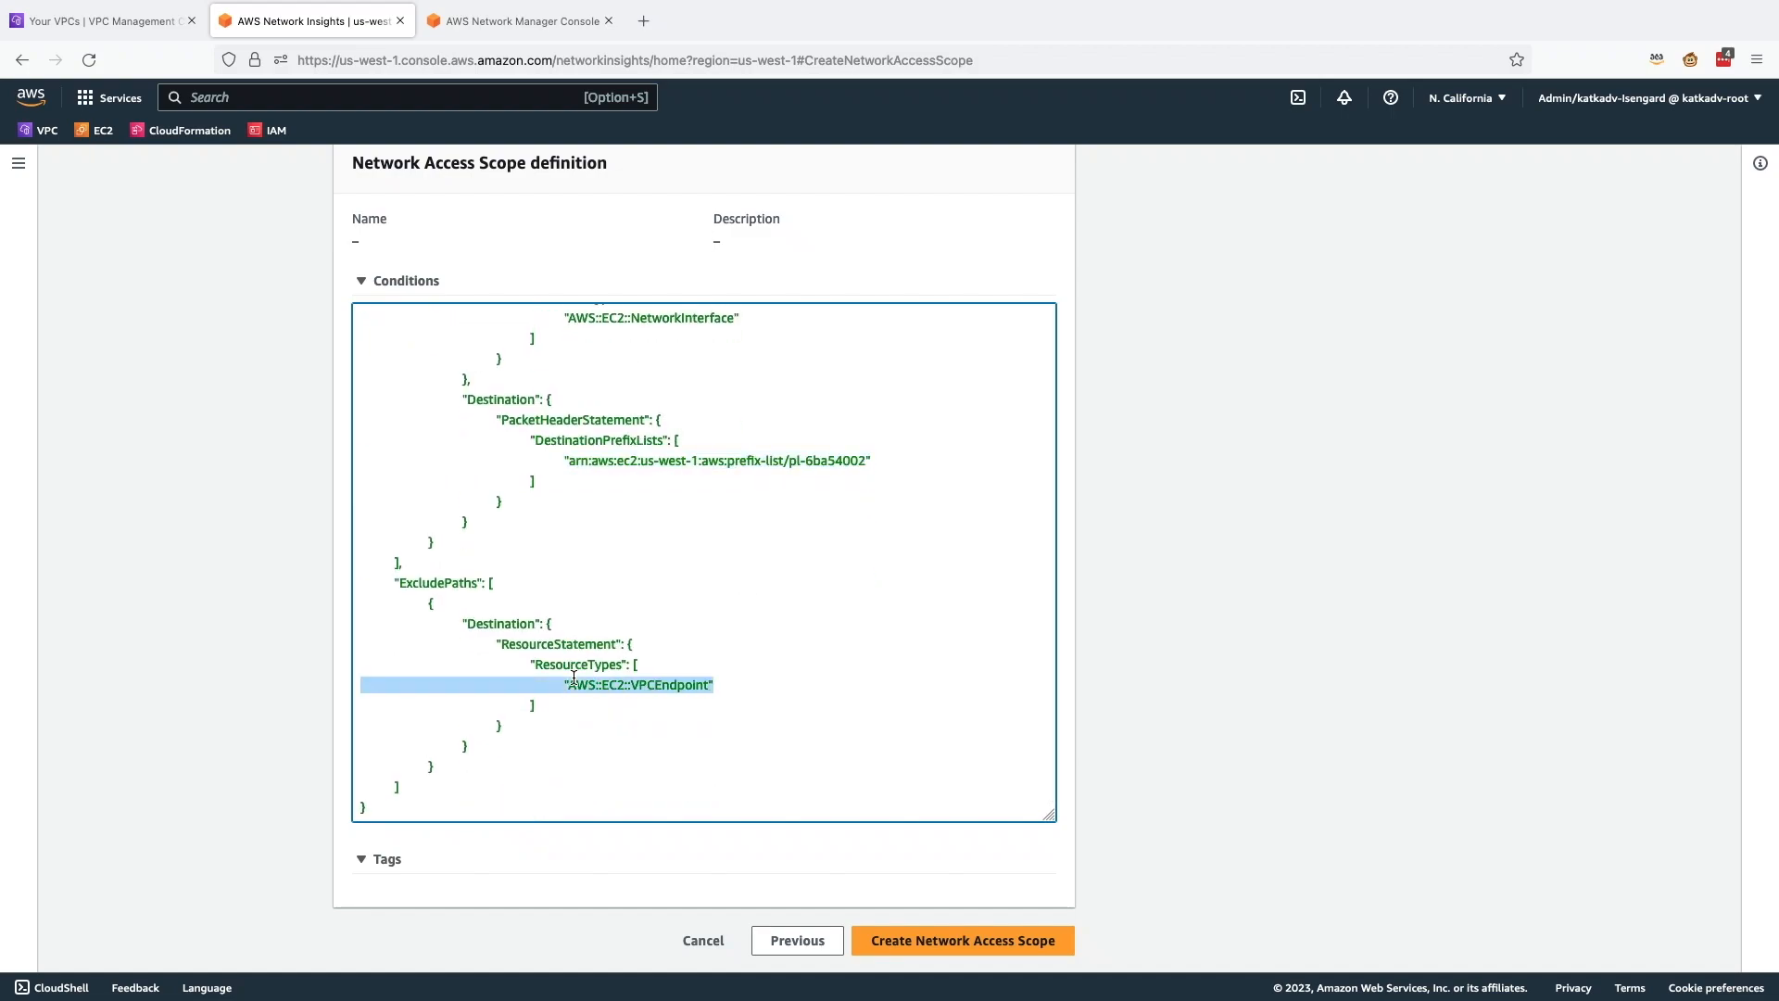
{"action": "left_click", "coordinate": [961, 940]}
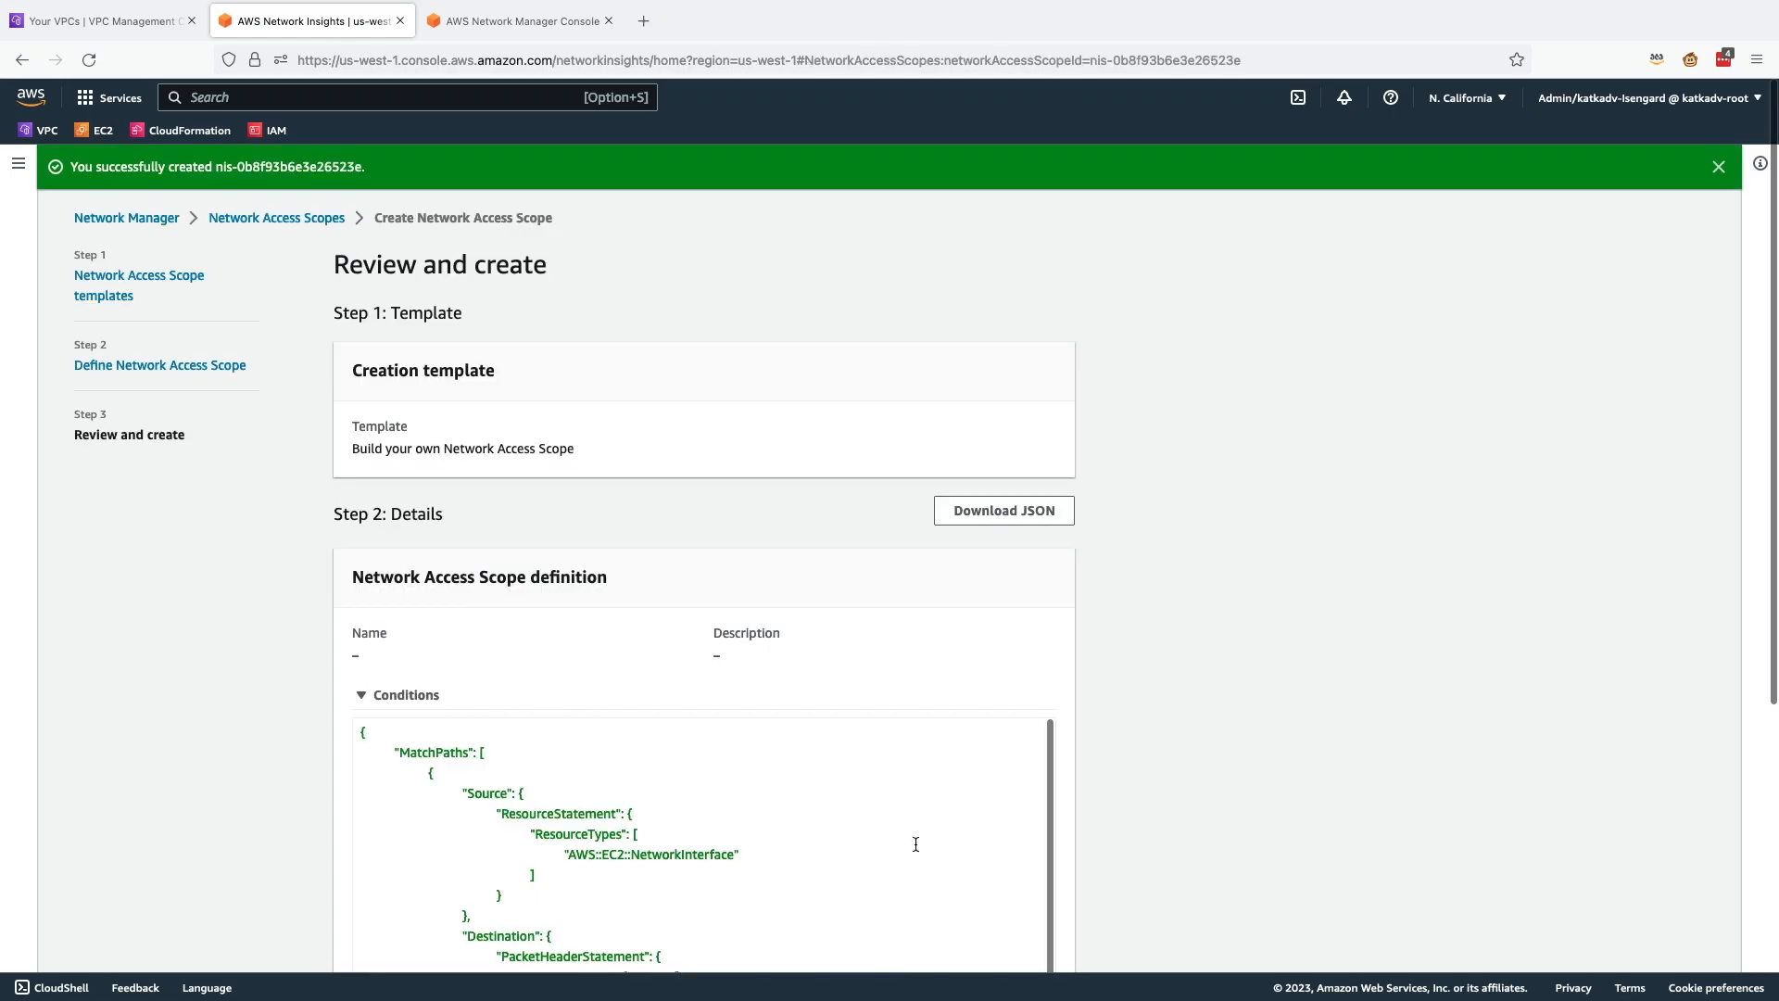
{"action": "left_click", "coordinate": [276, 217]}
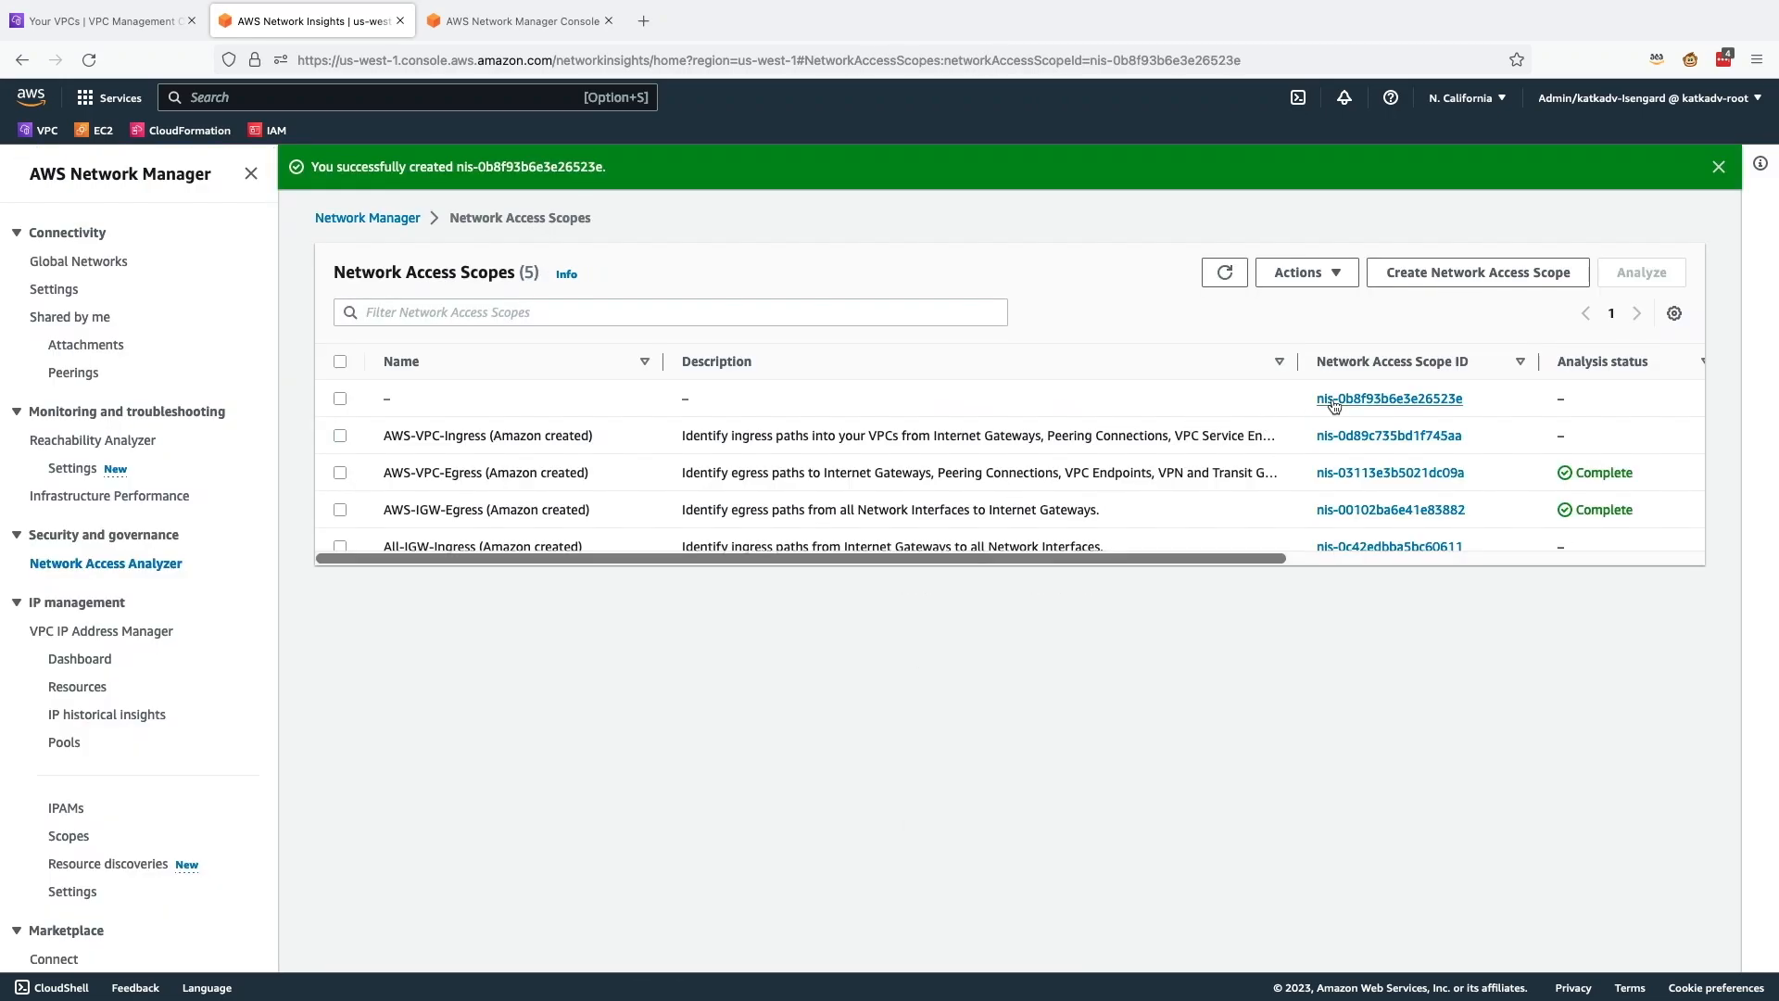
{"action": "left_click", "coordinate": [1389, 399]}
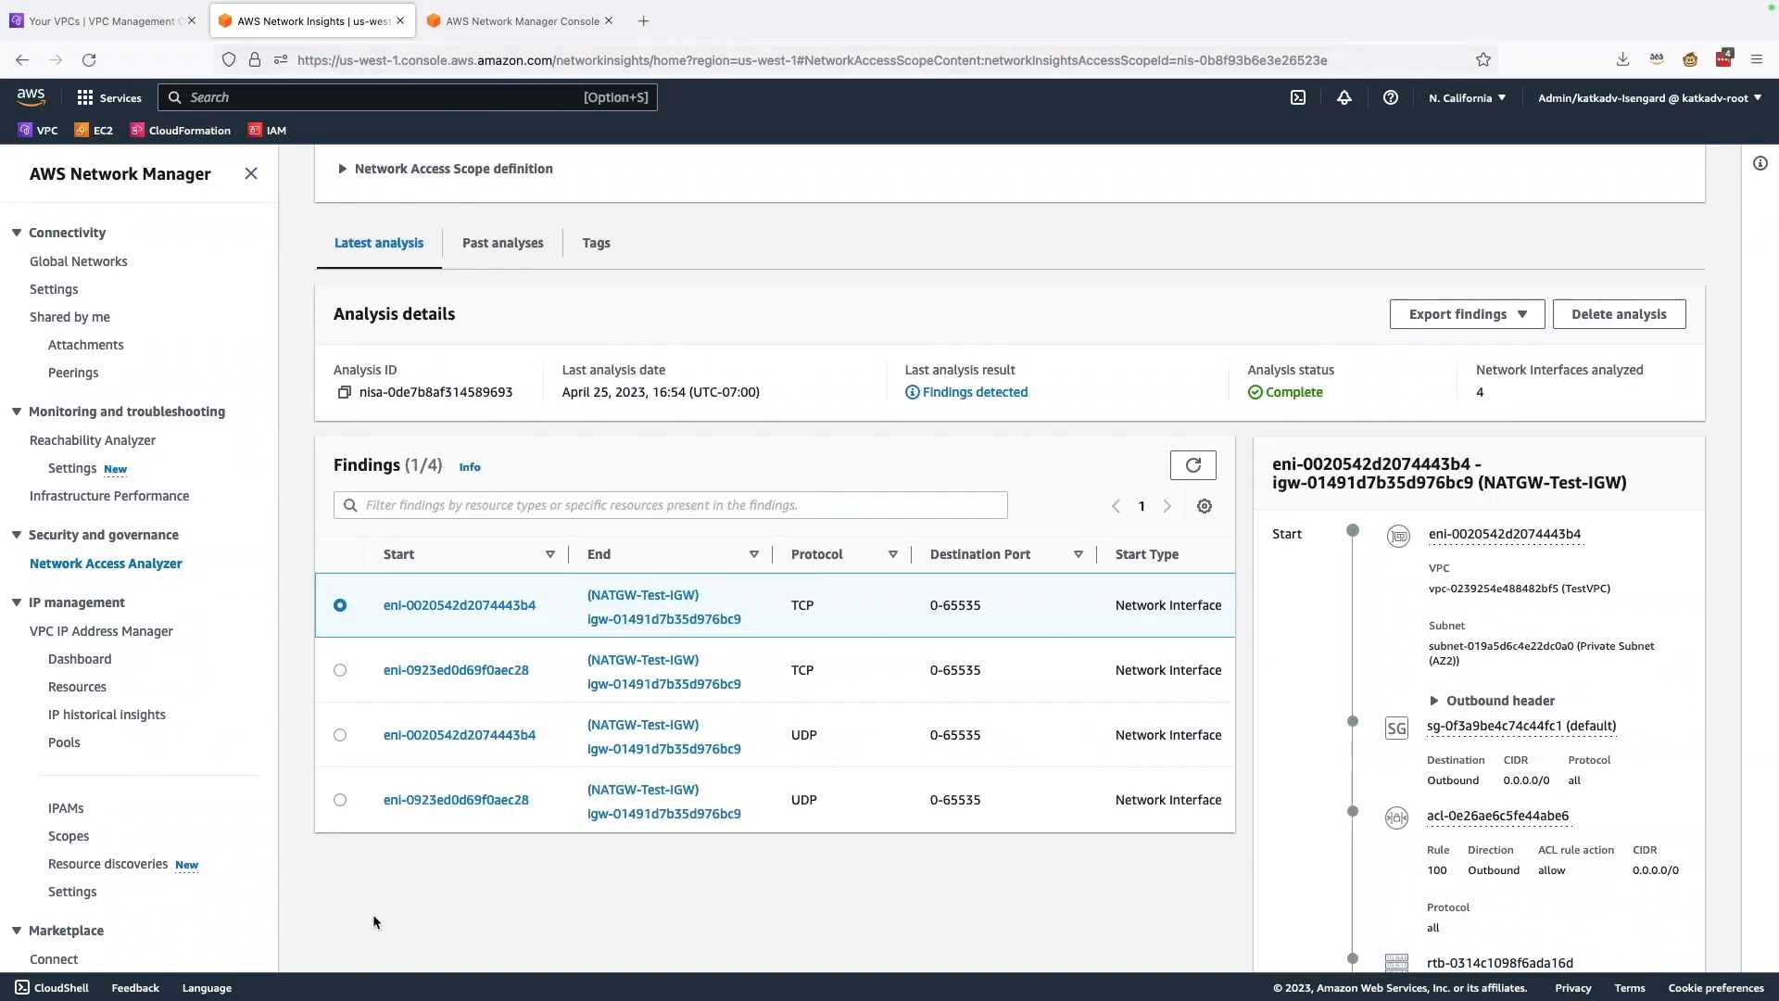
{"action": "mouse_move", "coordinate": [929, 690]}
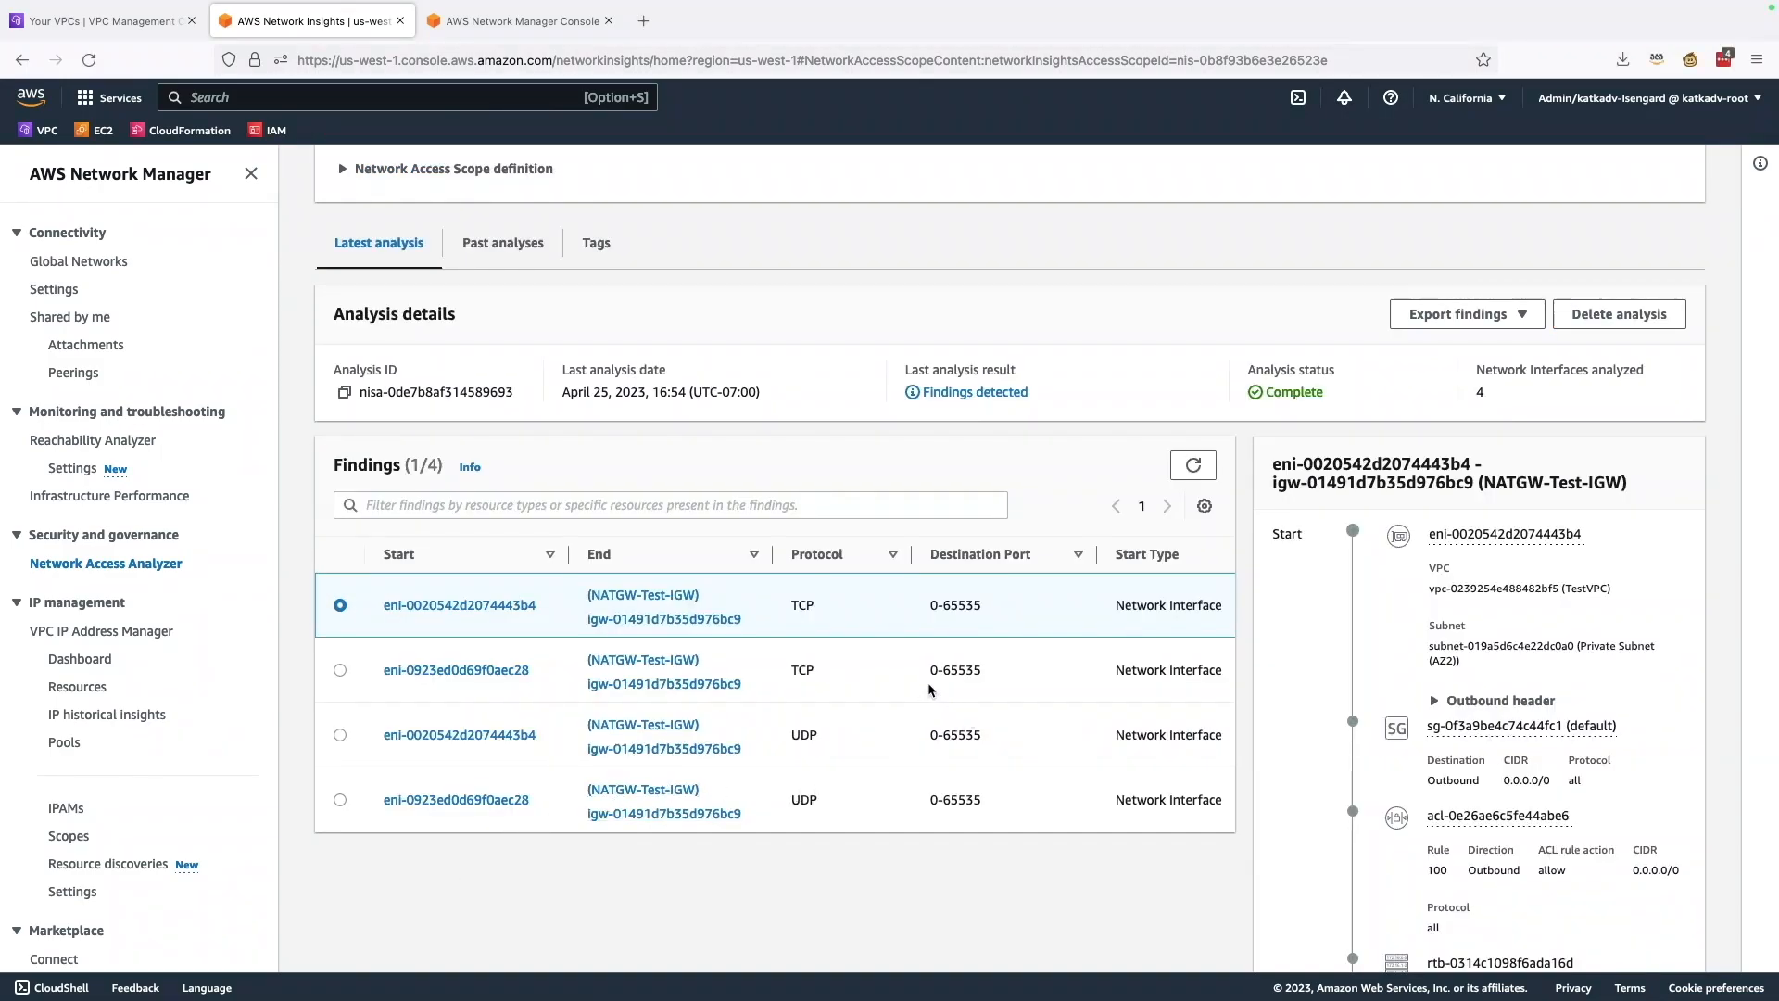
Step: Compare UDP and TCP findings, scrolling the eni-0923ed0d69f0aec28 path through nat-06570e7f658e5d0dc
{"action": "left_click", "coordinate": [339, 735]}
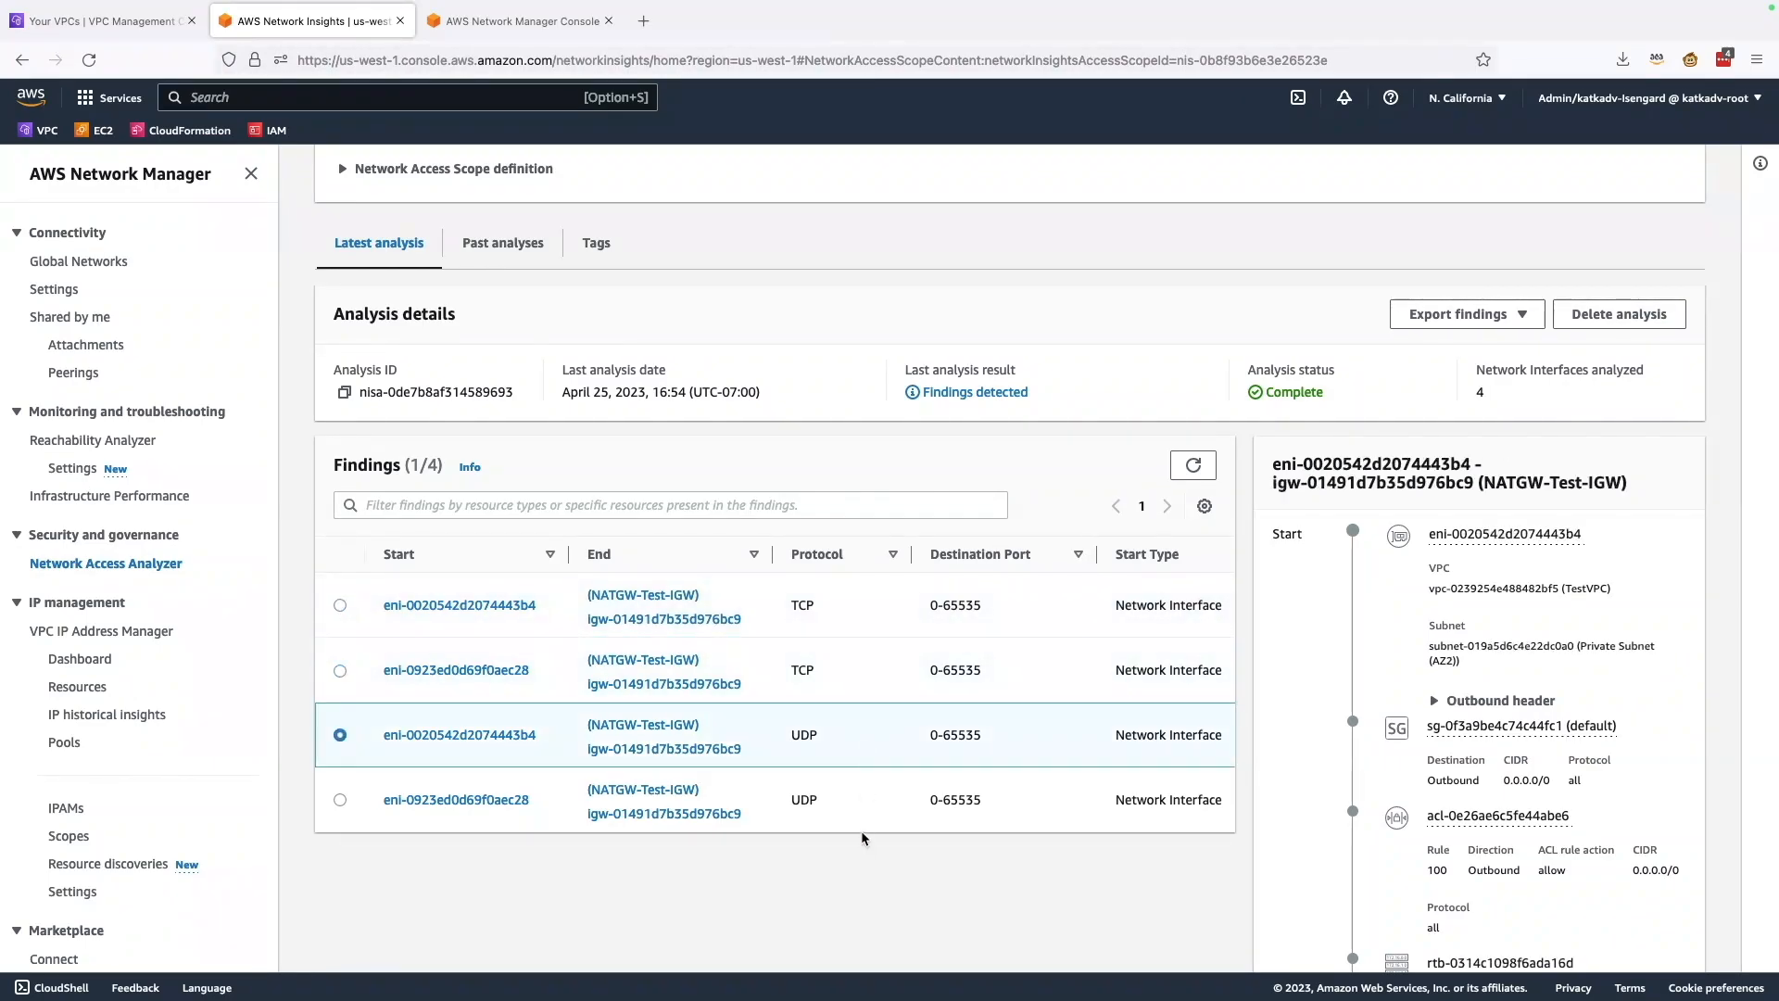
{"action": "left_click", "coordinate": [339, 605]}
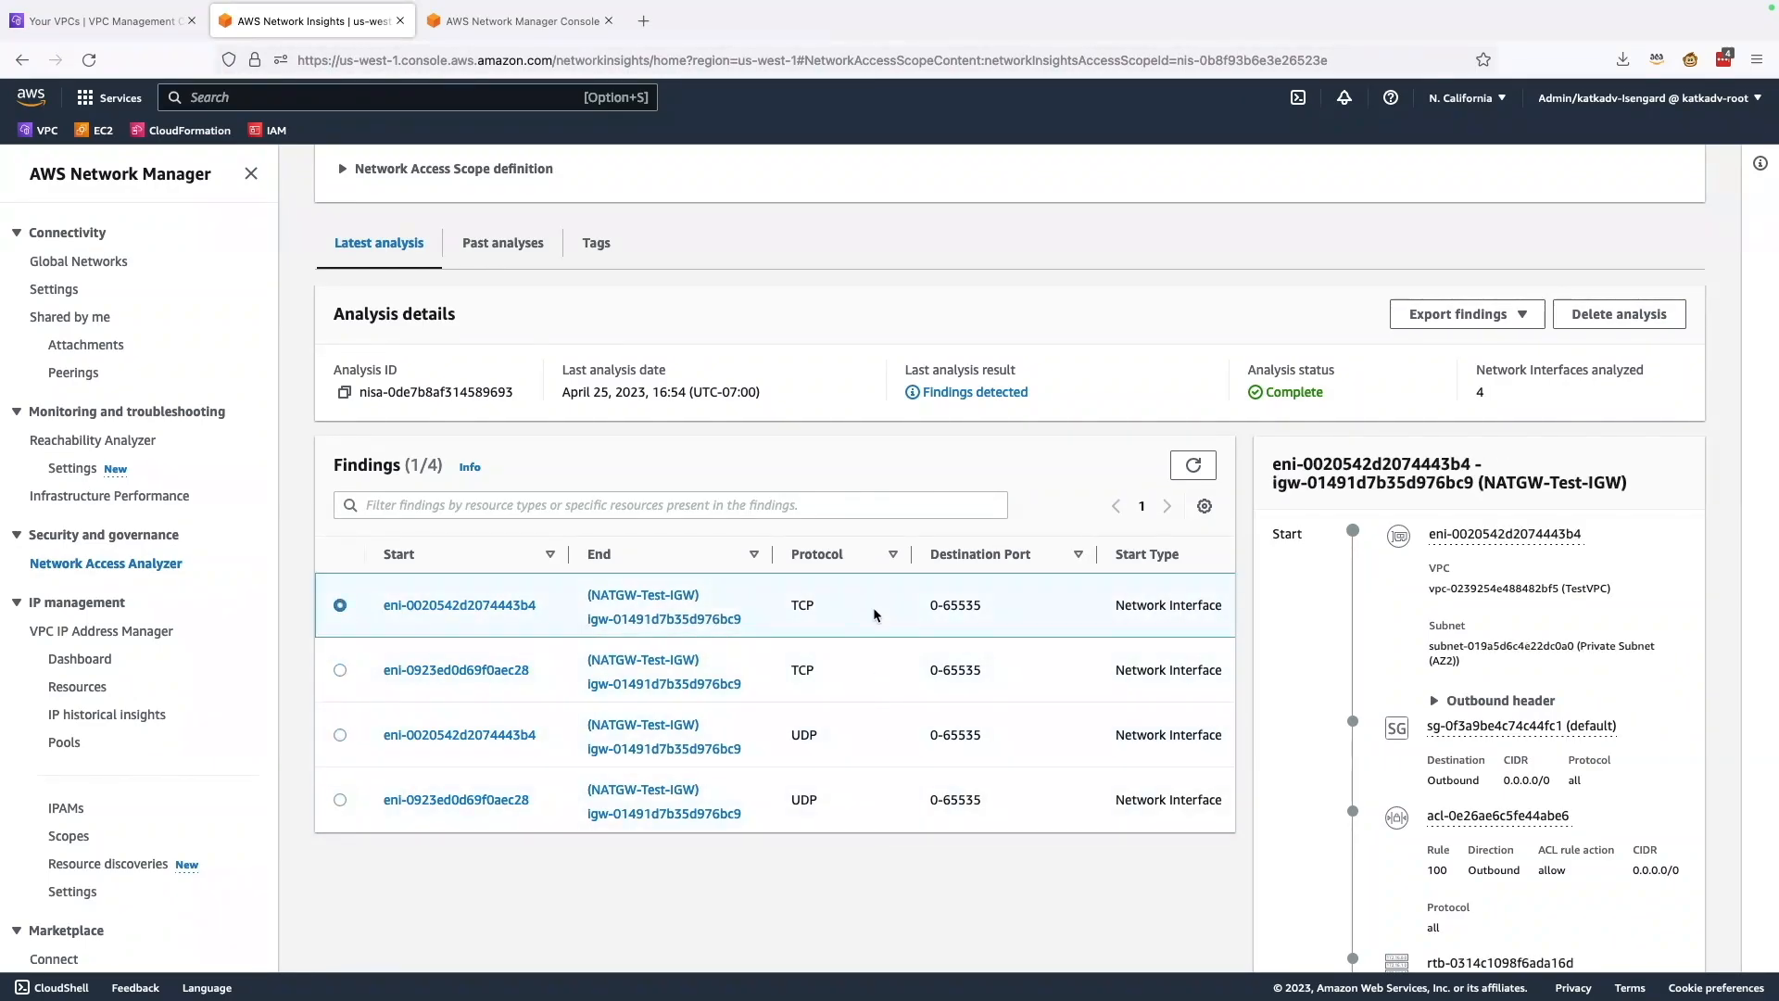
{"action": "mouse_move", "coordinate": [884, 668]}
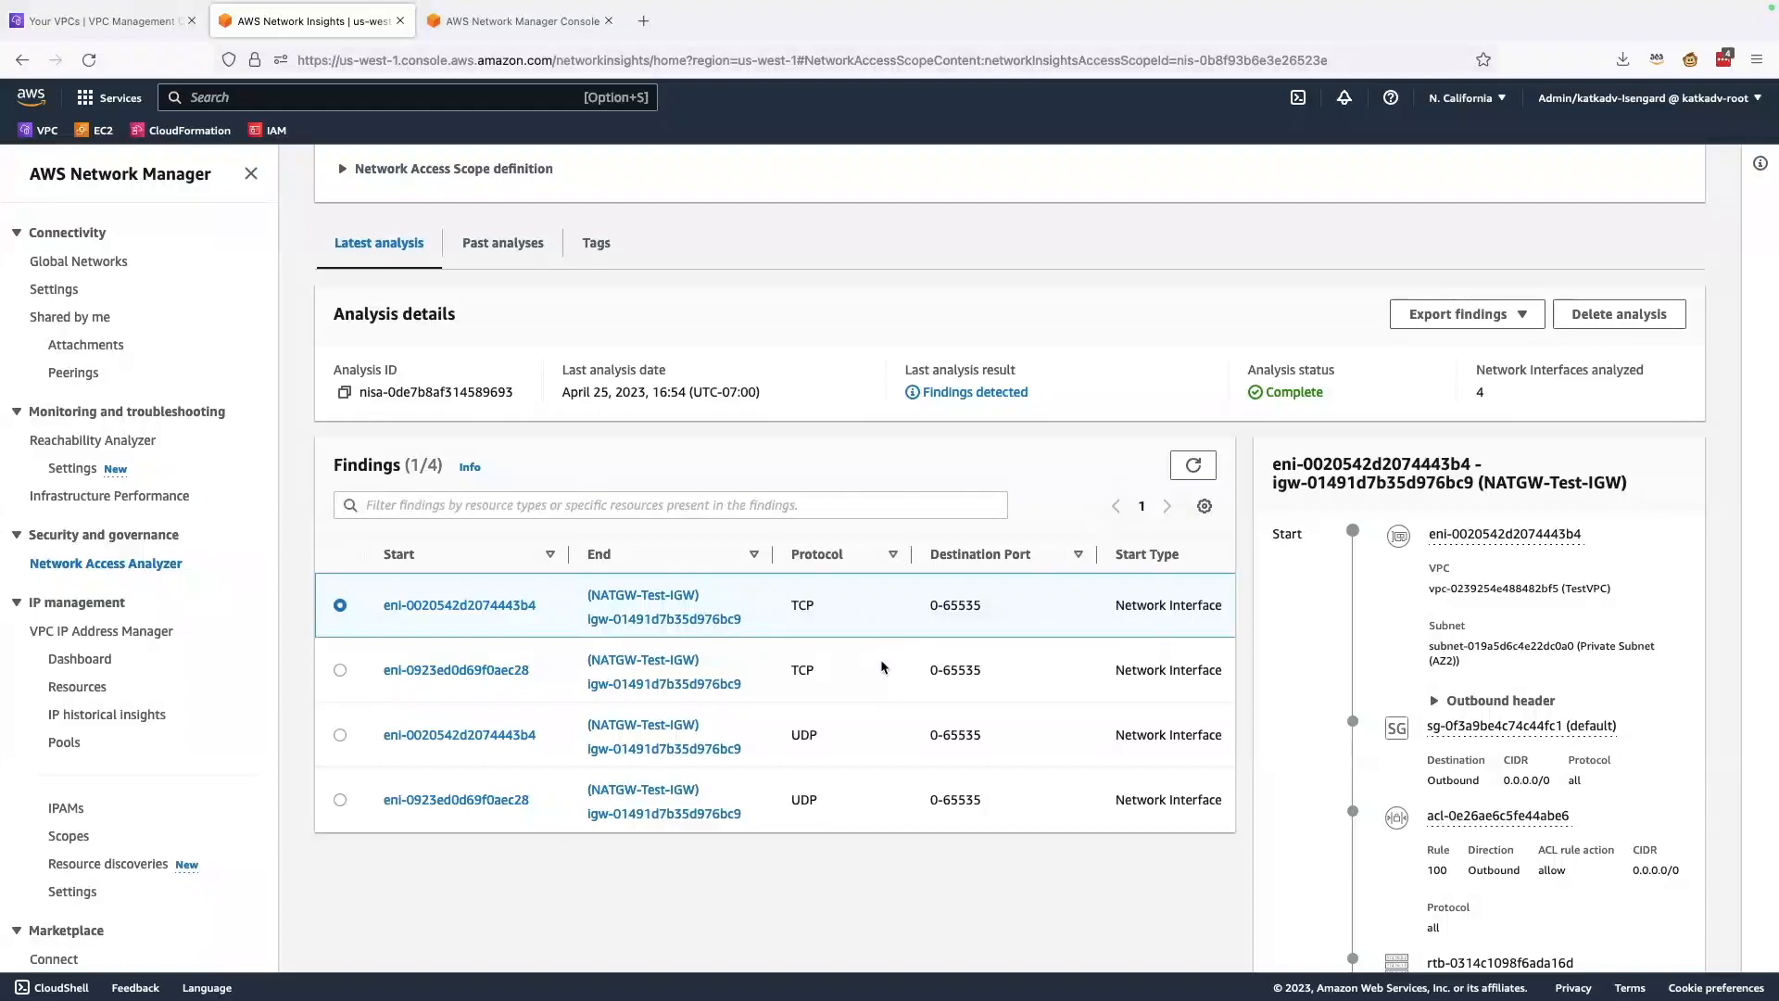
{"action": "scroll", "scroll_direction": "down", "scroll_amount": 3}
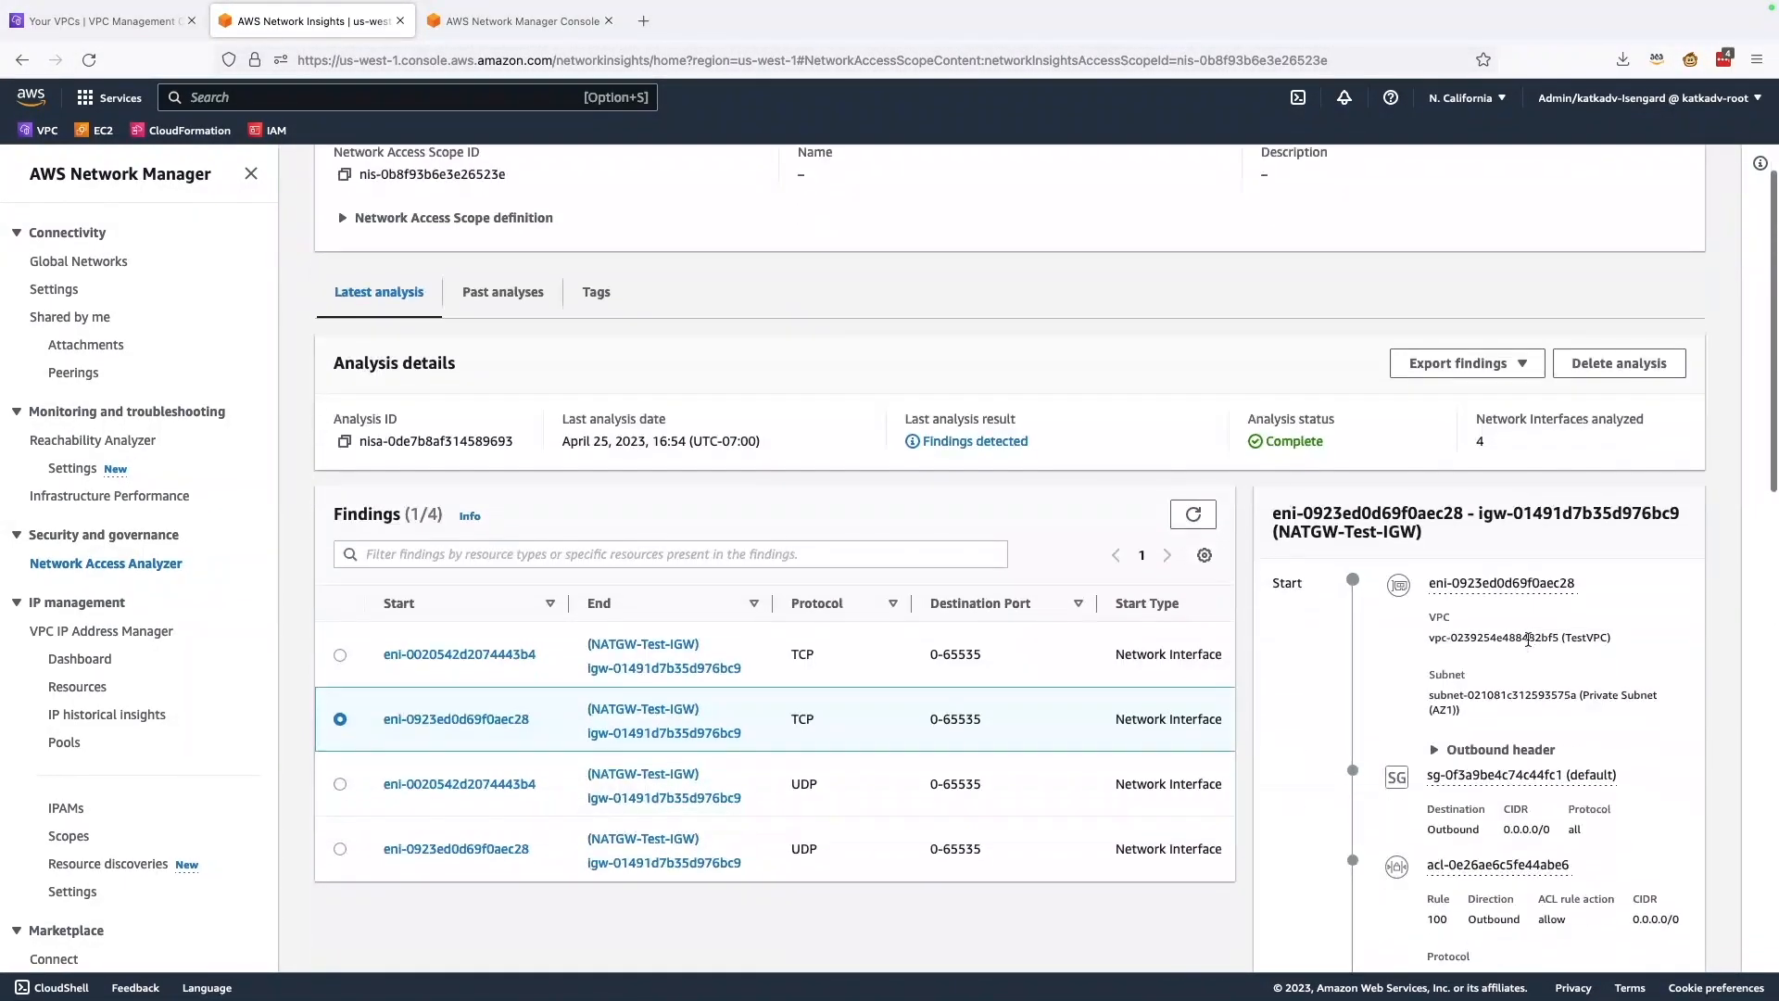
{"action": "scroll", "scroll_direction": "down", "scroll_amount": 3}
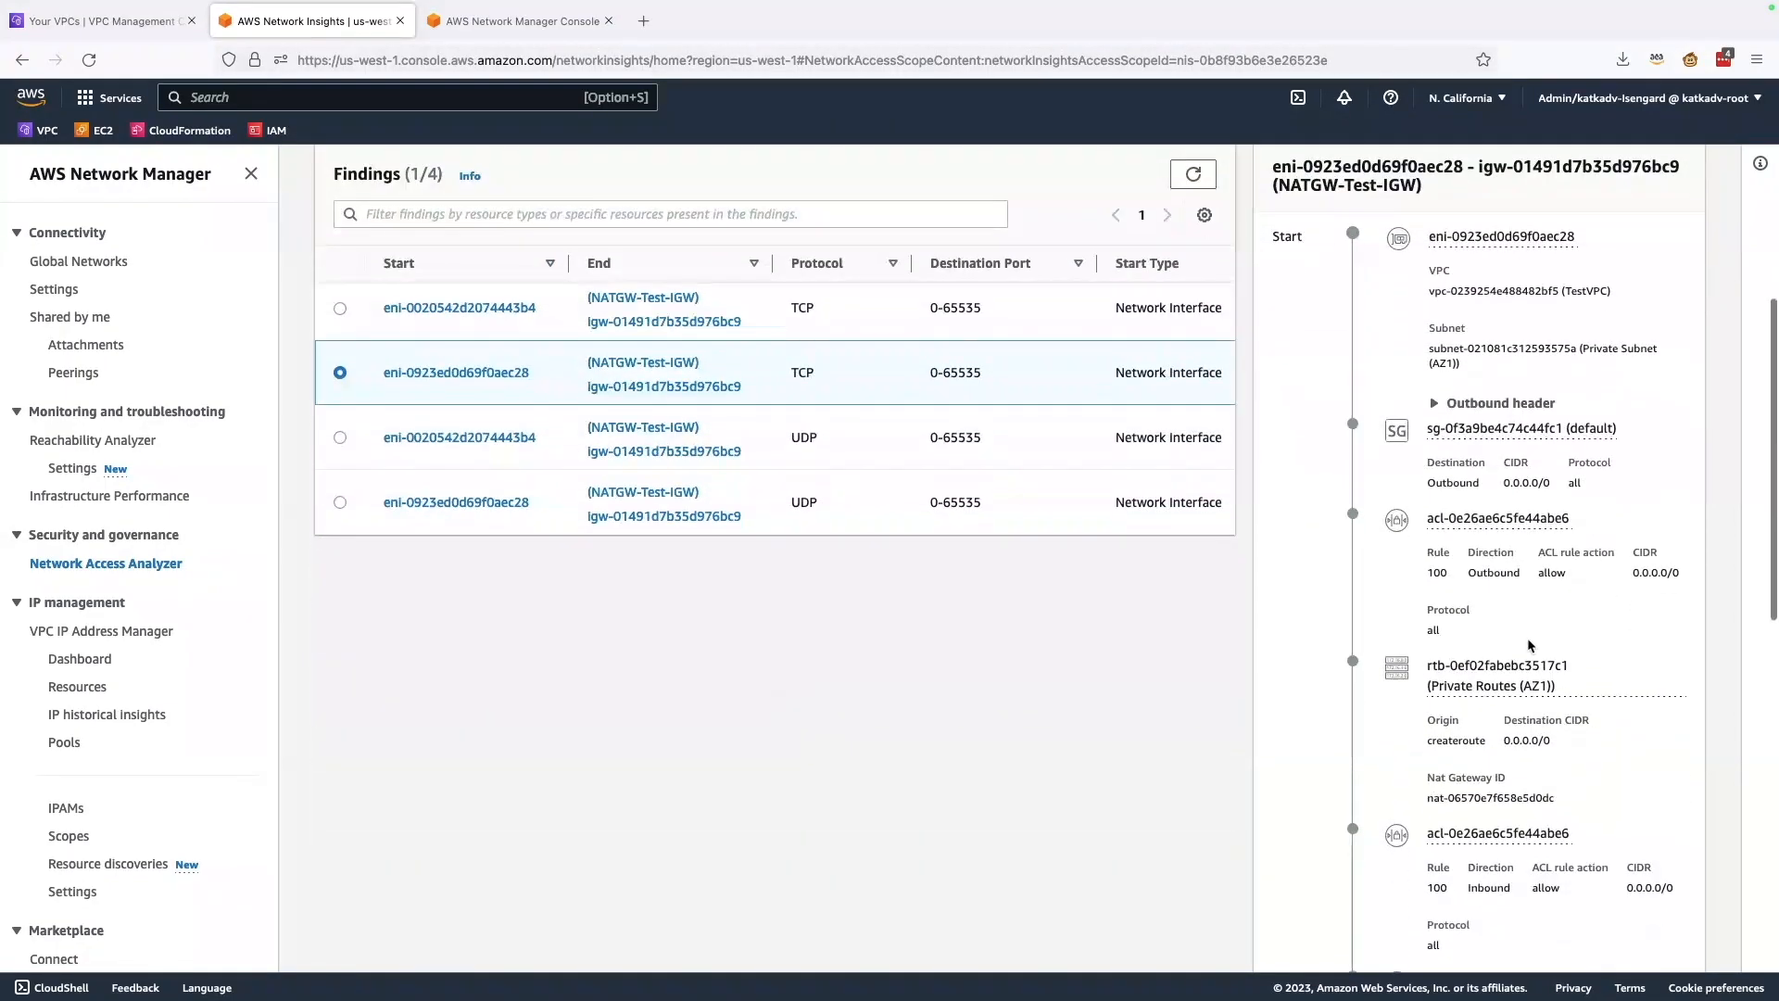
{"action": "scroll", "scroll_direction": "down", "scroll_amount": 3}
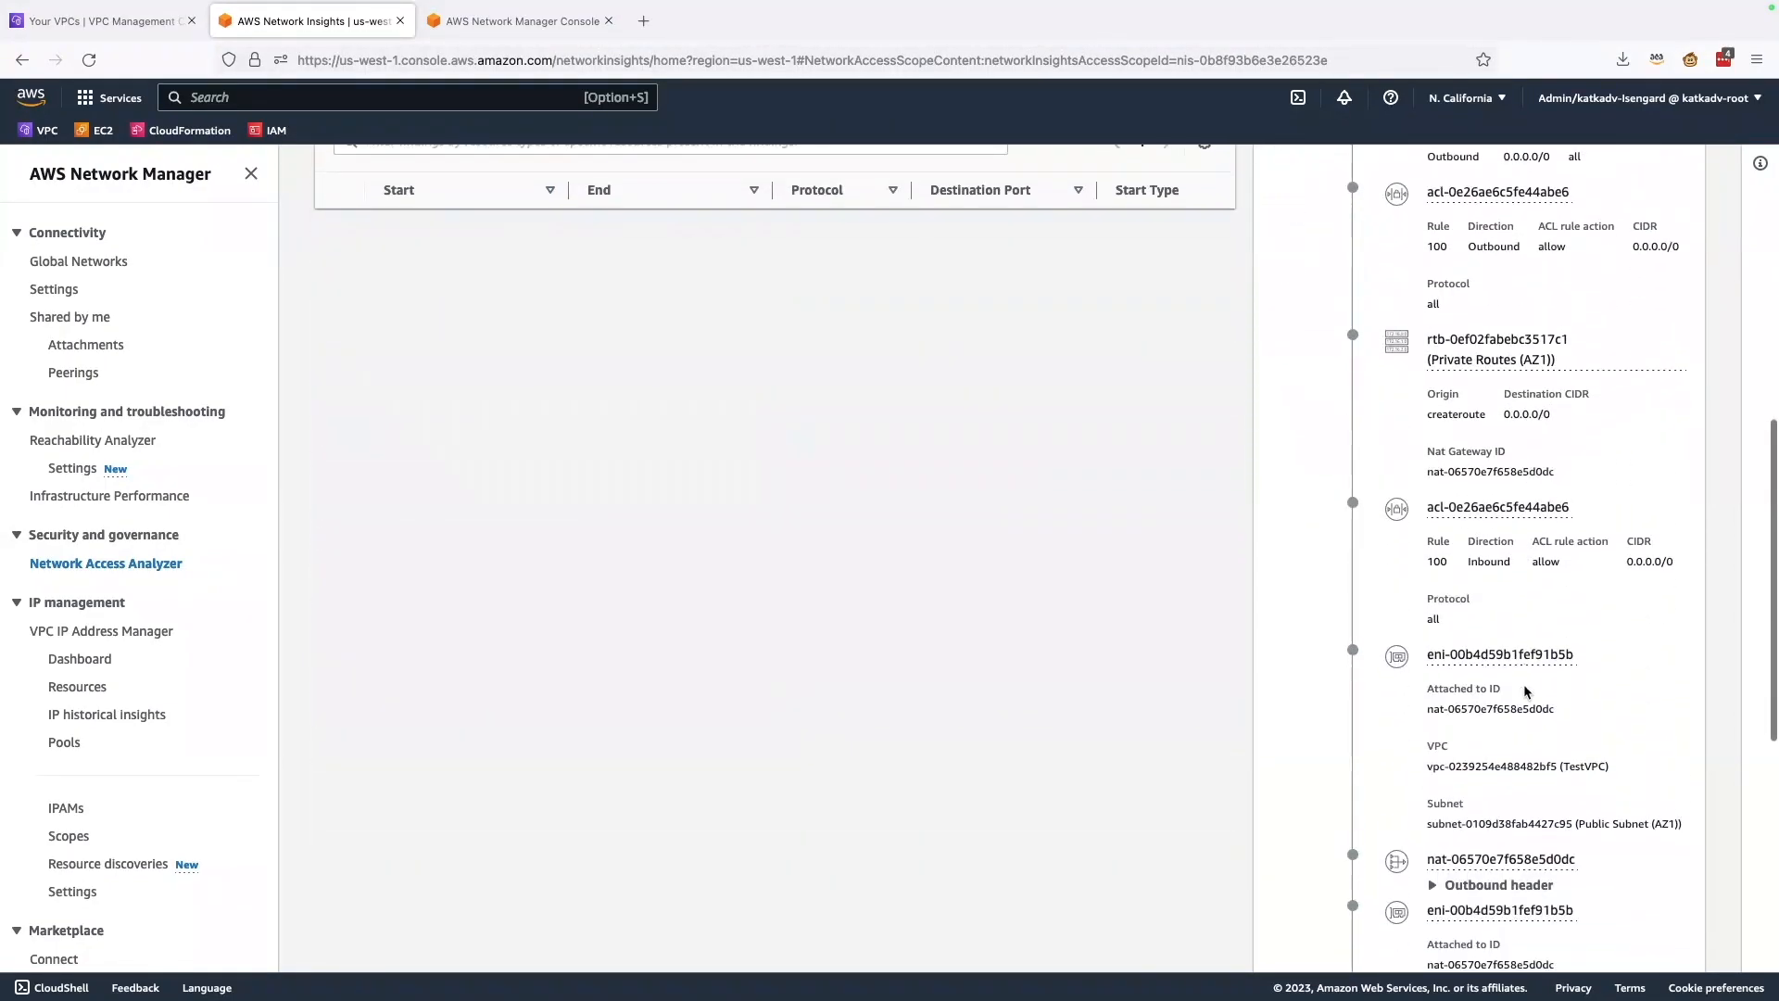
{"action": "scroll", "scroll_direction": "down", "scroll_amount": 3}
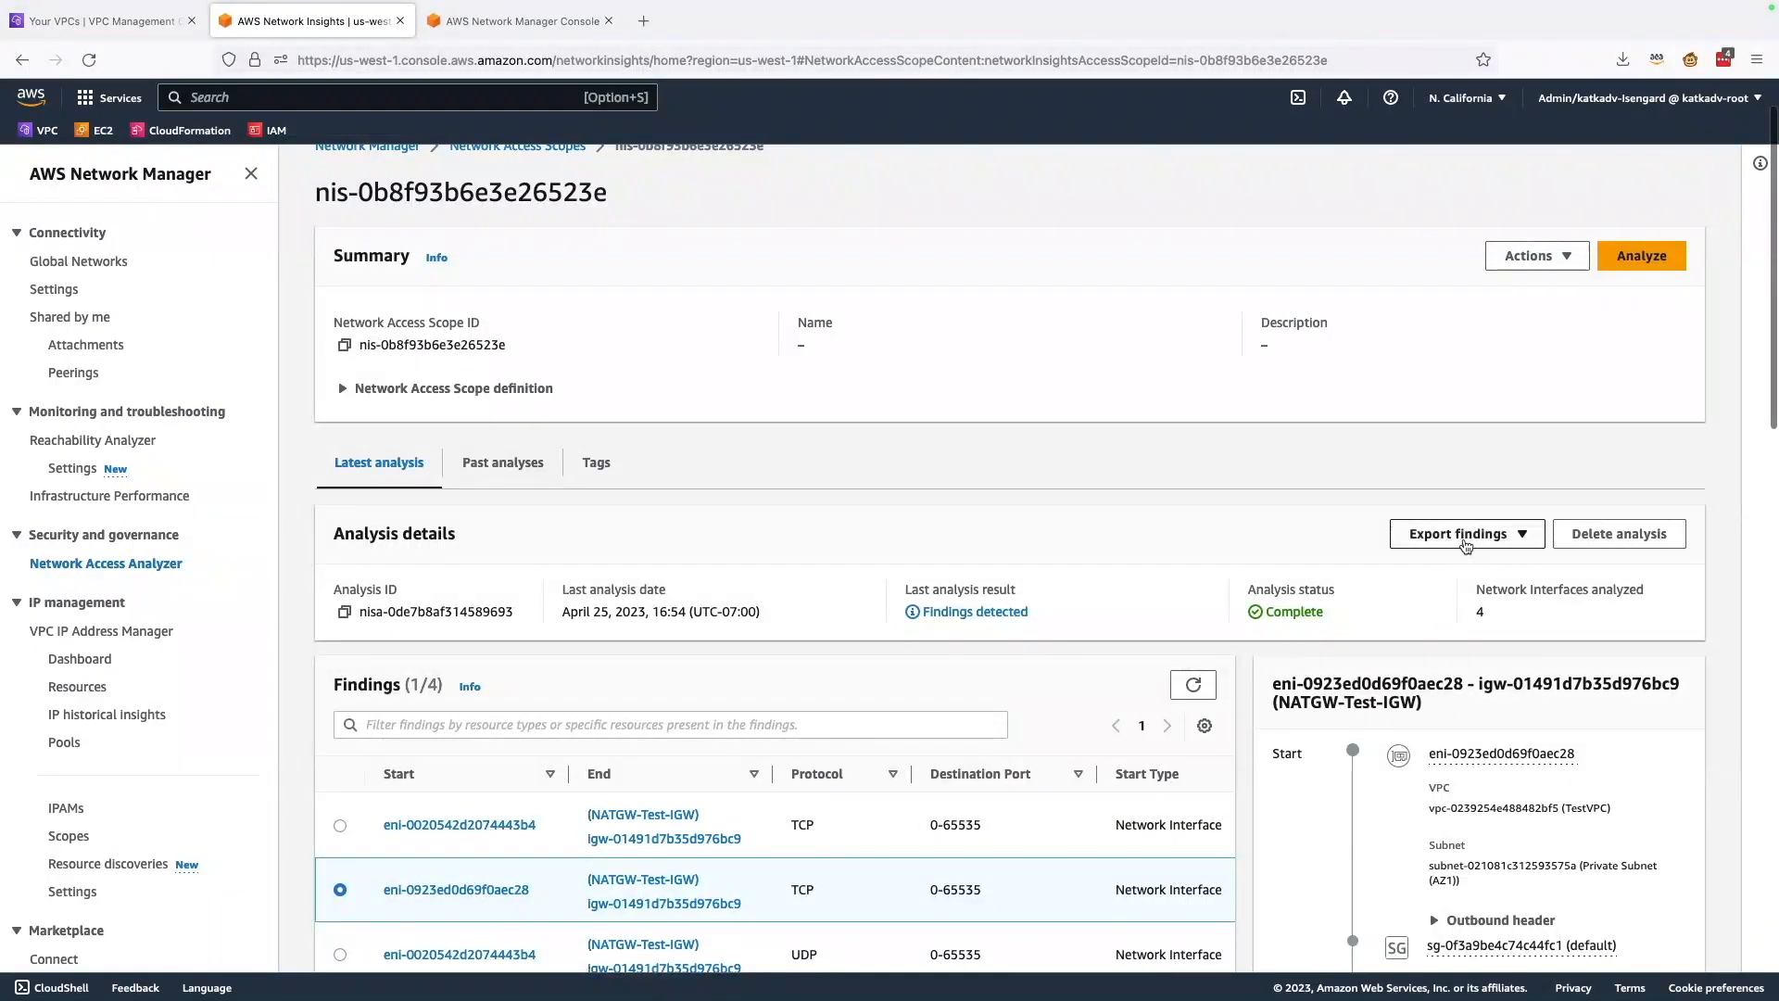
Step: Download the findings as CSV, view the four rows in Excel, then return
{"action": "left_click", "coordinate": [1465, 534]}
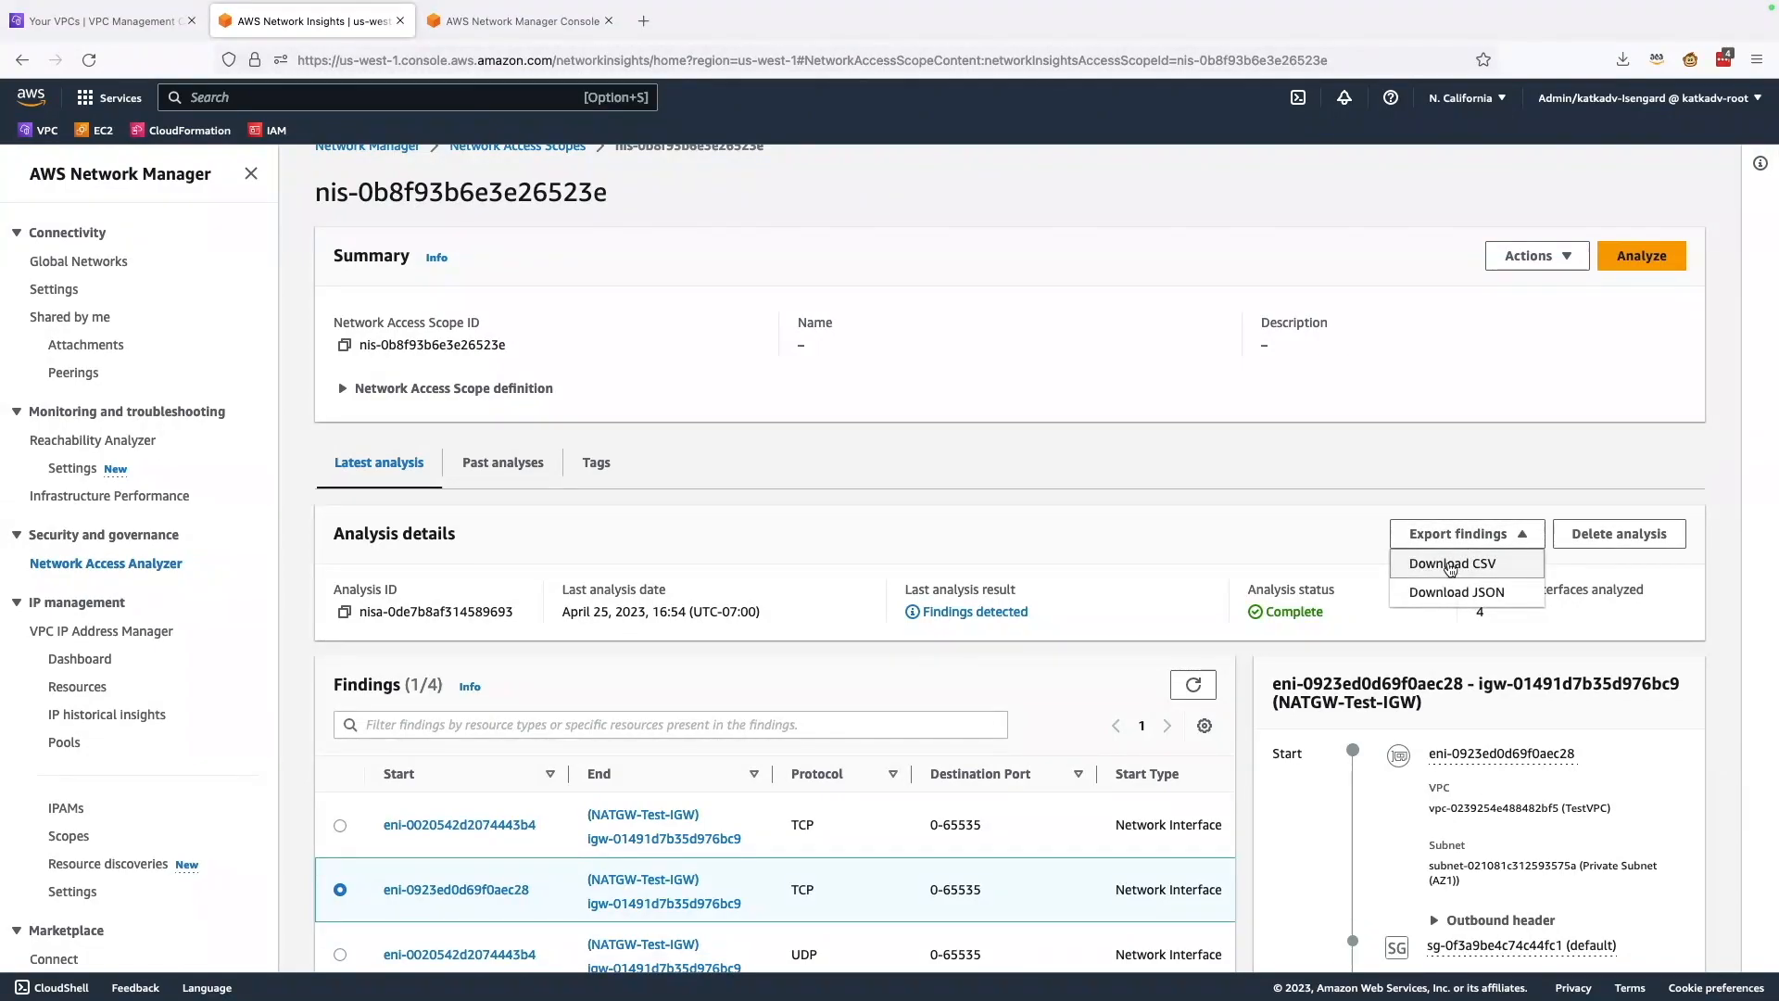
{"action": "left_click", "coordinate": [1450, 563]}
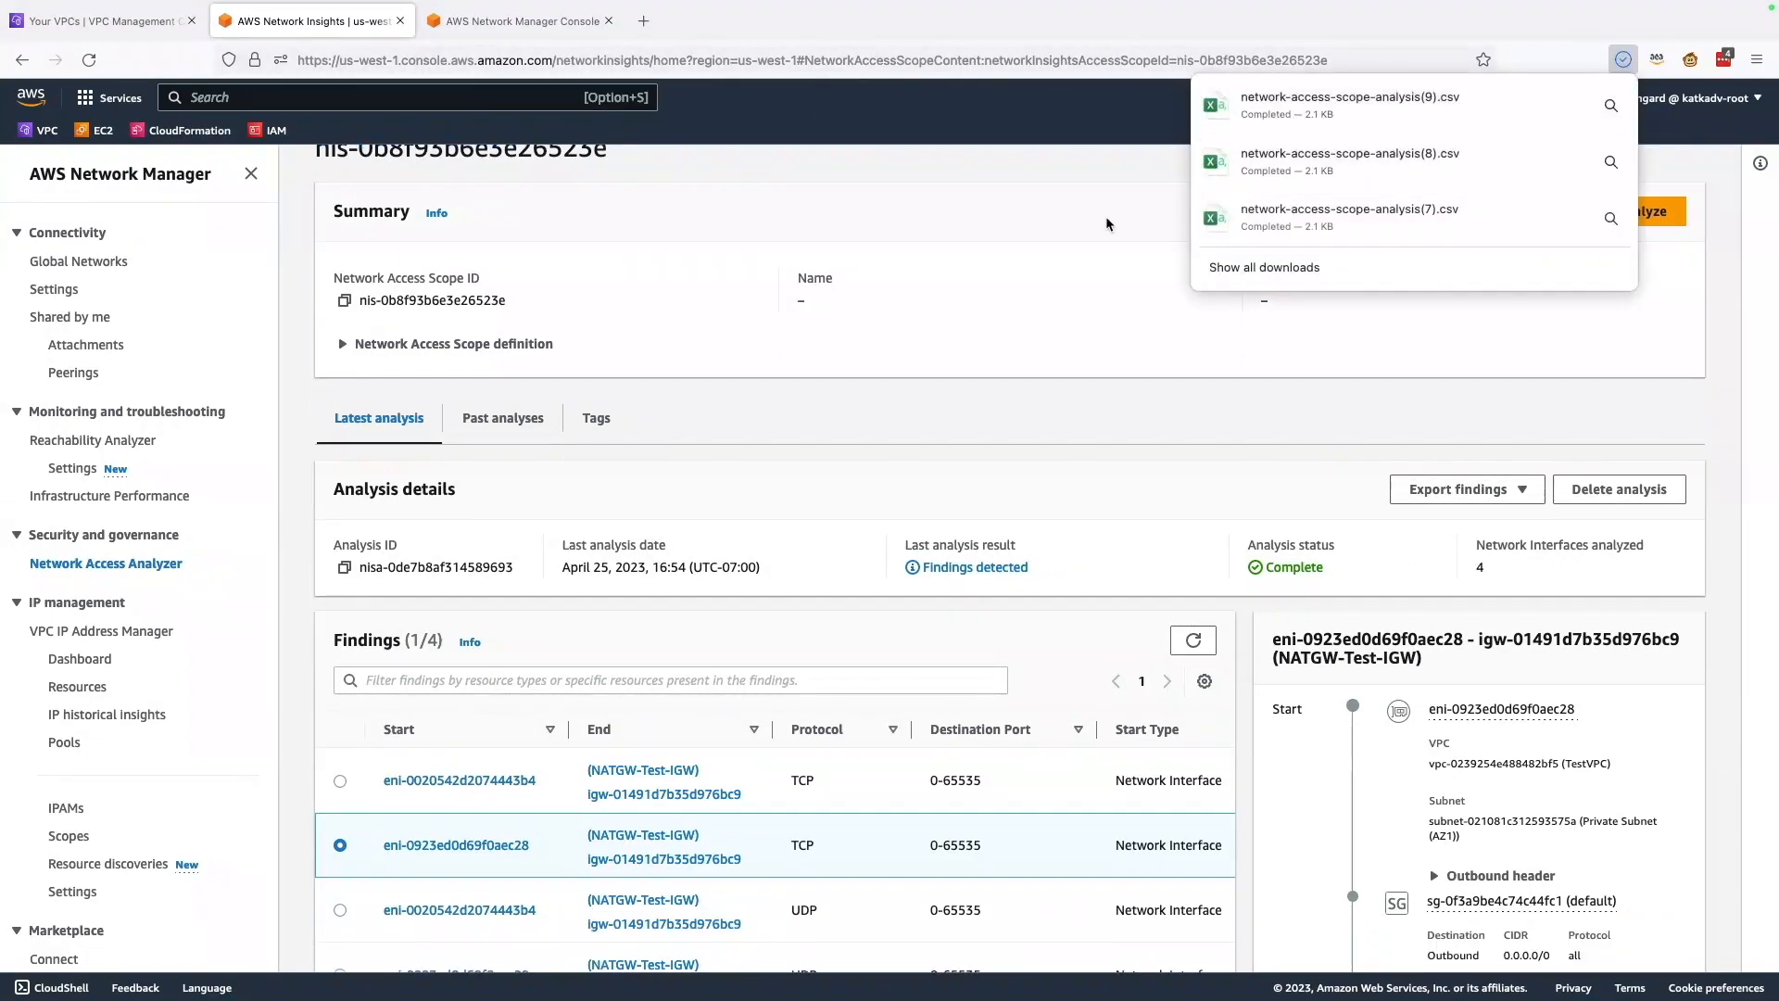
{"action": "left_click", "coordinate": [1350, 153]}
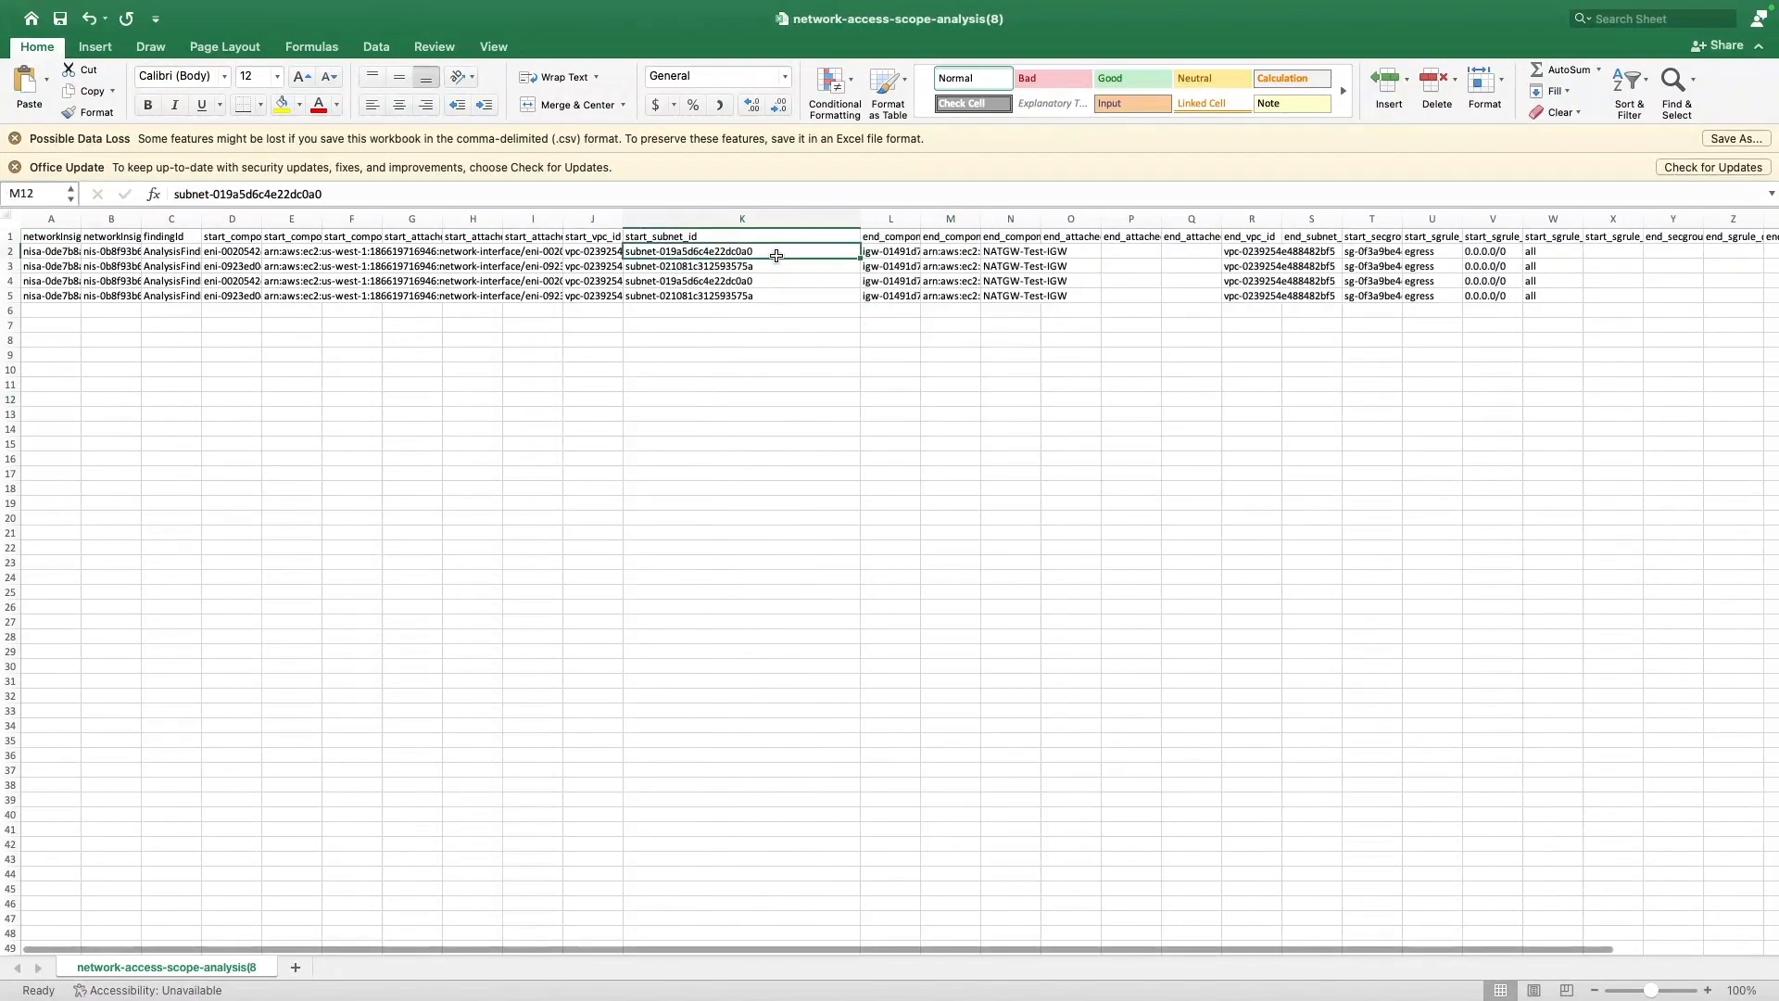
{"action": "left_click", "coordinate": [742, 398]}
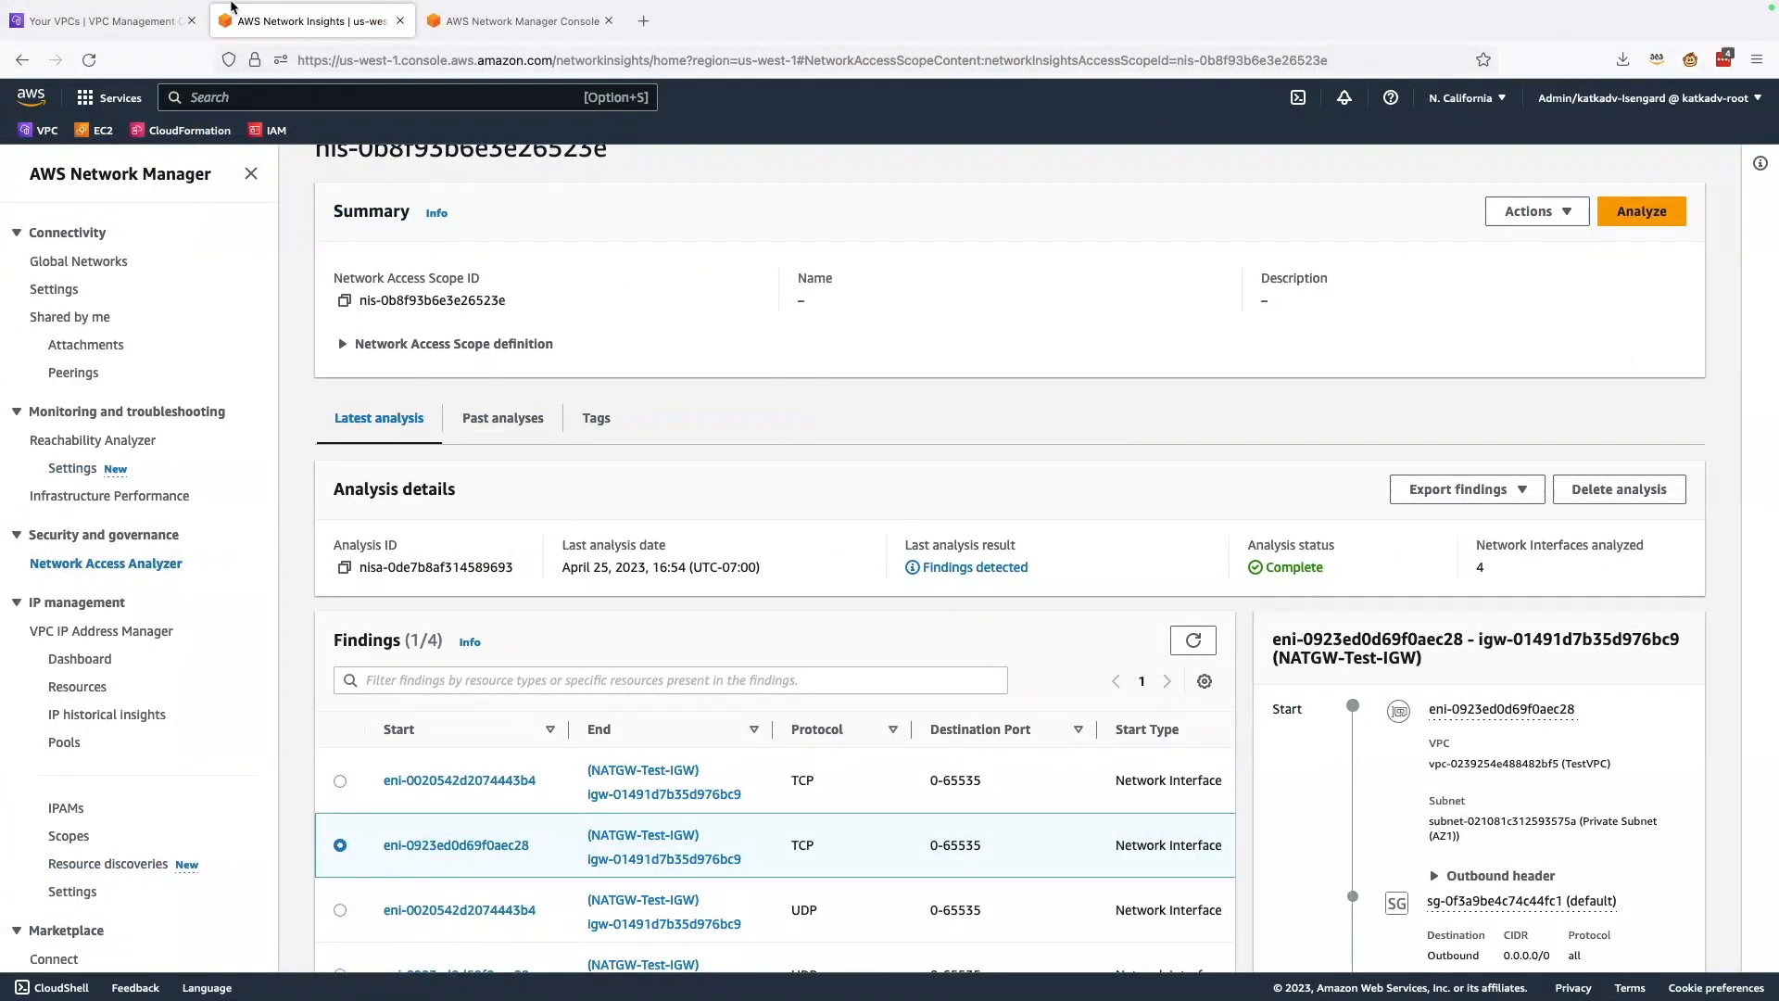
Step: Create a com.amazonaws.us-west-1.s3 gateway endpoint in TestVPC on its private route tables
{"action": "left_click", "coordinate": [97, 20]}
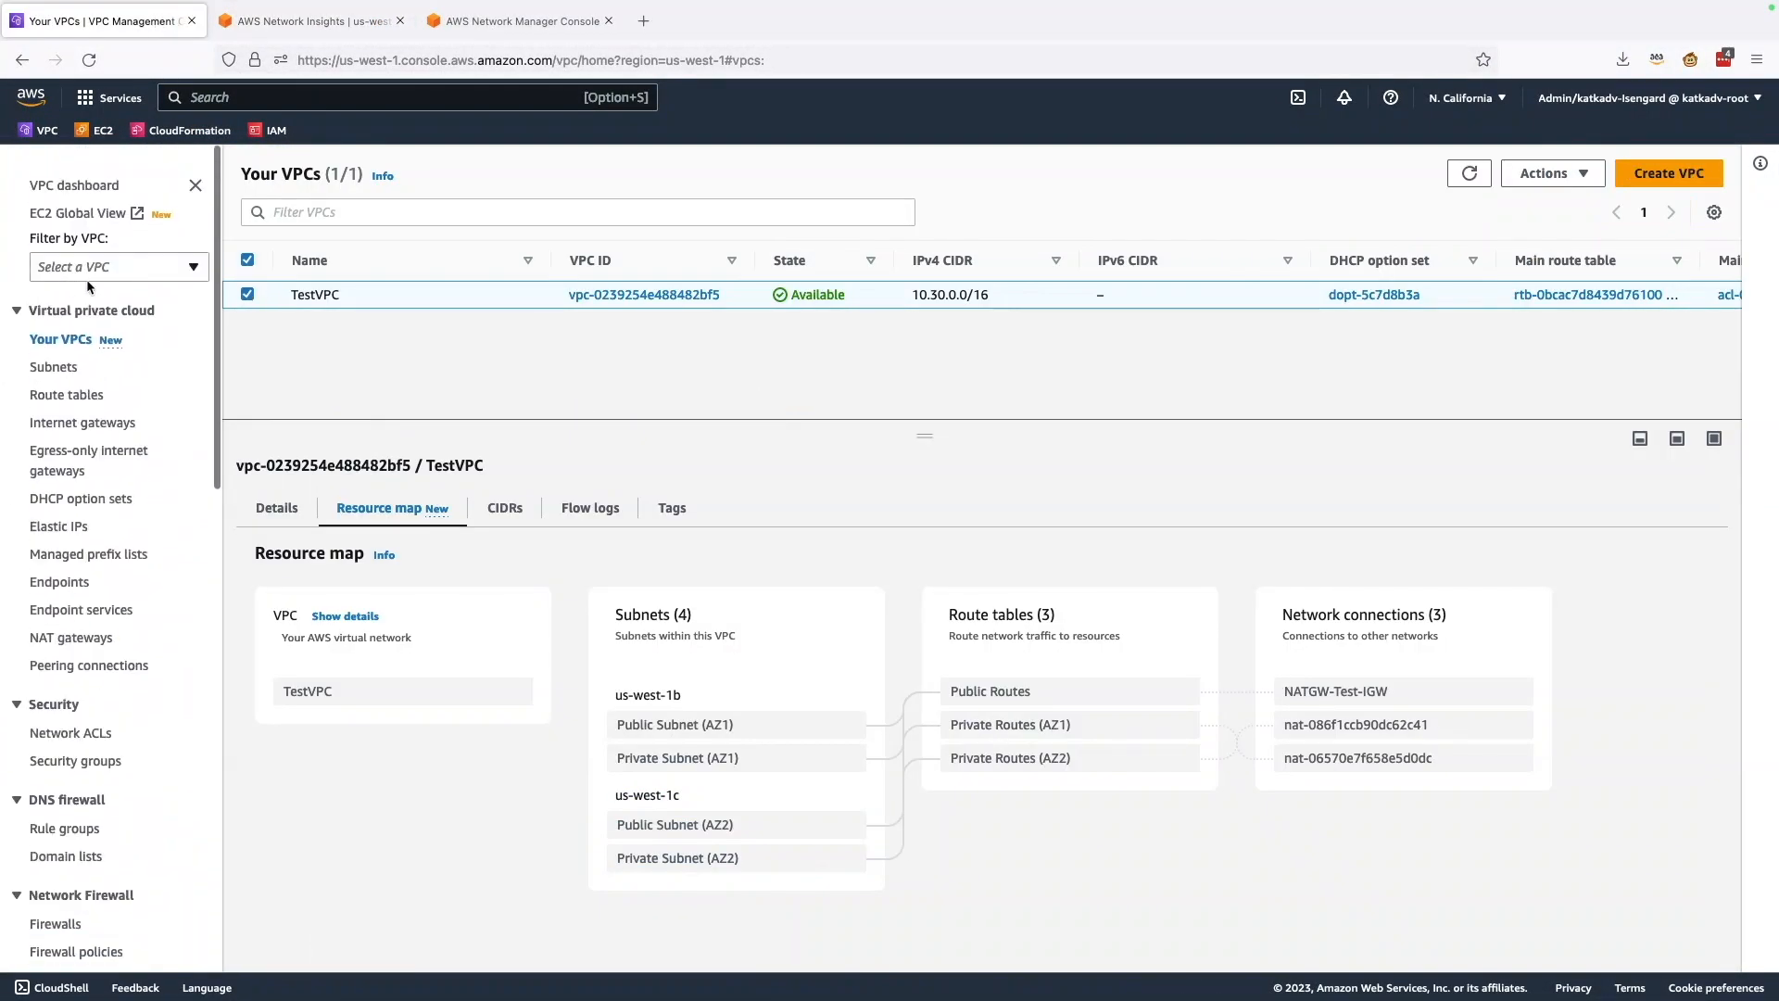
{"action": "left_click", "coordinate": [59, 568]}
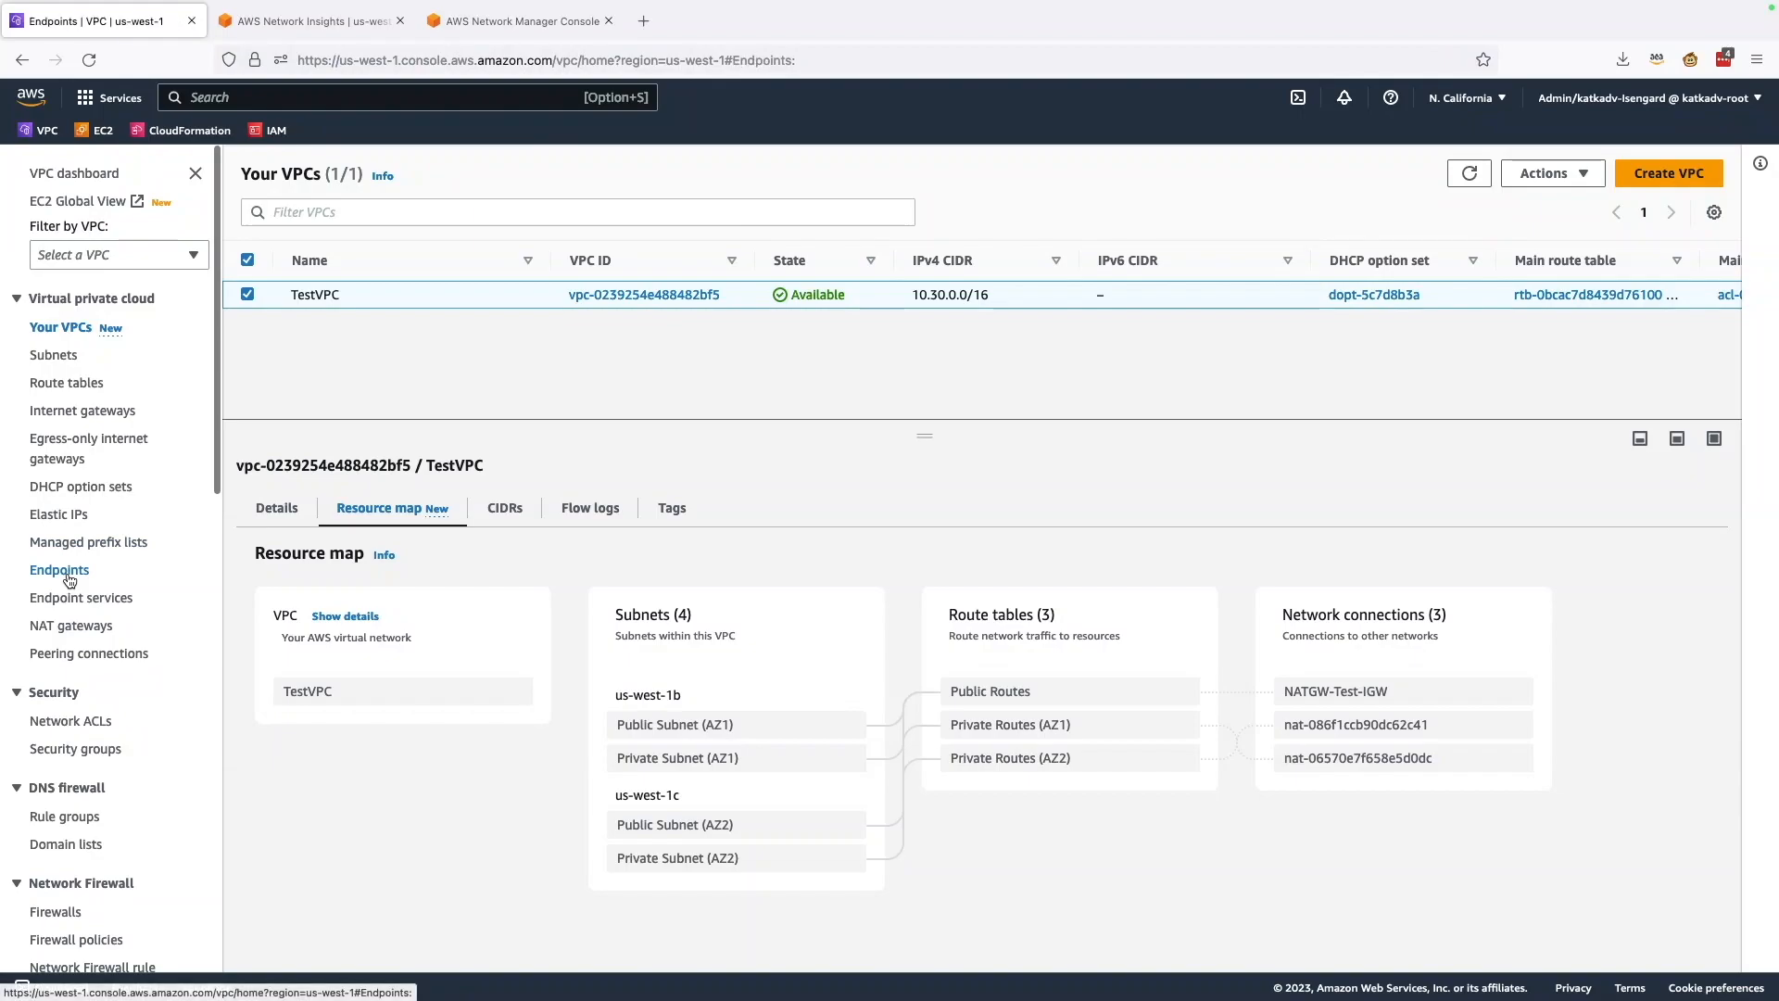
{"action": "left_click", "coordinate": [59, 570]}
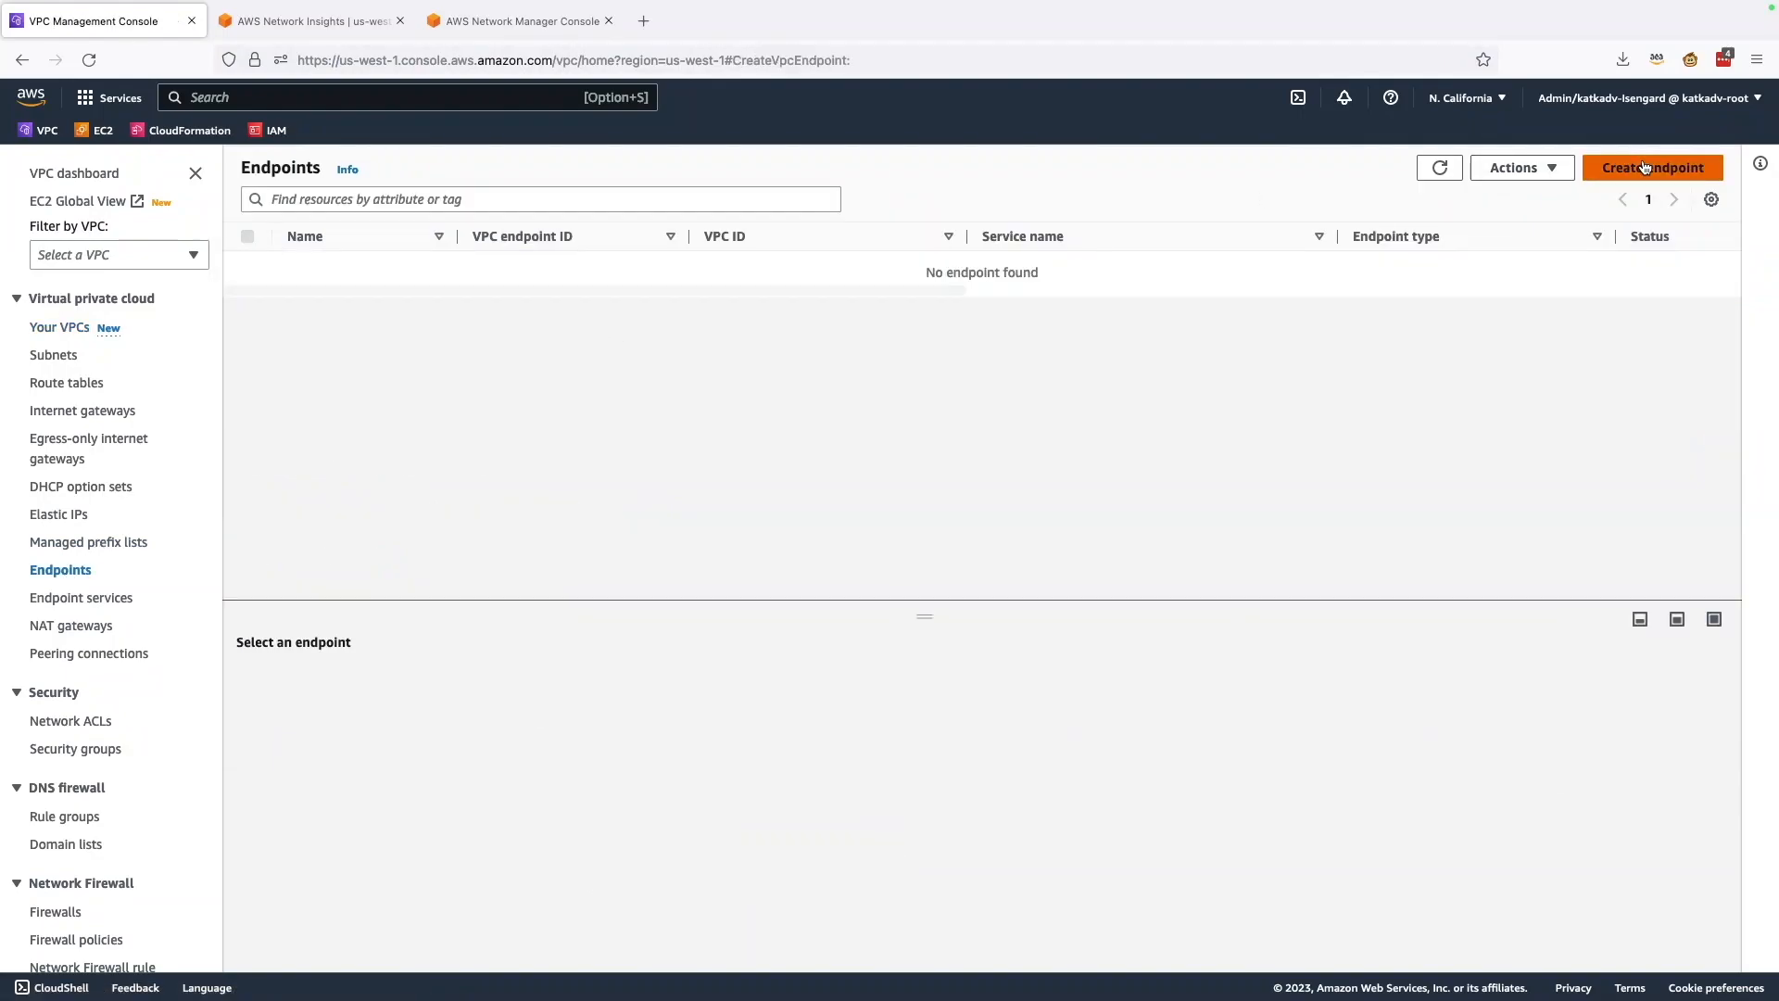
{"action": "left_click", "coordinate": [1653, 167]}
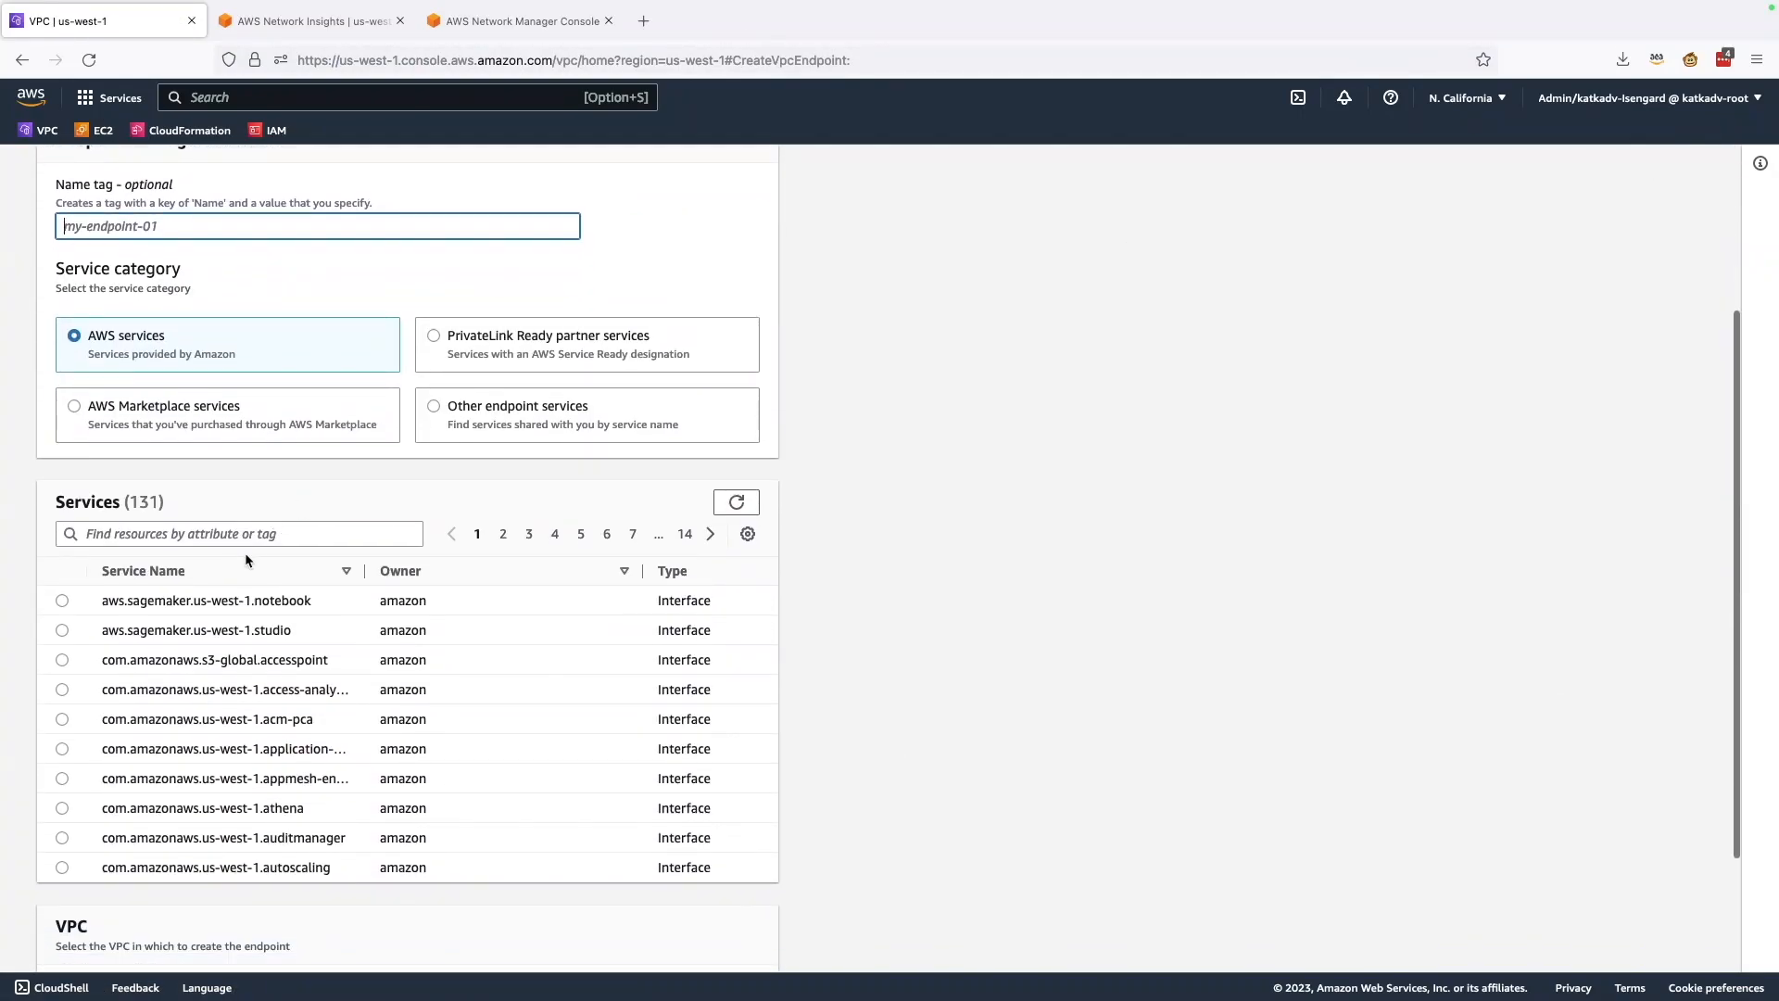
{"action": "type", "text": "S3"}
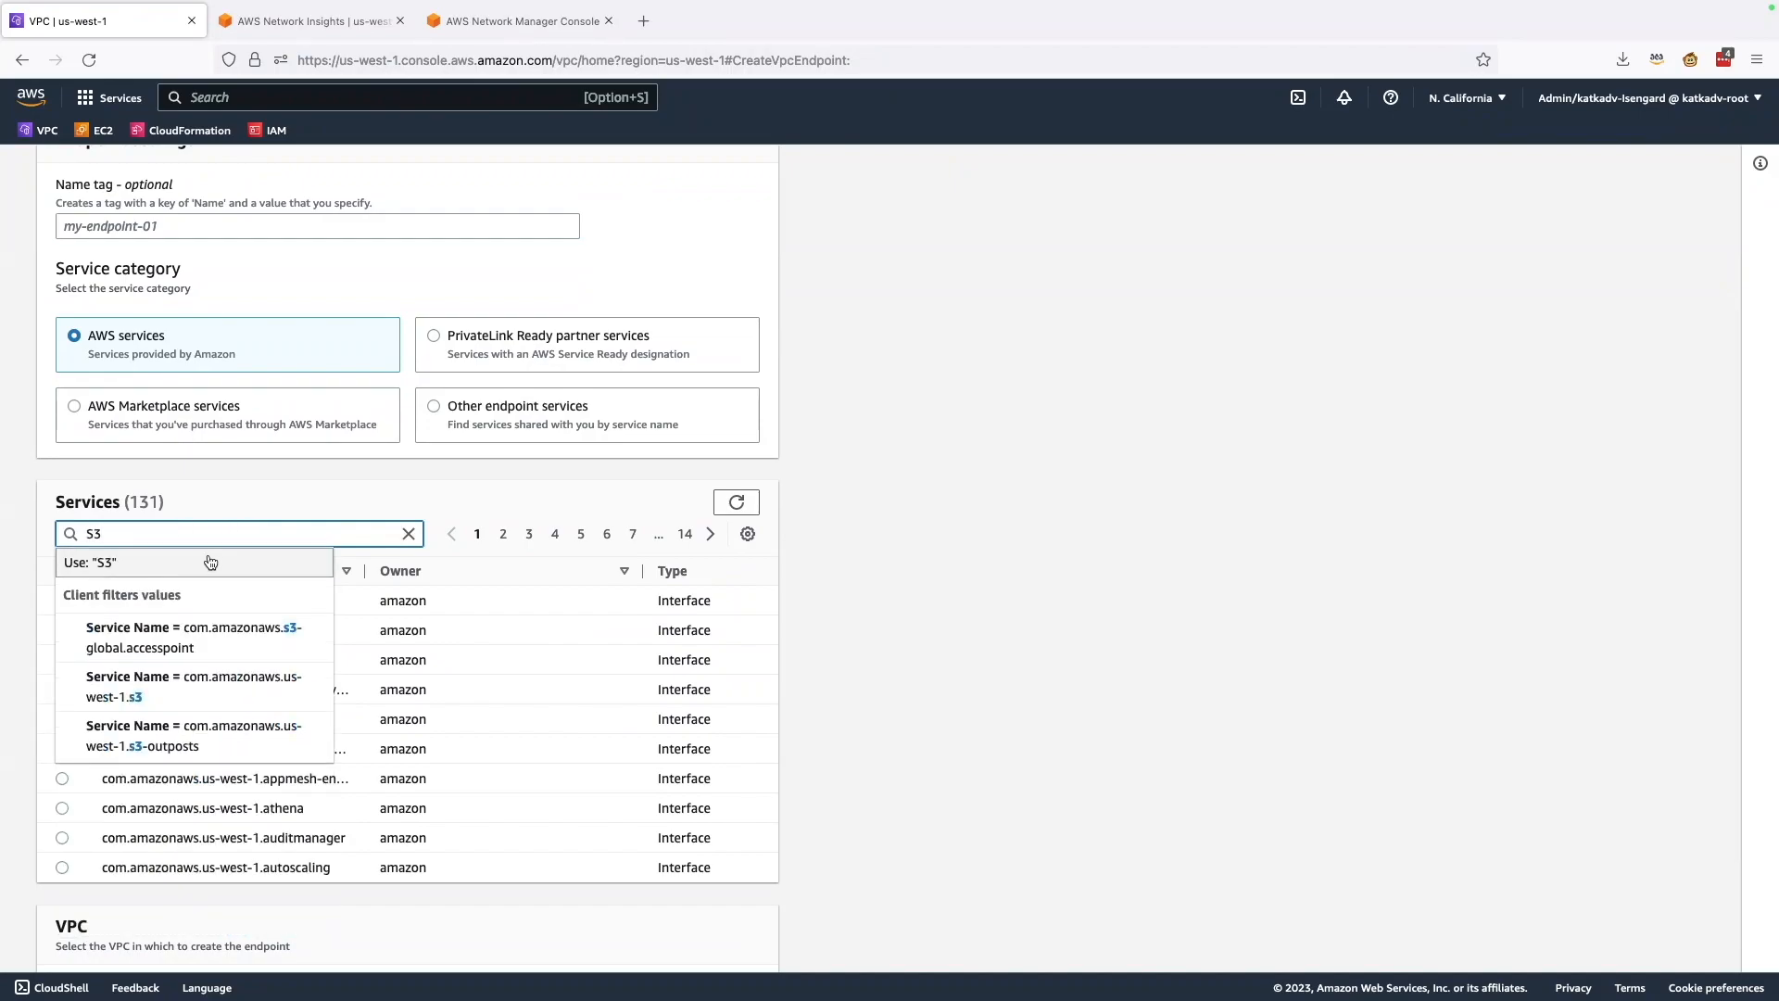
{"action": "left_click", "coordinate": [194, 687]}
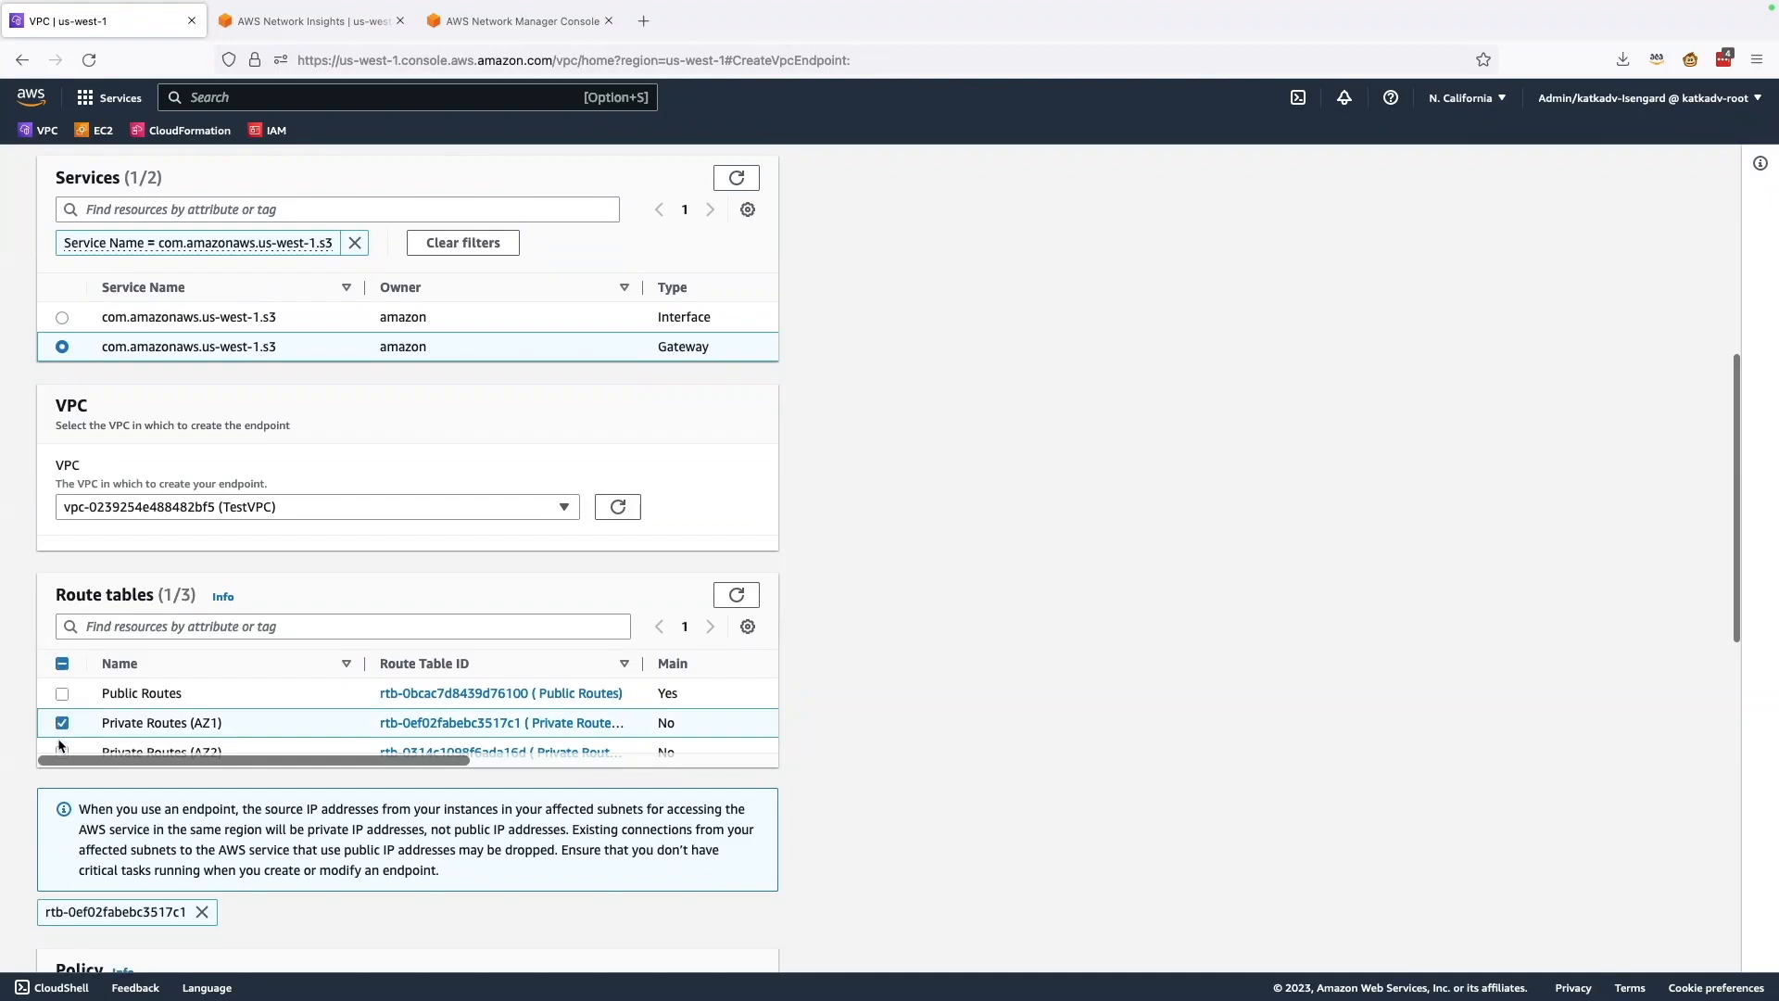
{"action": "left_click", "coordinate": [61, 751]}
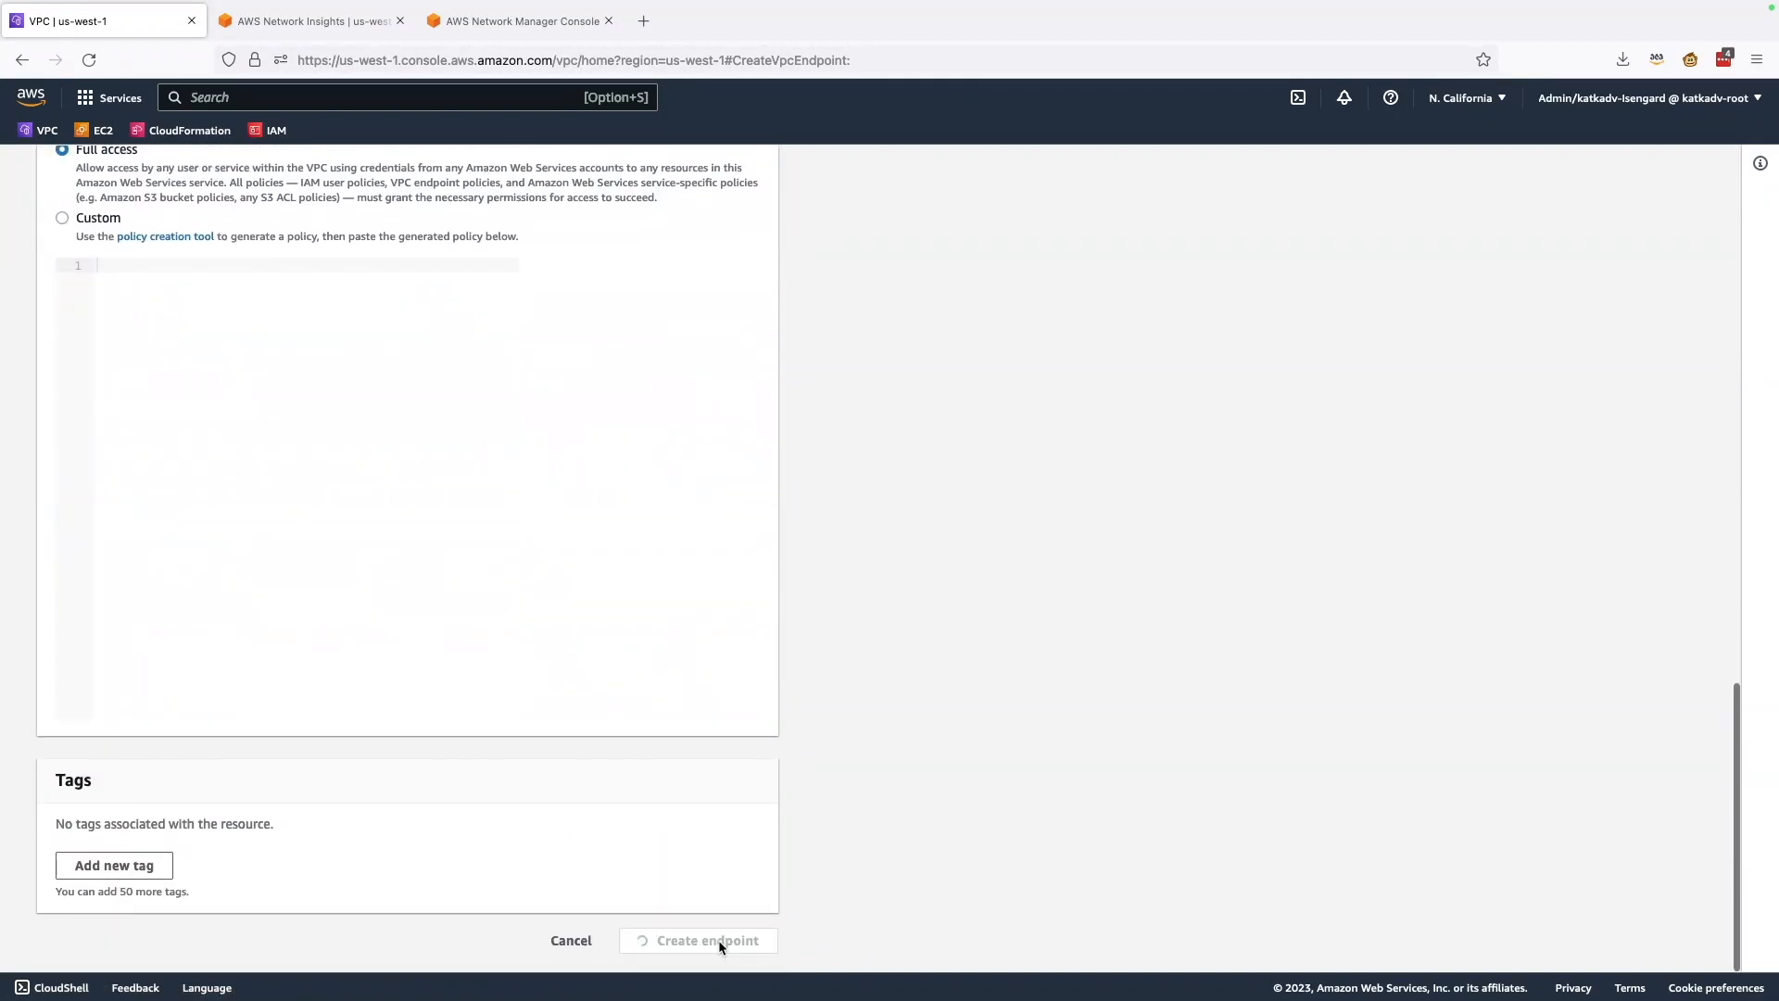
{"action": "left_click", "coordinate": [703, 939]}
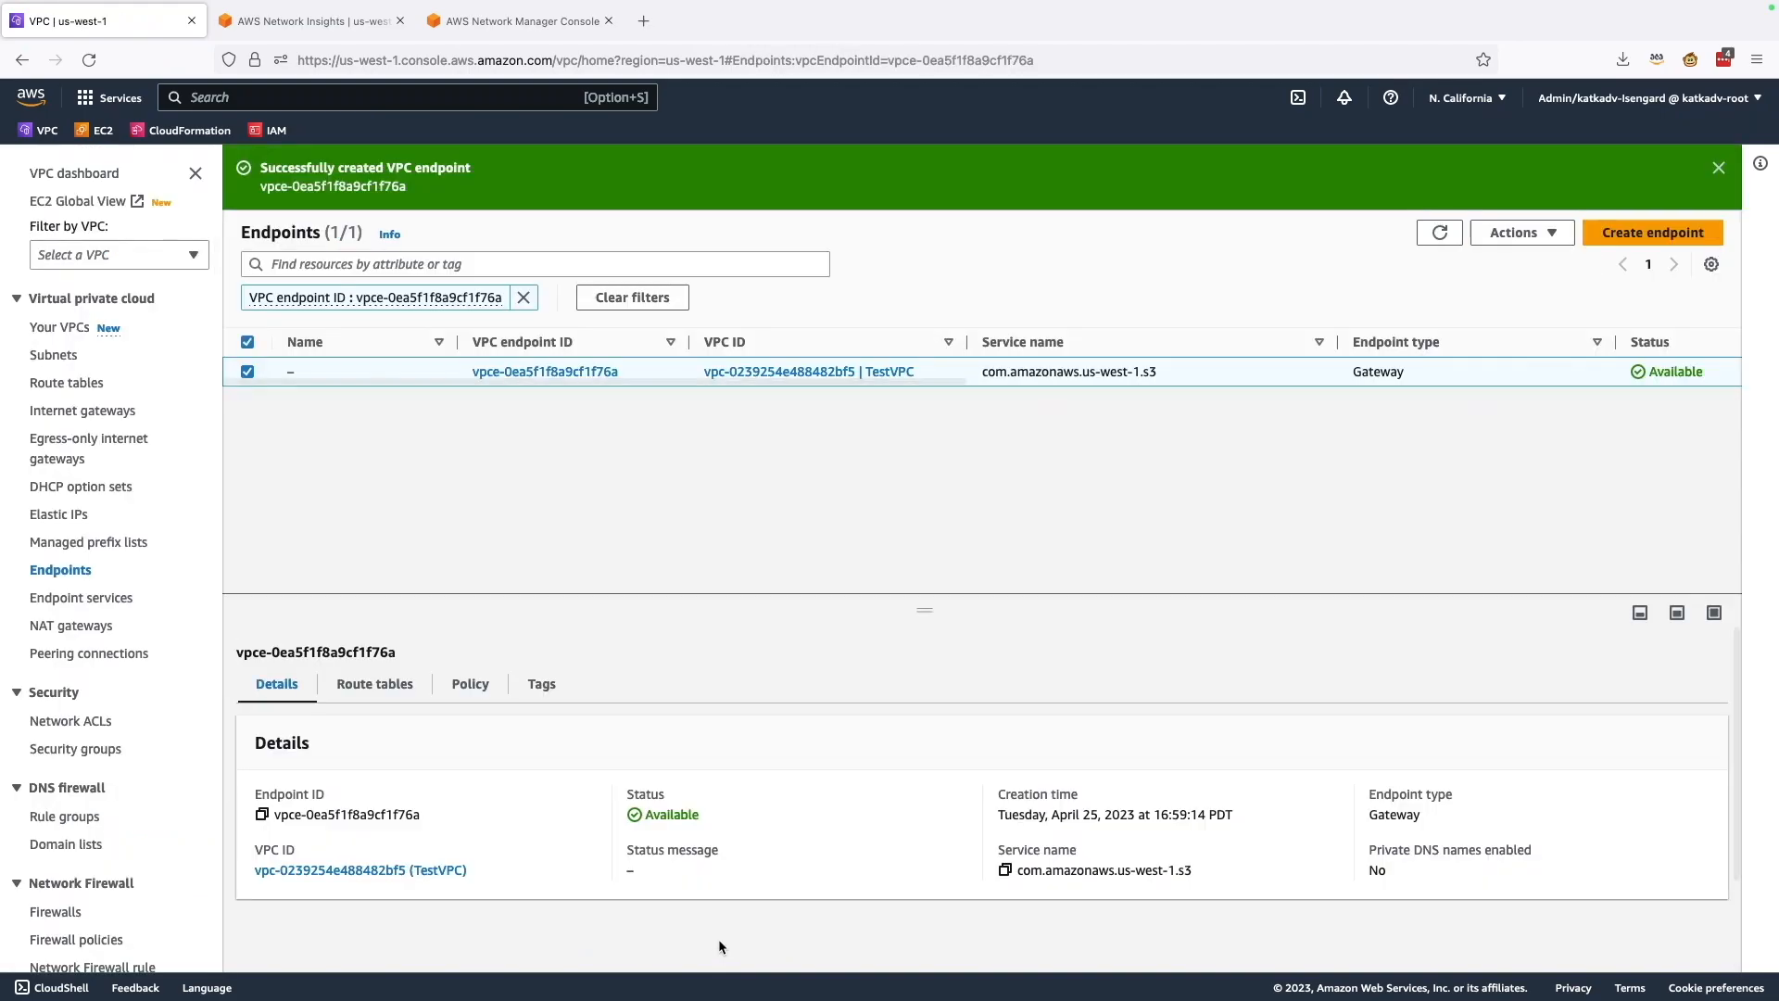
{"action": "mouse_move", "coordinate": [262, 217]}
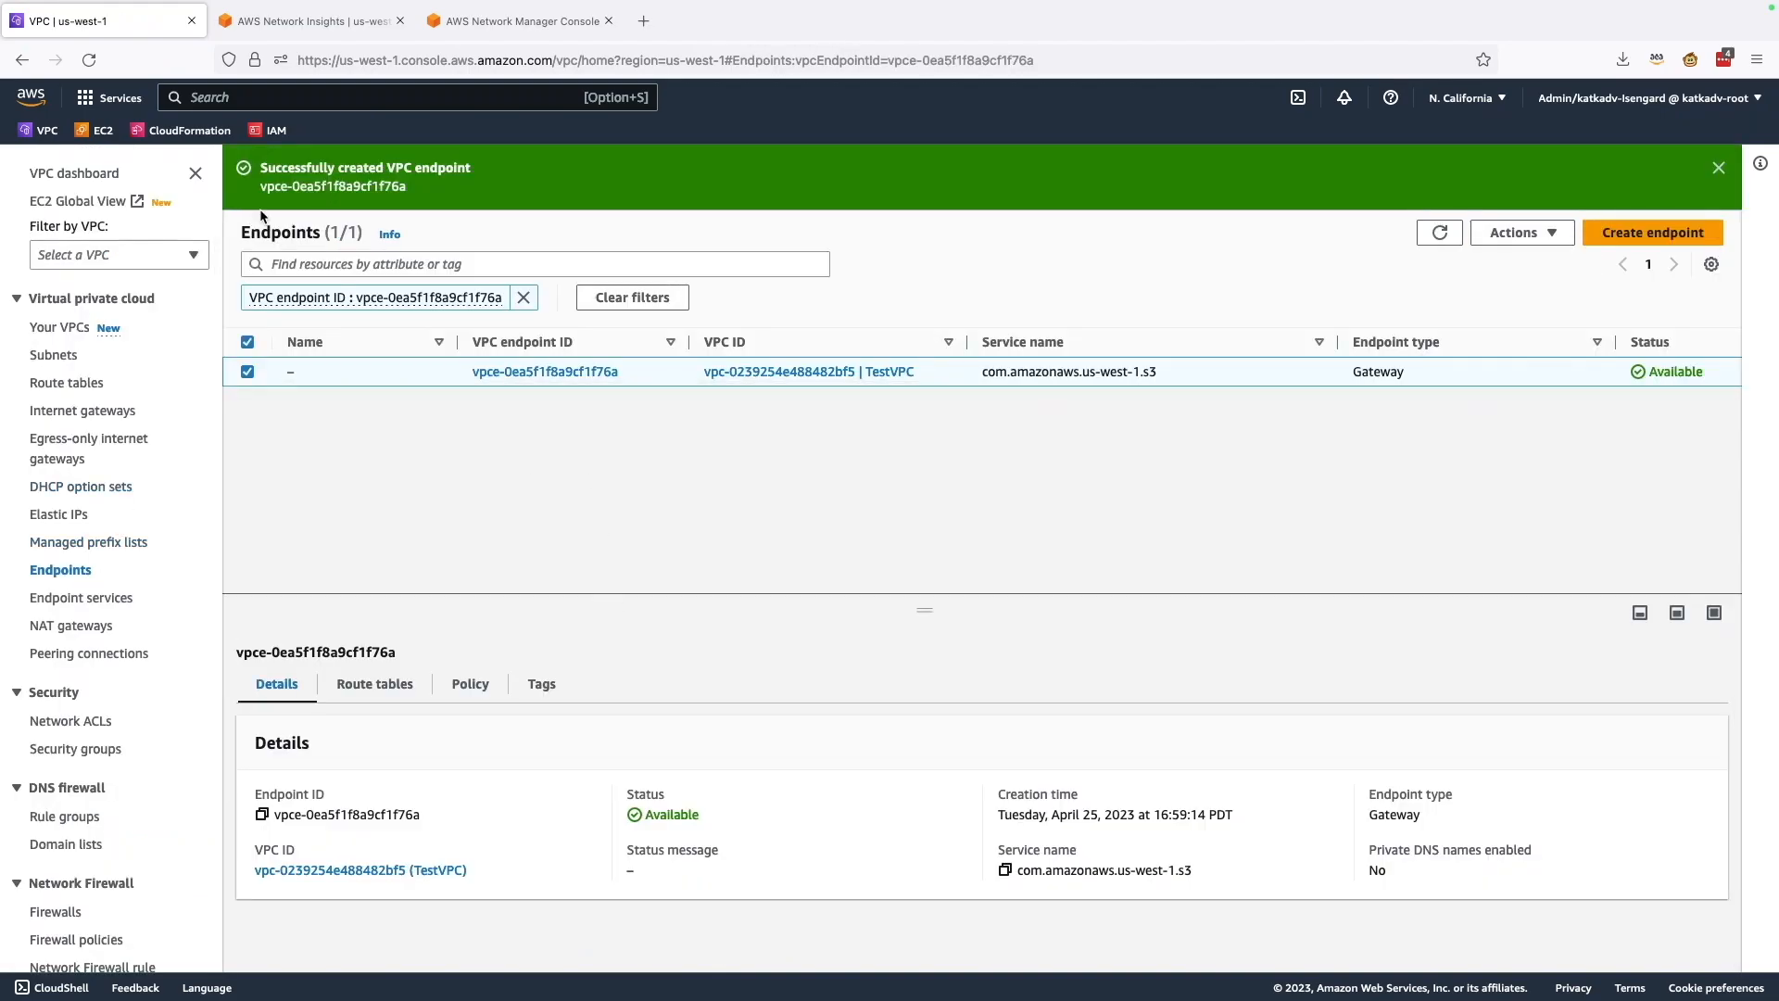
{"action": "left_click", "coordinate": [307, 20]}
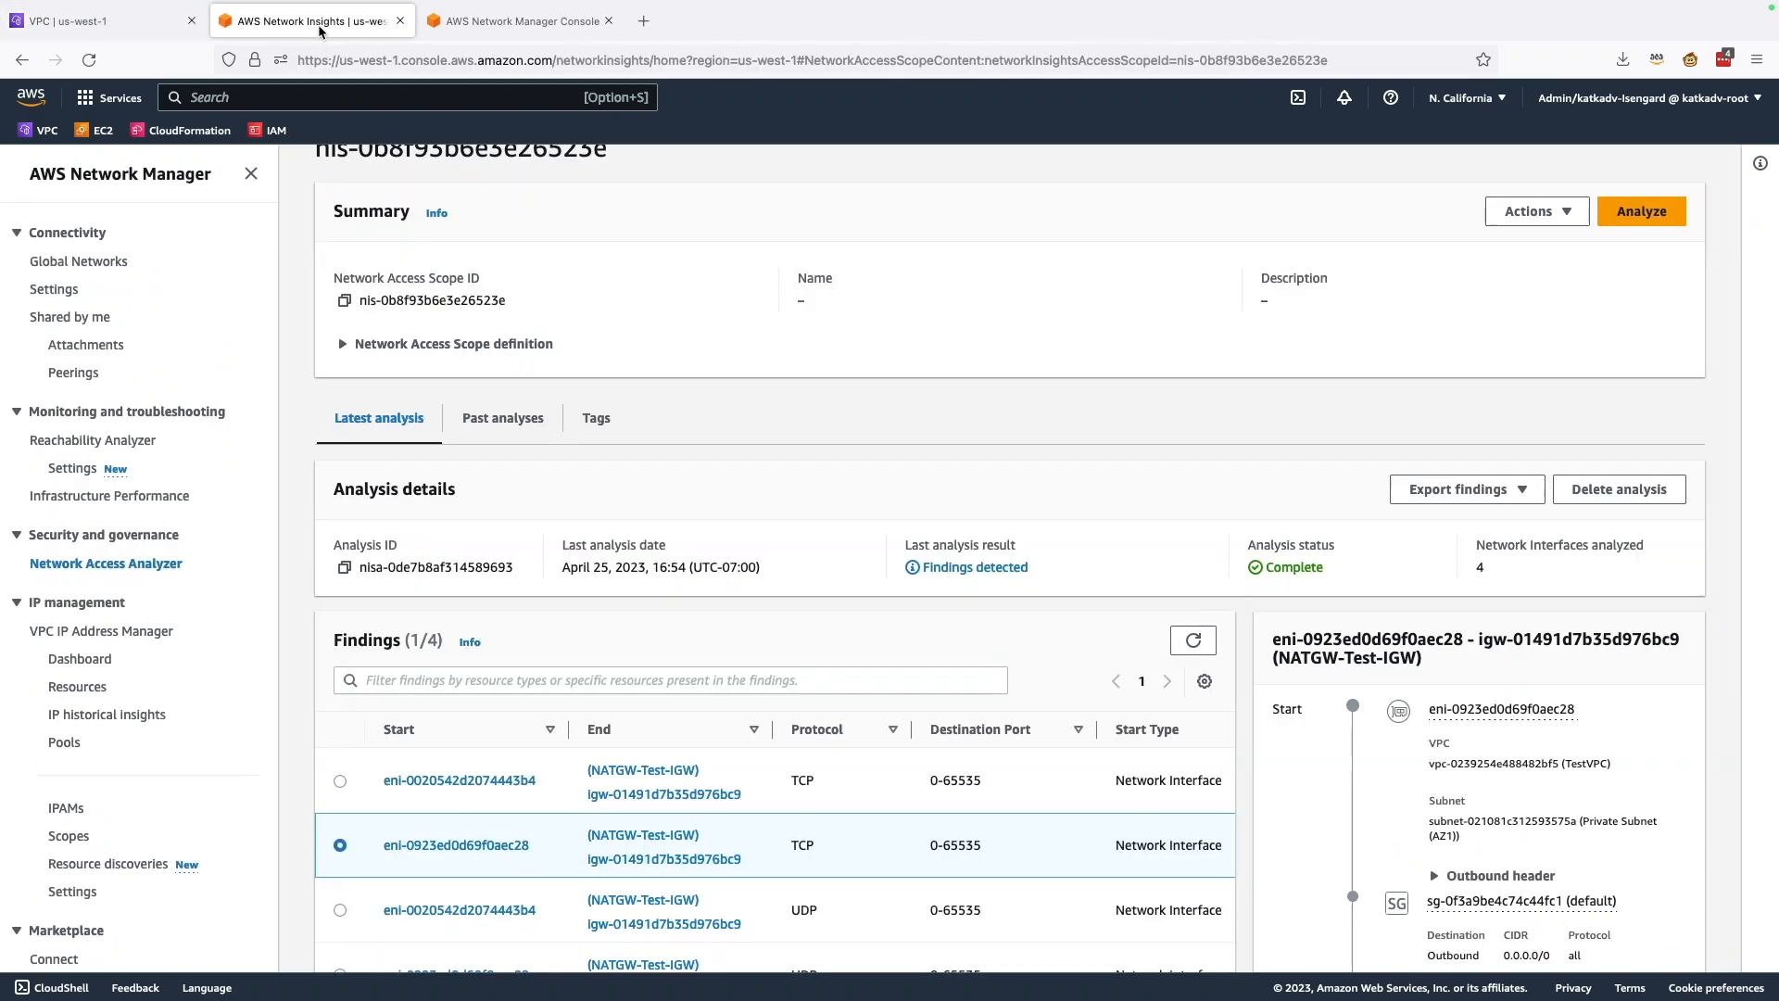
Step: Run Analyze on the scope again, yielding no findings across four network interfaces
{"action": "left_click", "coordinate": [1639, 211]}
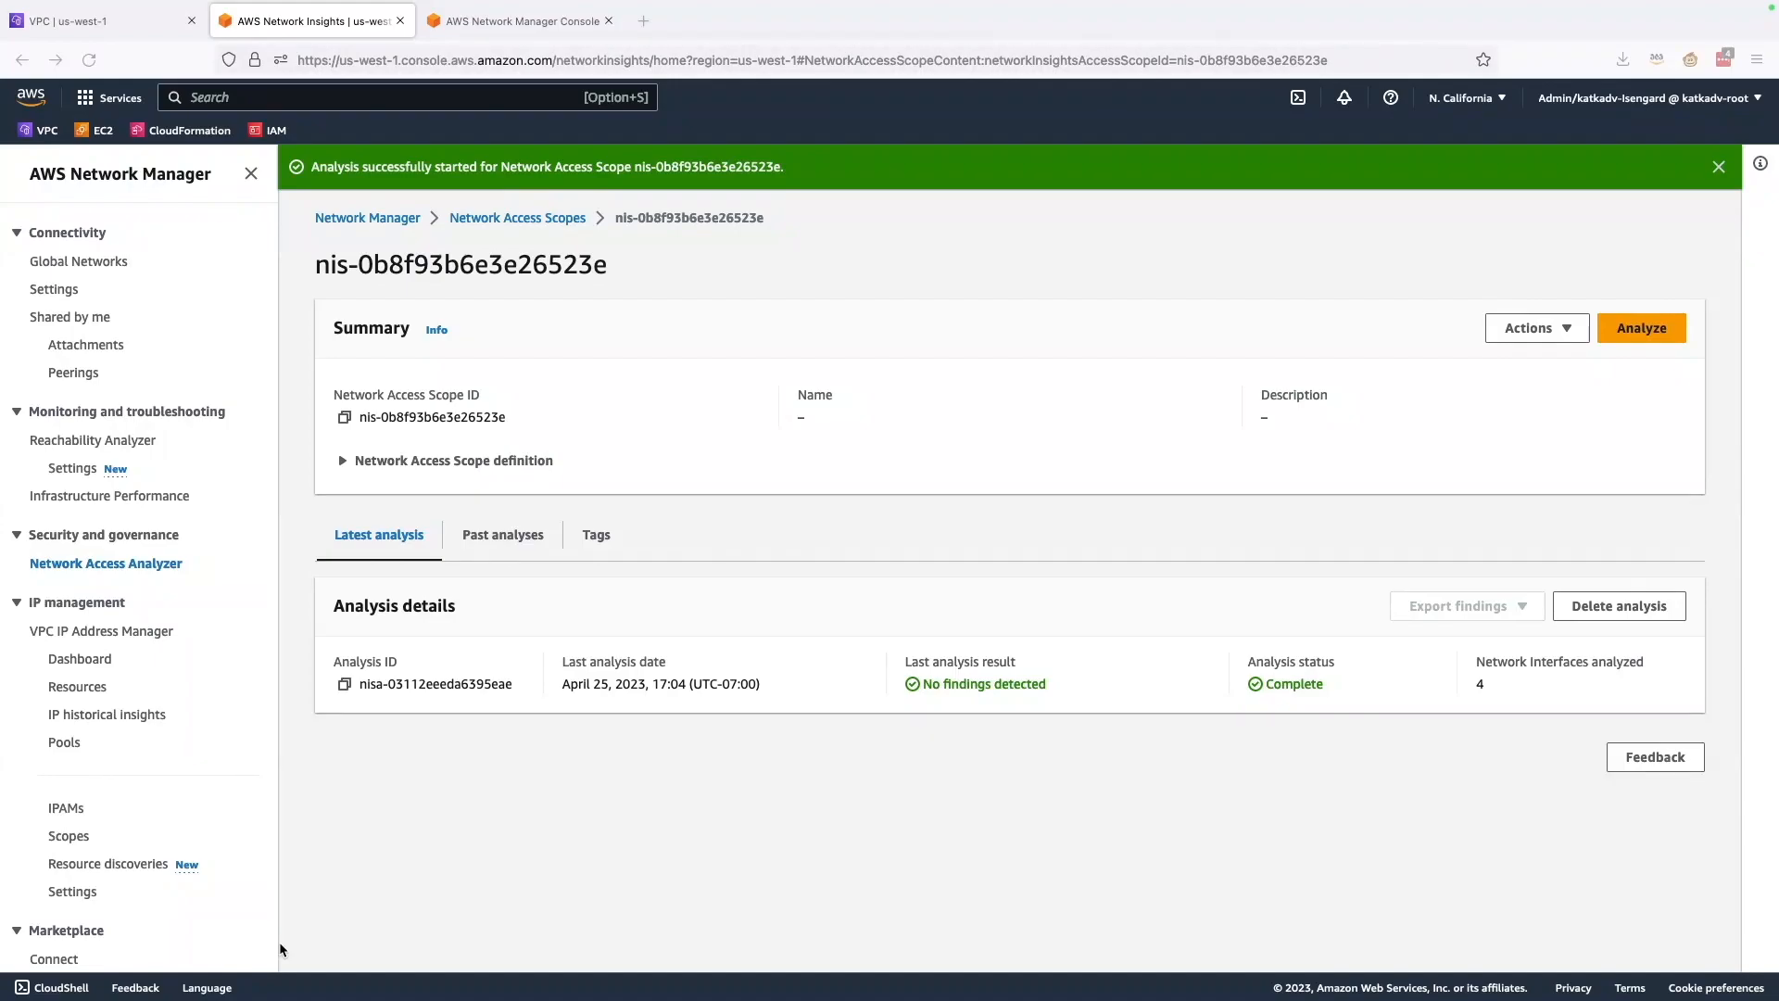
{"action": "mouse_move", "coordinate": [896, 824]}
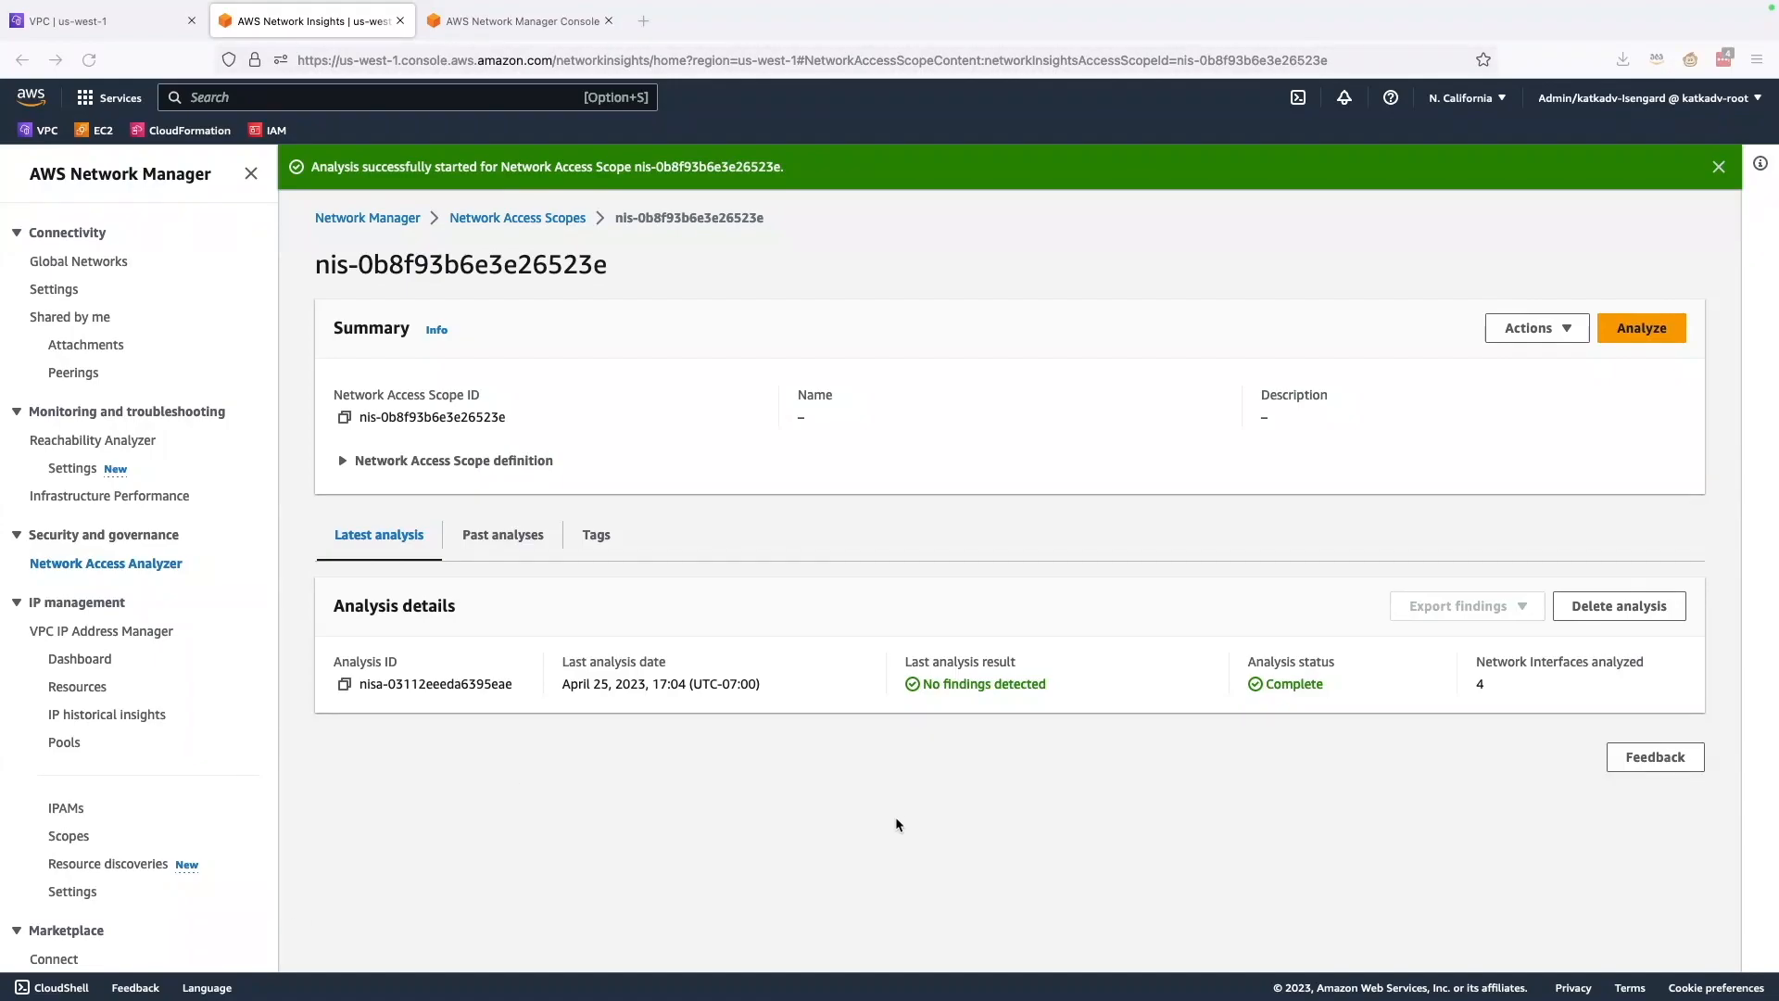